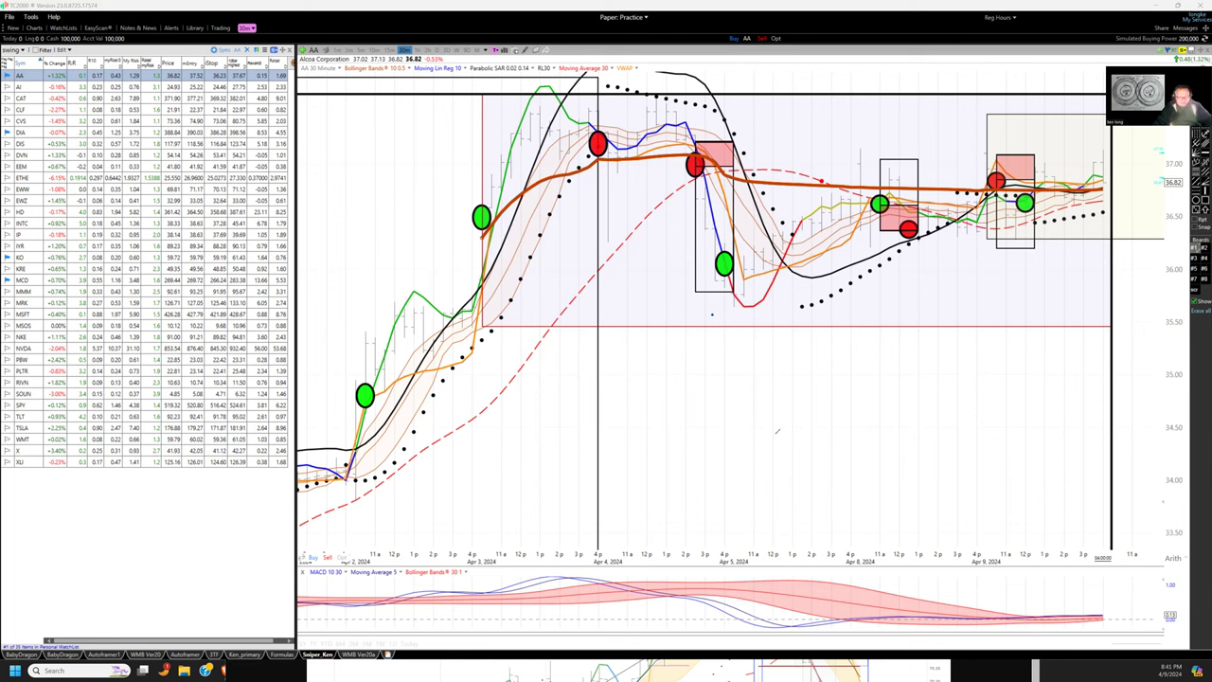
mouse_move(926, 434)
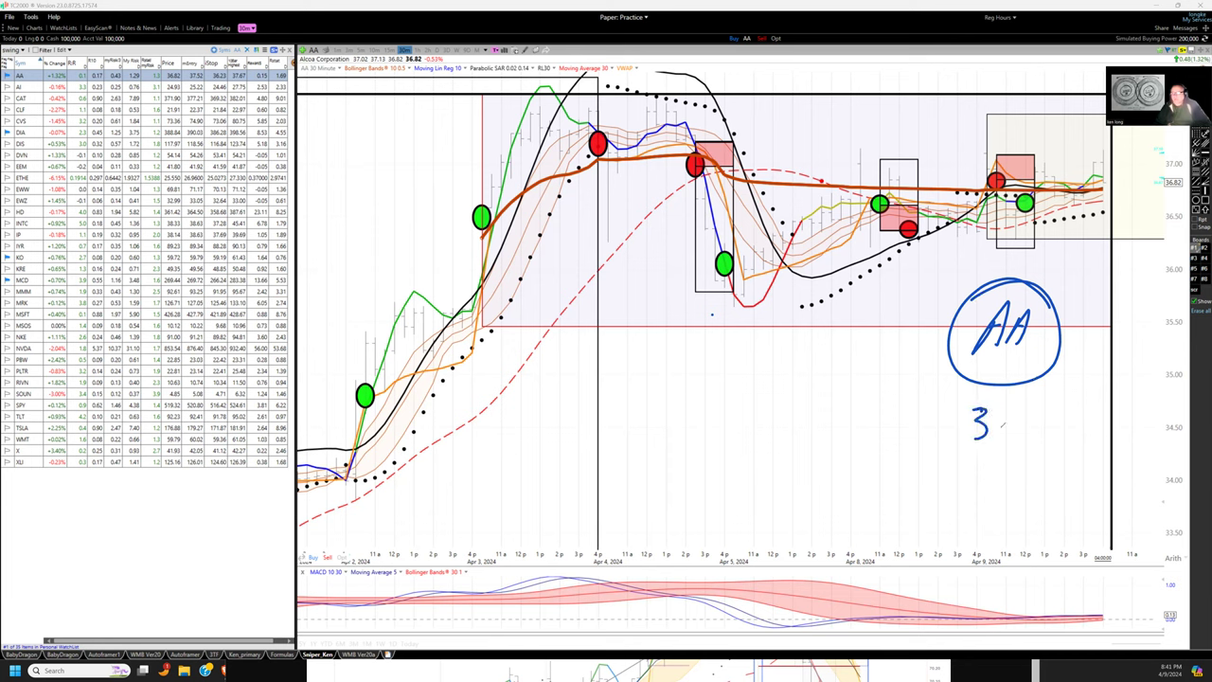
Add a '30 min' note to the chart and underline it.
type("0 min")
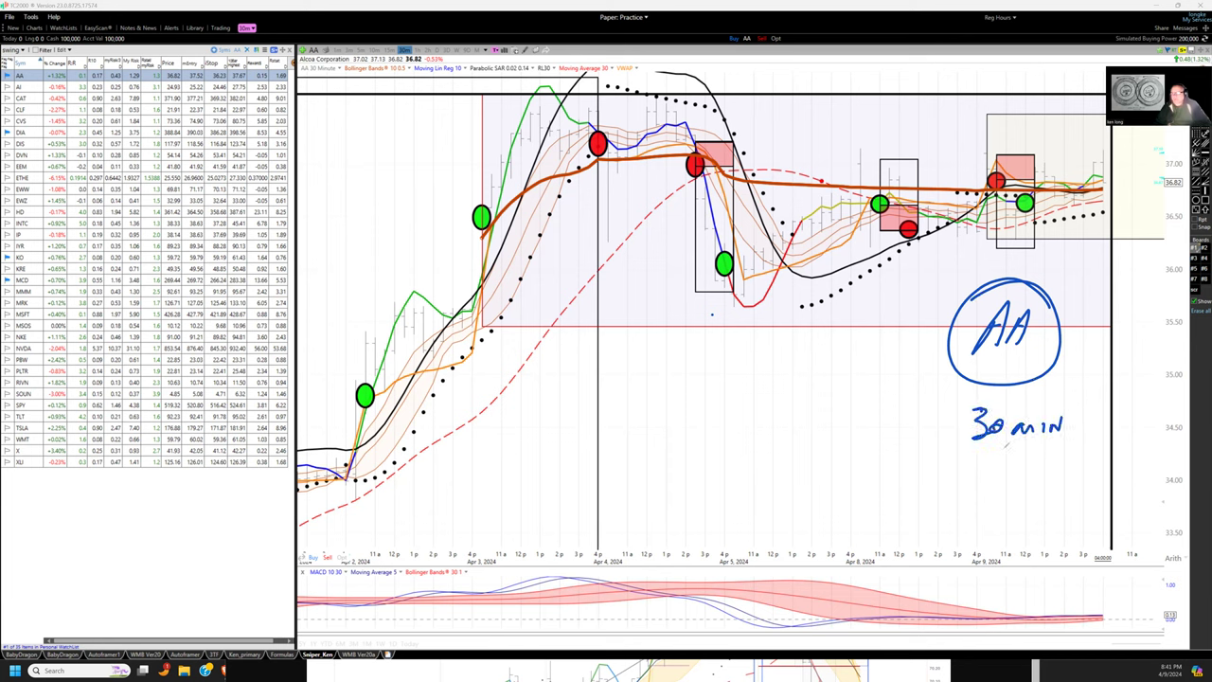
left_click_drag(961, 450, 1108, 449)
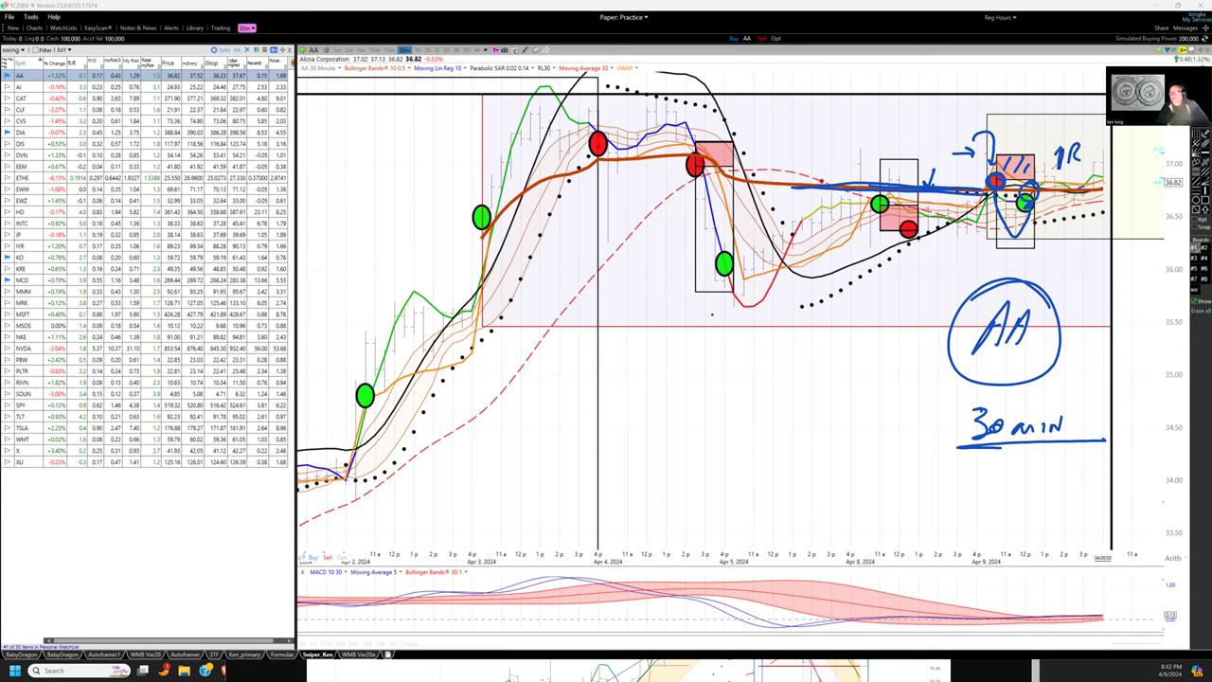
left_click_drag(1051, 137, 1145, 190)
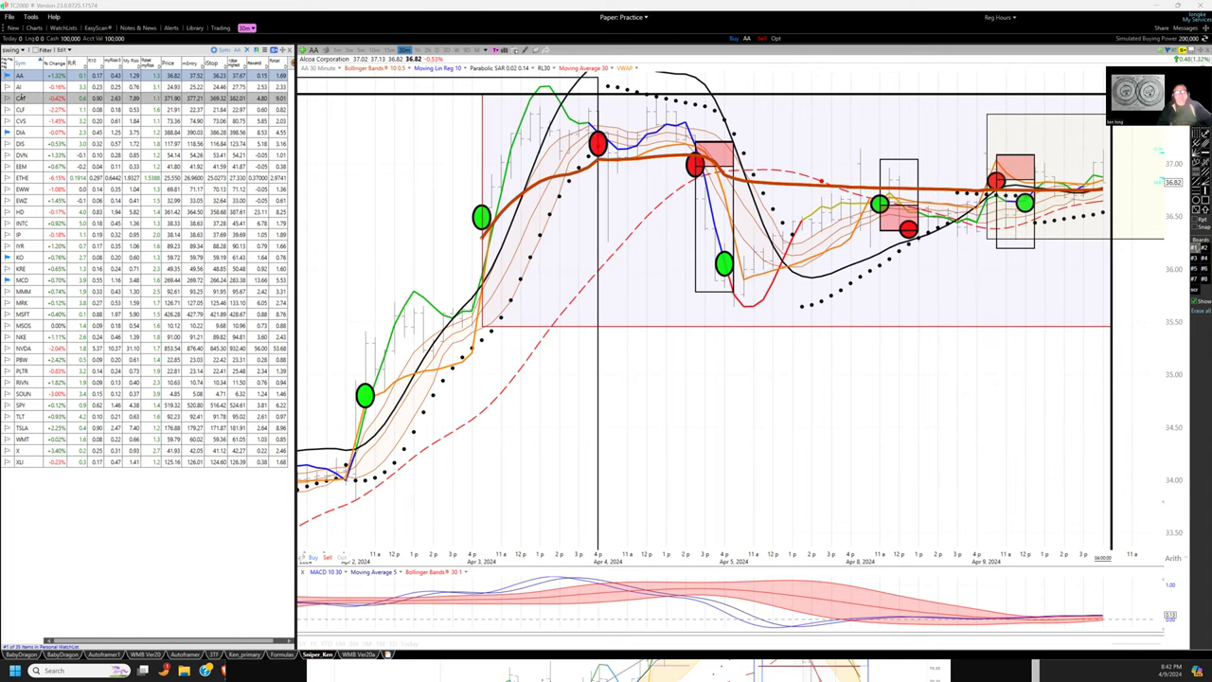
View the C3.ai (AI) chart, then load the Caterpillar (CAT) 30-minute chart.
left_click(21, 92)
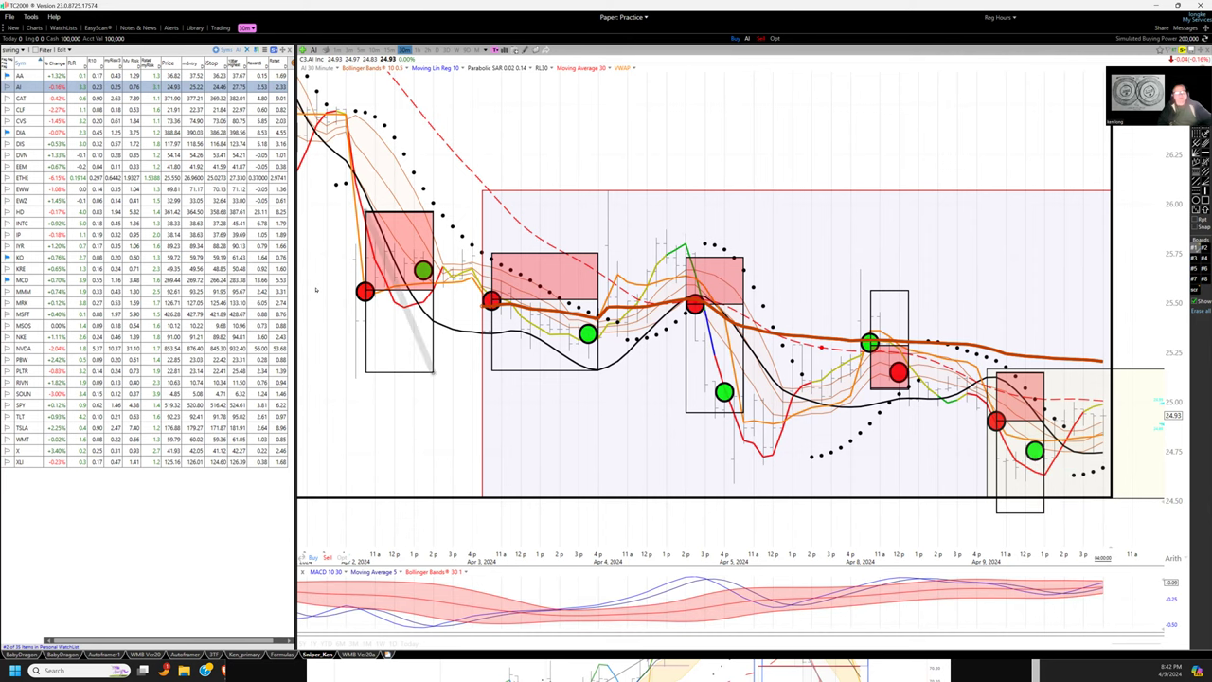
left_click(21, 98)
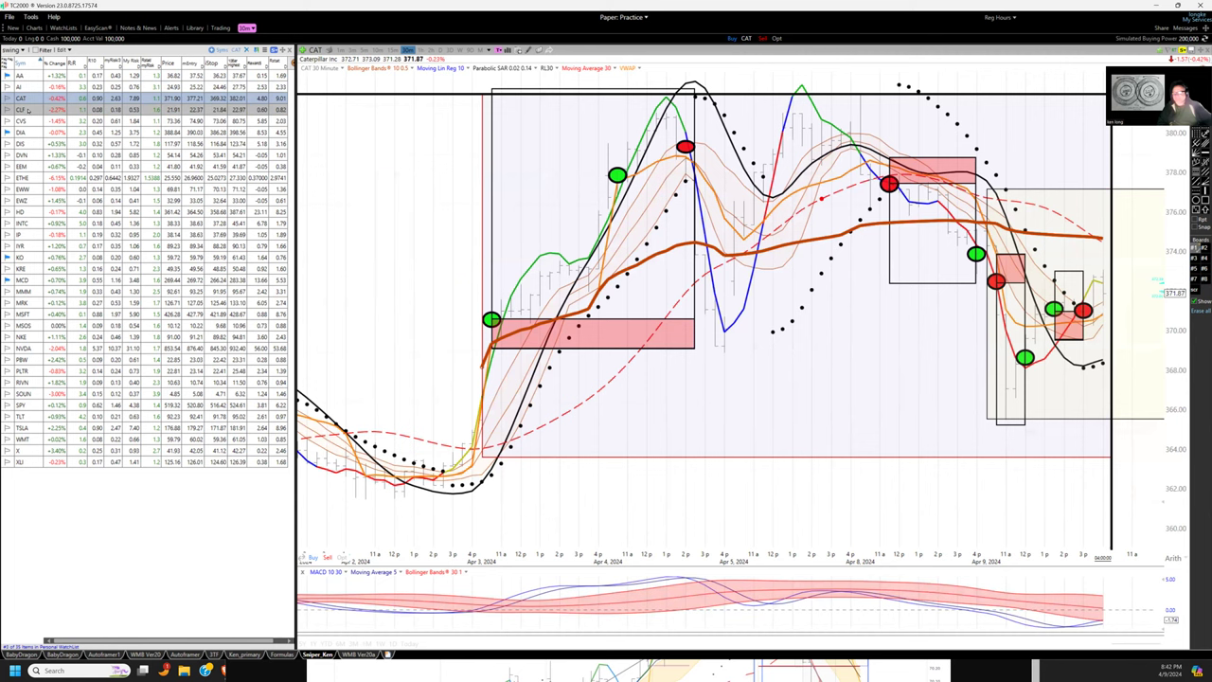
left_click_drag(511, 113, 1112, 454)
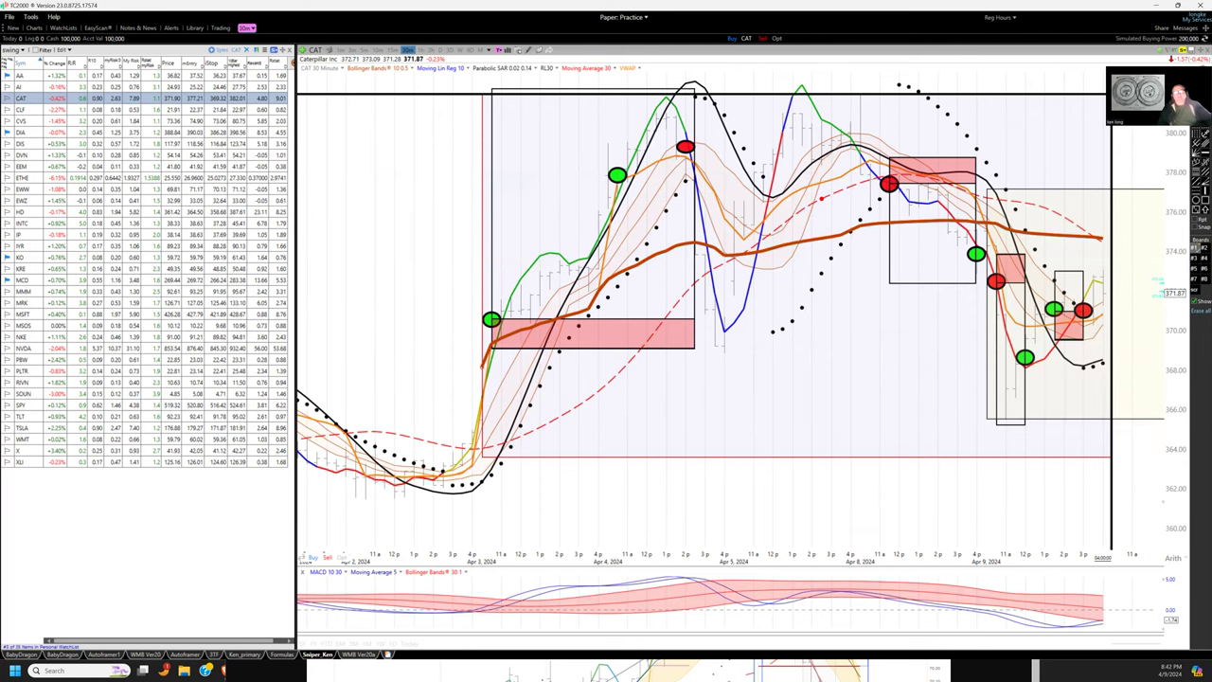
Load the Cleveland-Cliffs (CLF) chart, then the CVS Health (CVS) 30-minute chart.
left_click(17, 109)
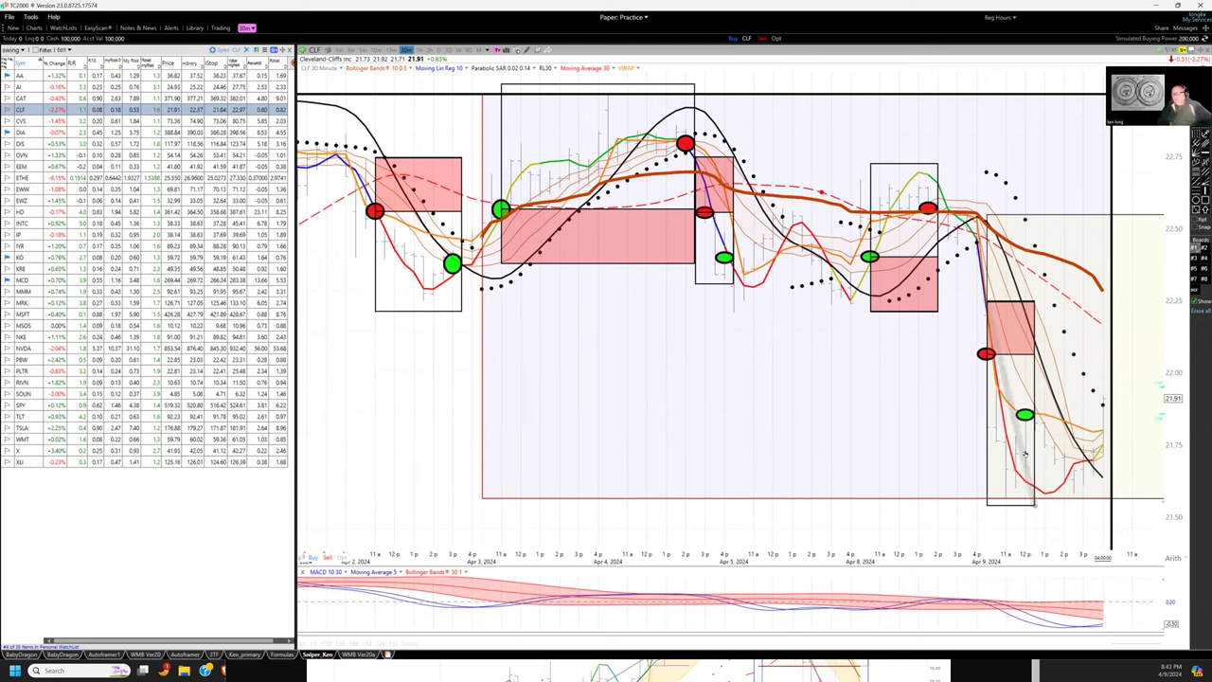
mouse_move(1027, 440)
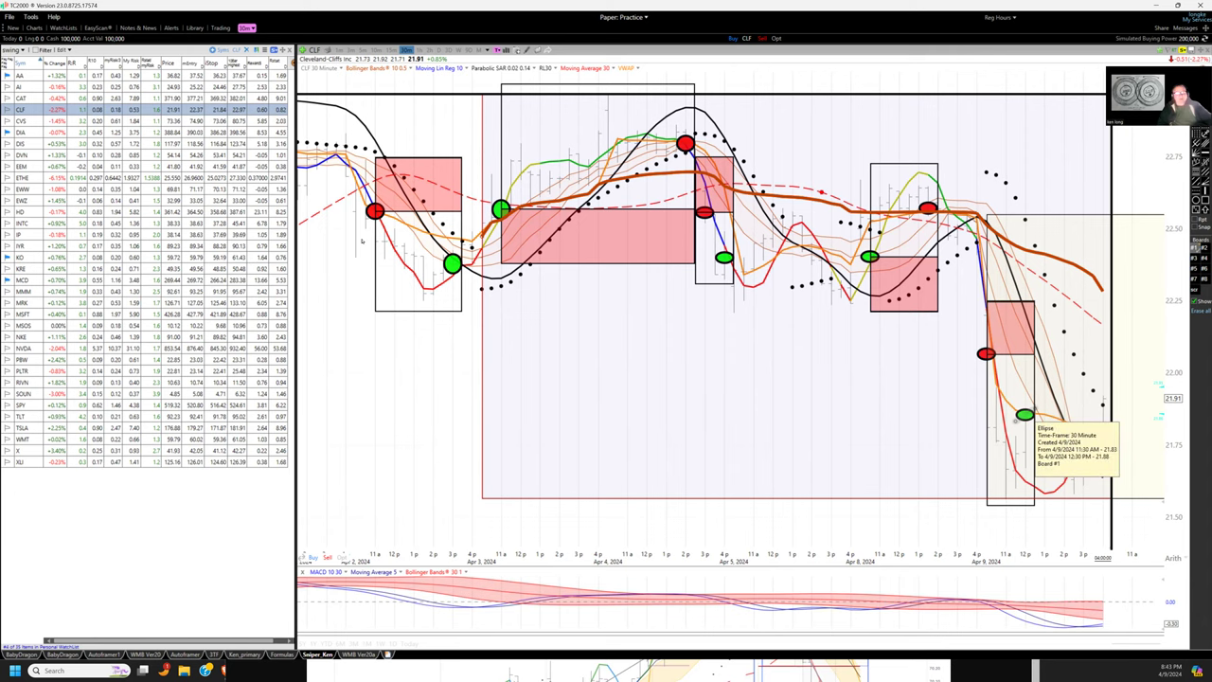
left_click(24, 121)
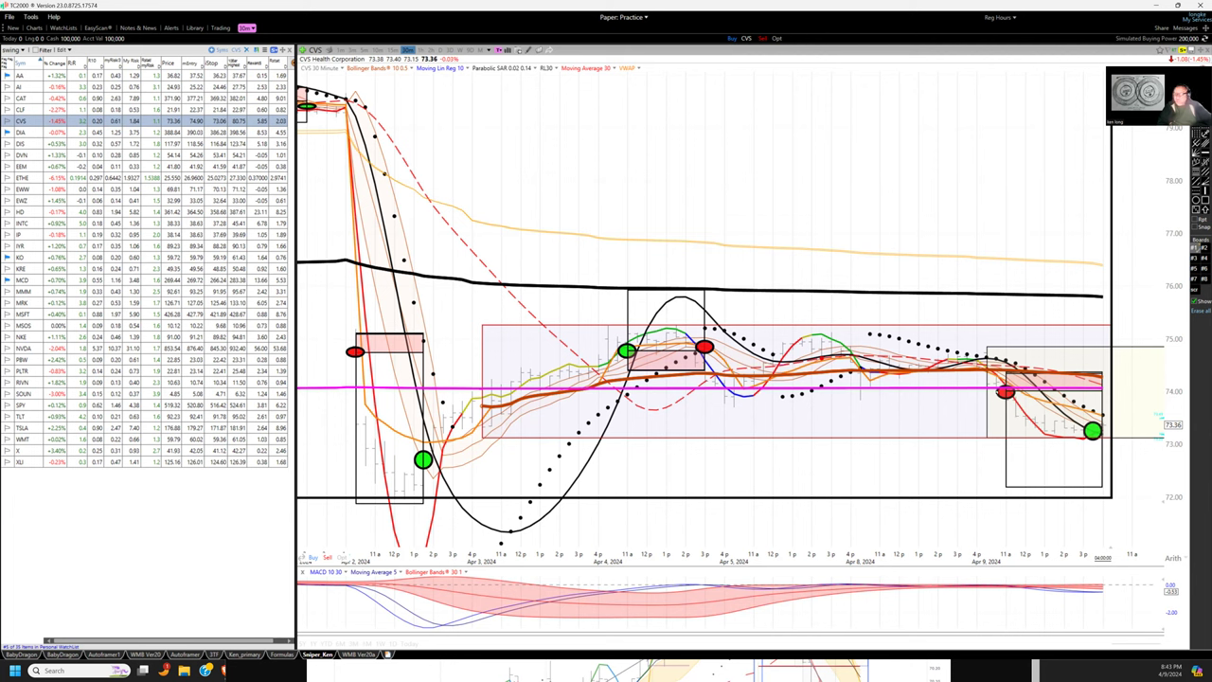
mouse_move(1088, 432)
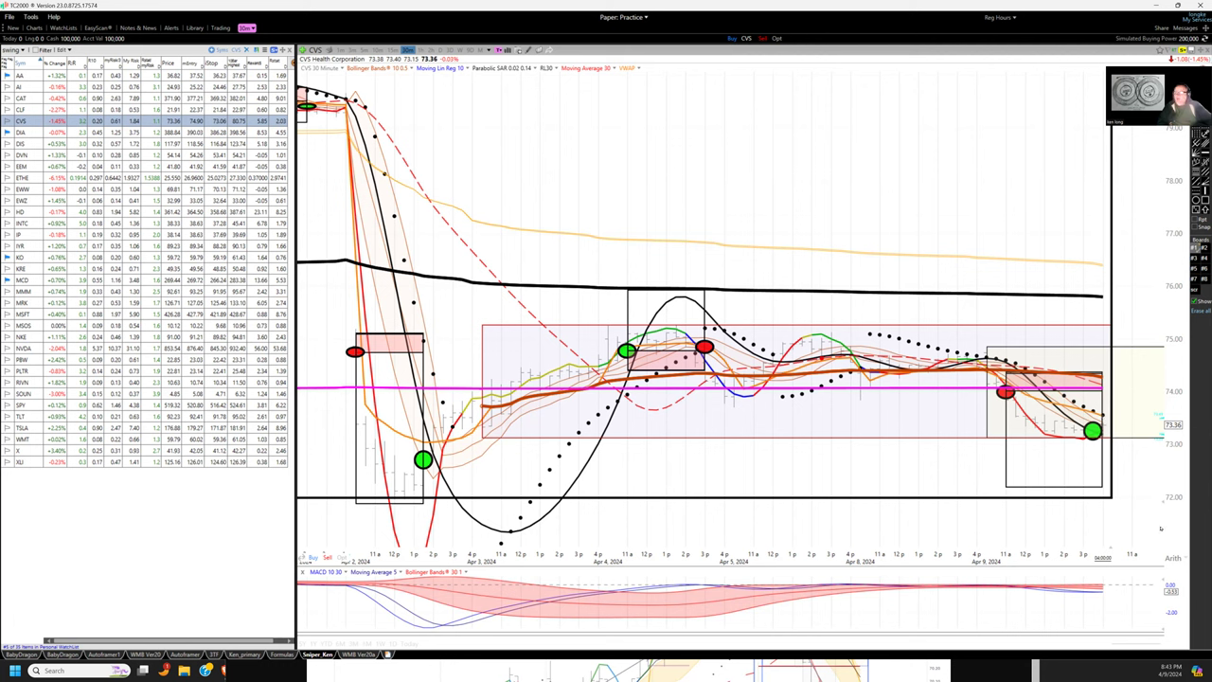
mouse_move(1138, 462)
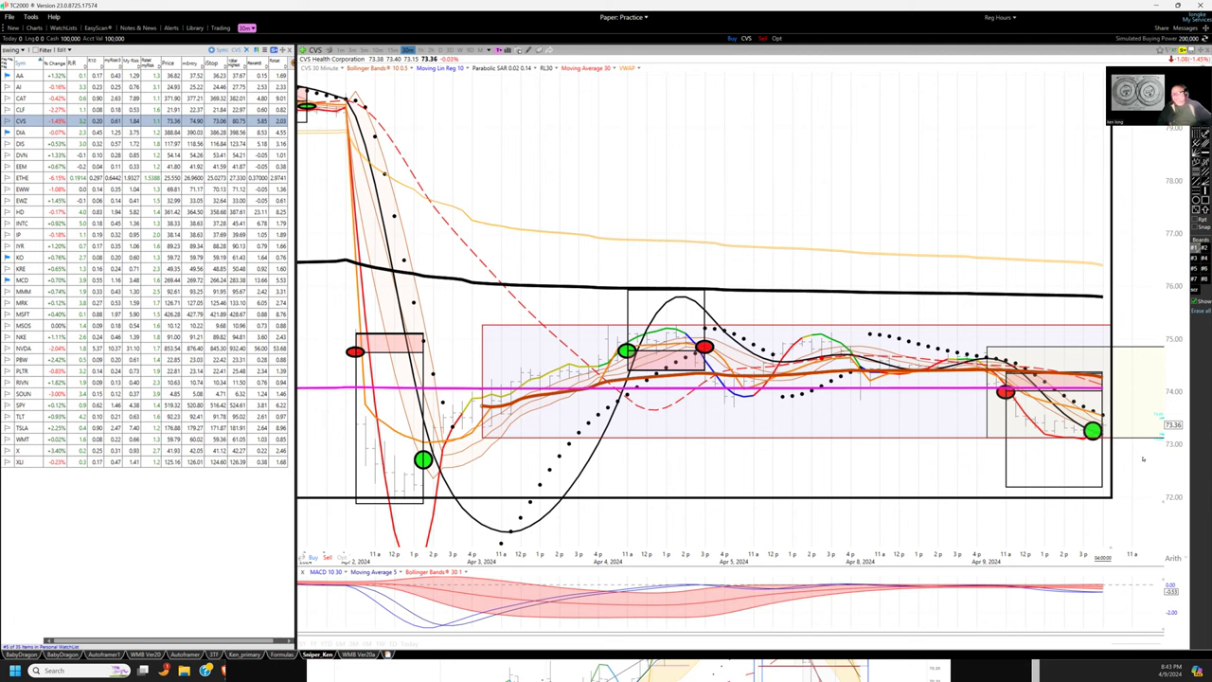
mouse_move(1089, 431)
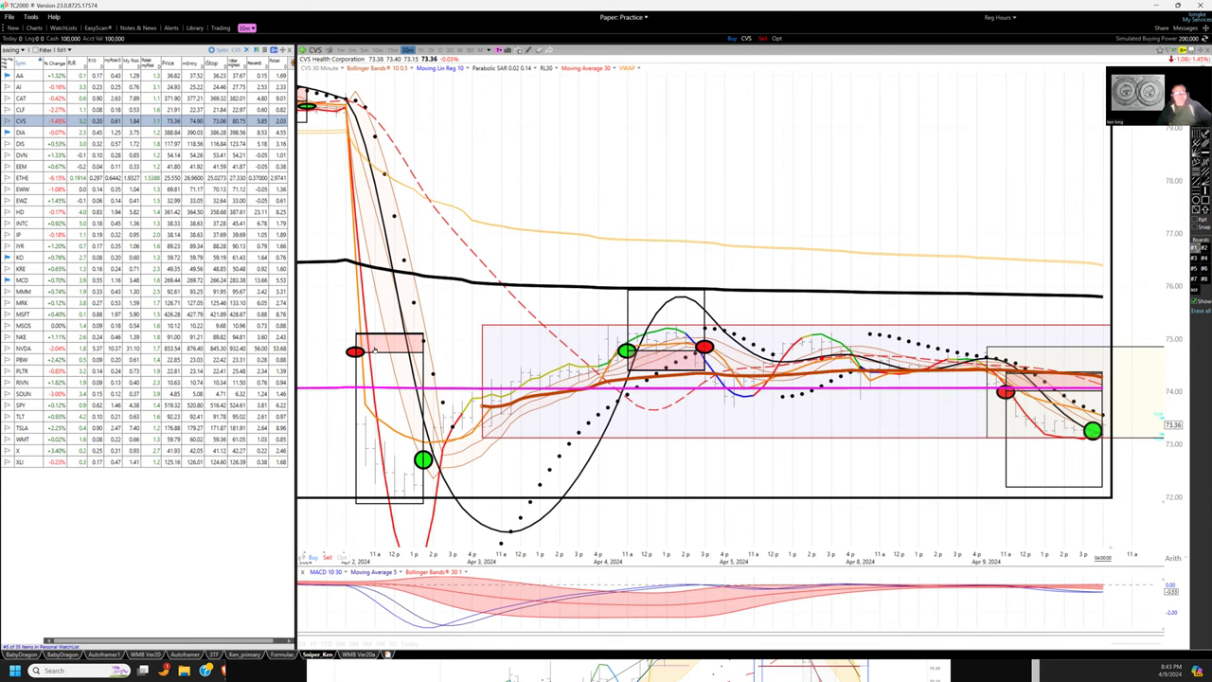
Load the SPDR Dow Jones Industrial Average ETF (DIA) 30-minute chart from the watchlist.
left_click(21, 131)
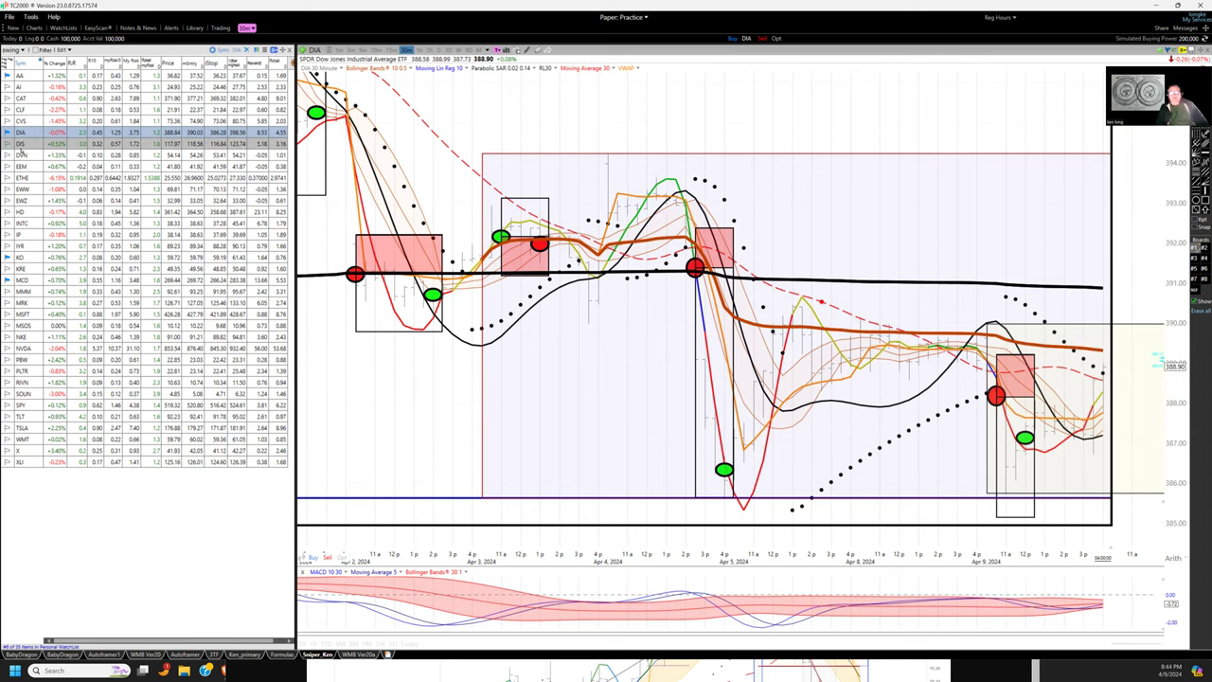
Advance the watchlist to the Grayscale Ethereum Trust (ETHE) 30-minute chart.
left_click(24, 144)
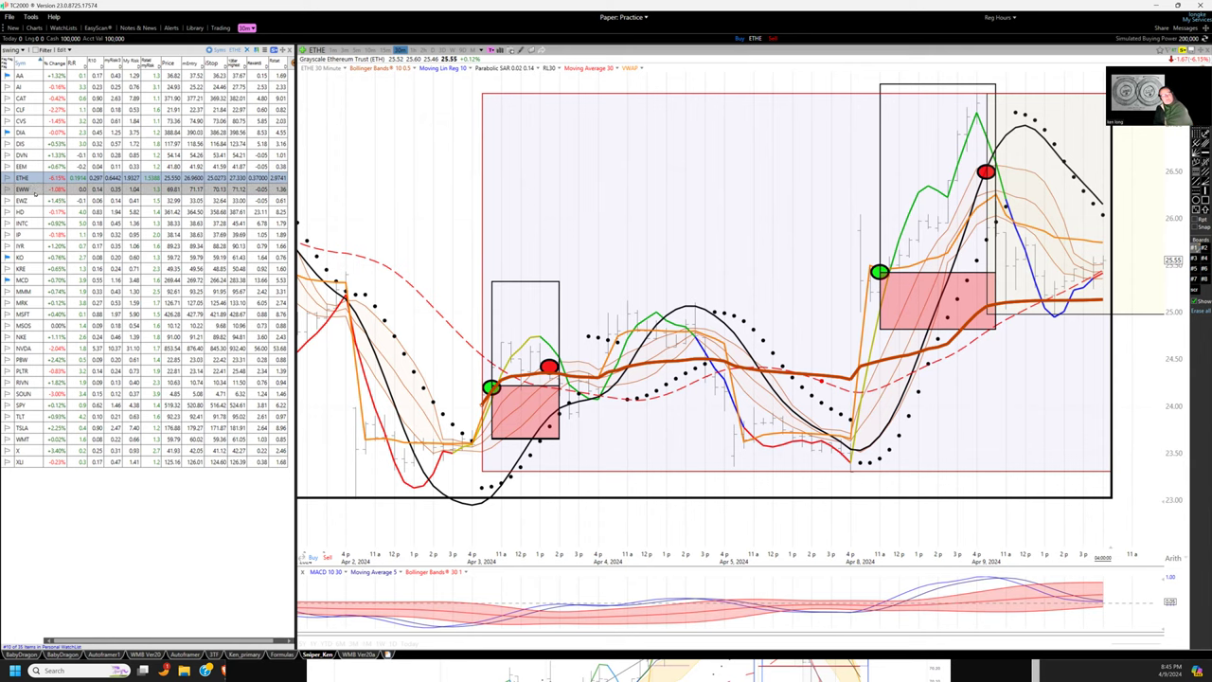
Load the iShares MSCI Mexico ETF (EWW) 30-minute chart from the watchlist.
left_click(28, 195)
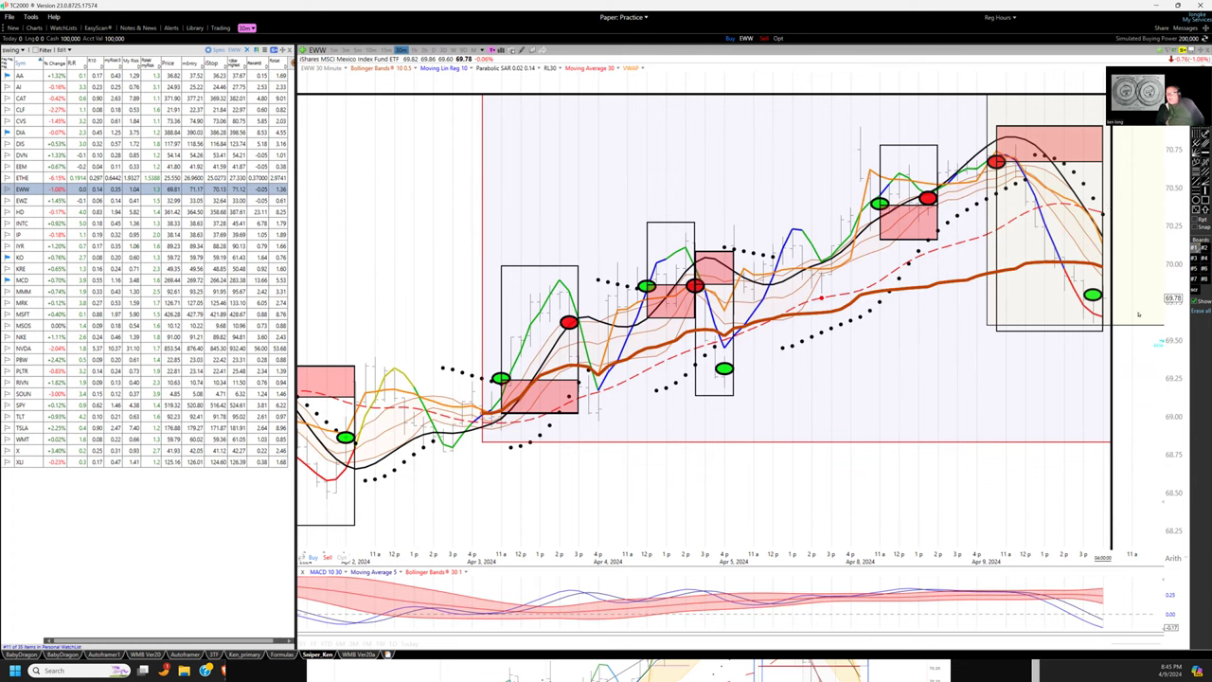
mouse_move(1015, 188)
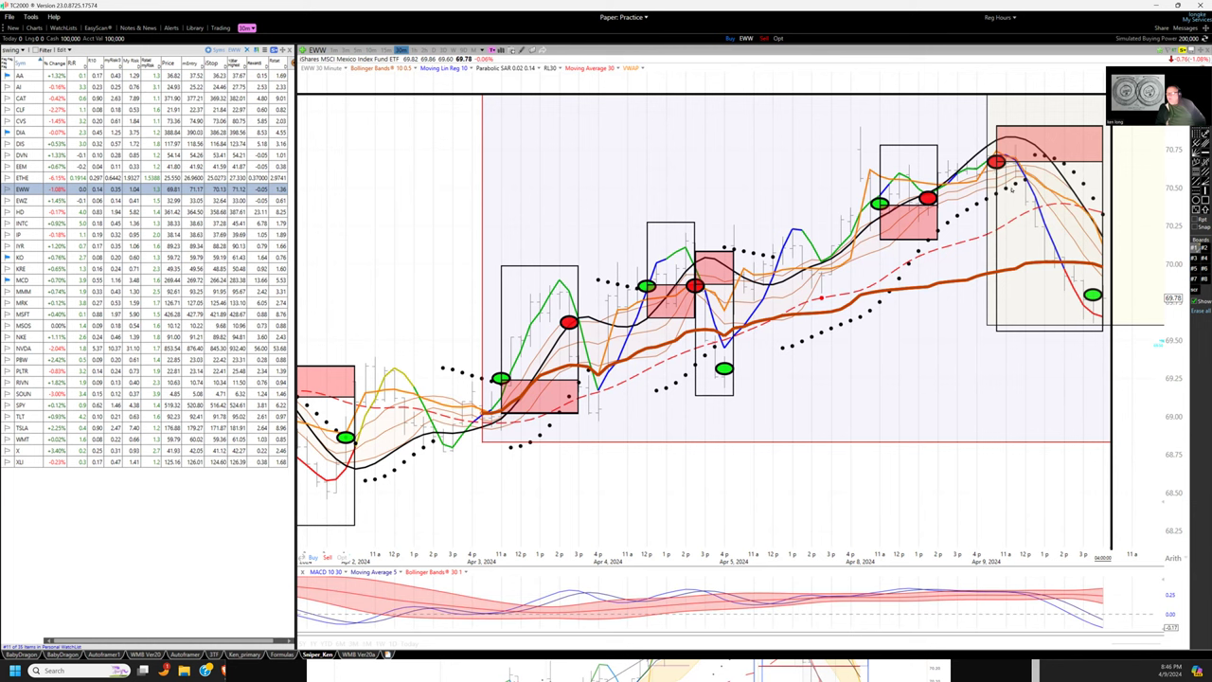
mouse_move(1011, 175)
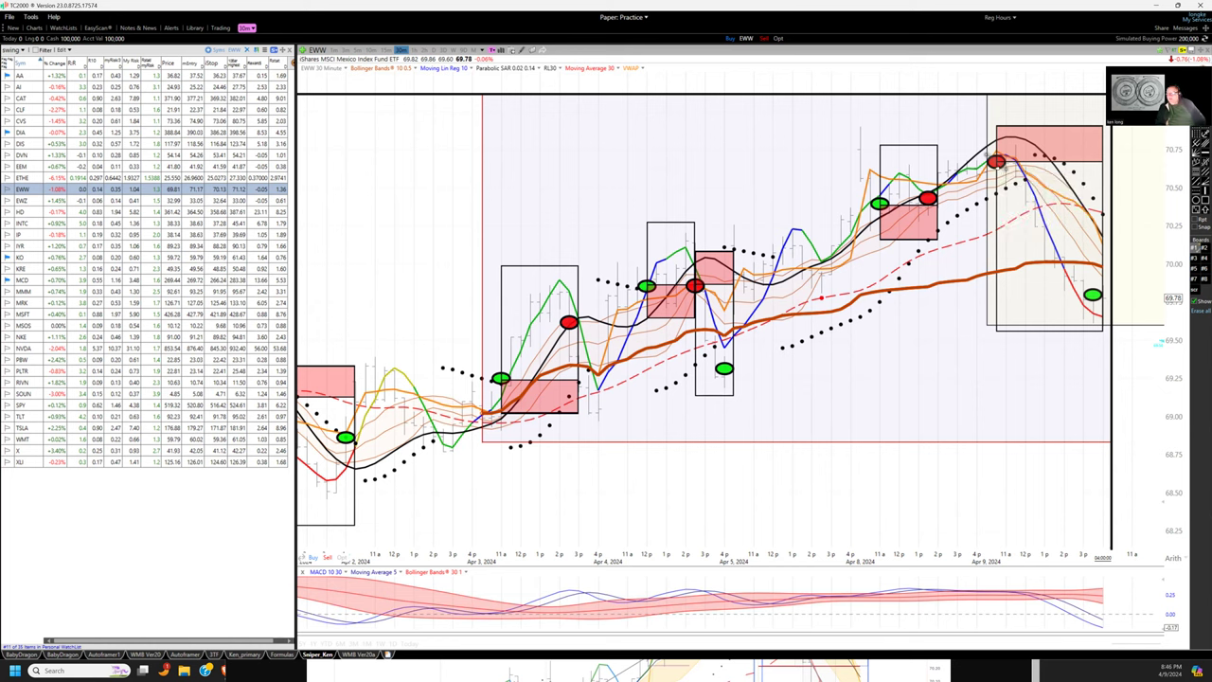
mouse_move(1046, 180)
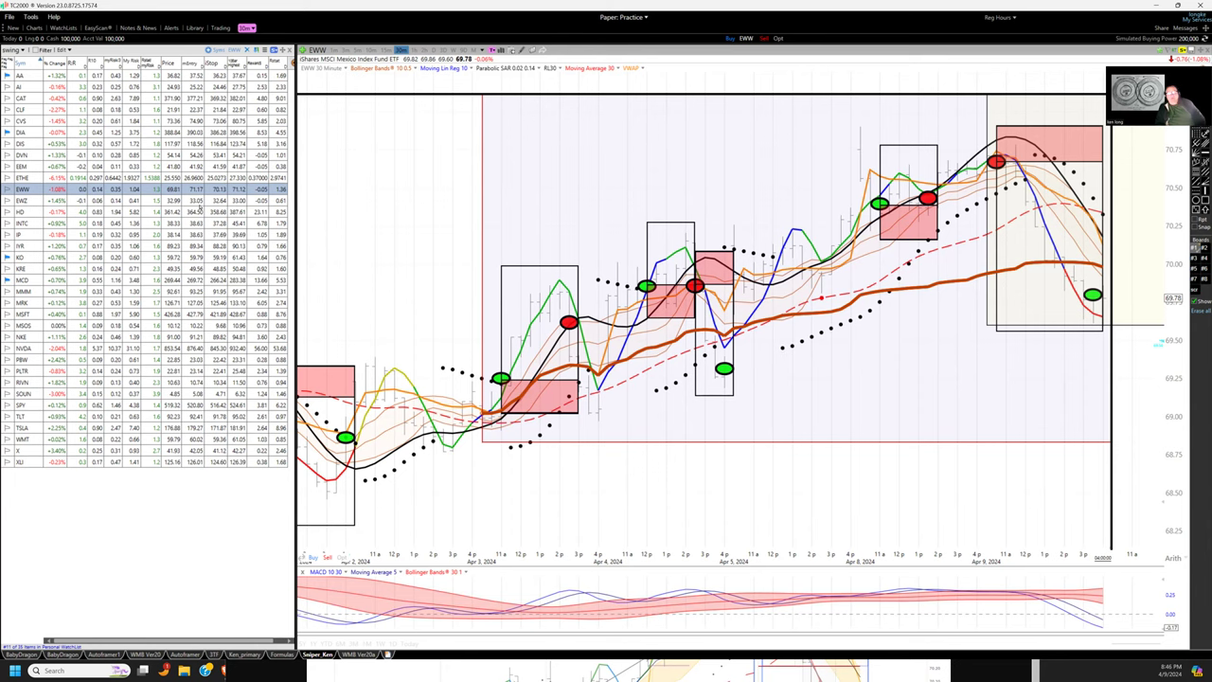
Step through EWZ, HD and INTC charts to the International Paper (IP) 30-minute chart.
left_click(23, 204)
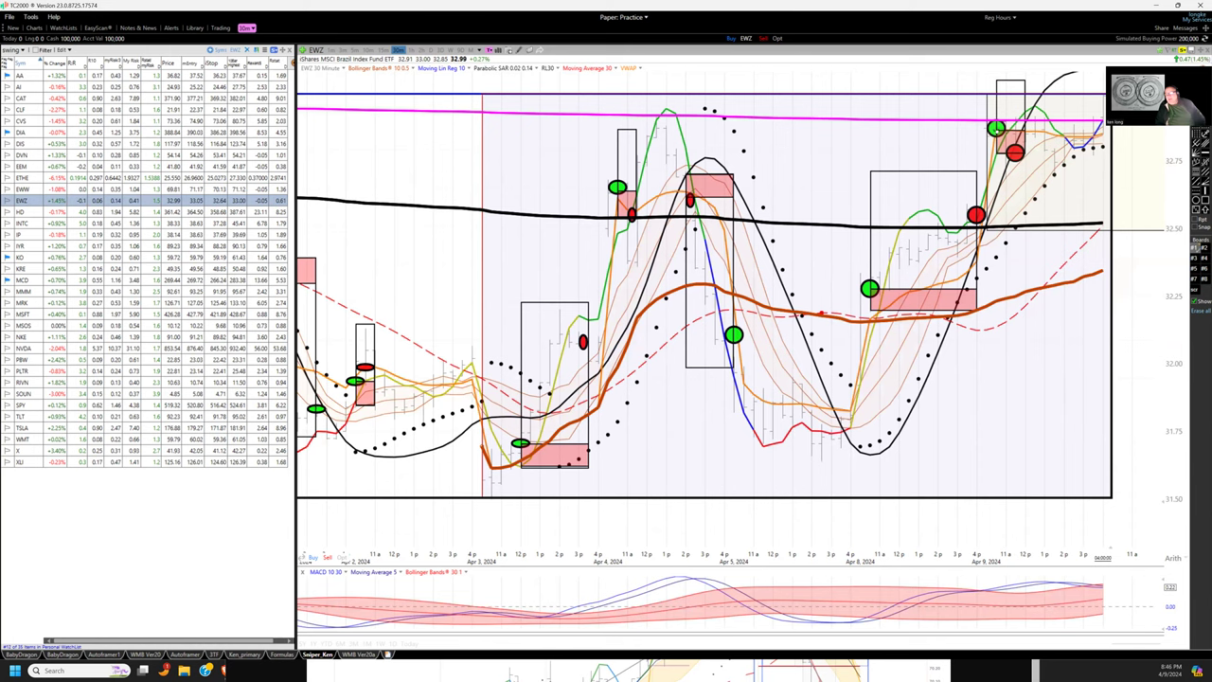
mouse_move(966, 99)
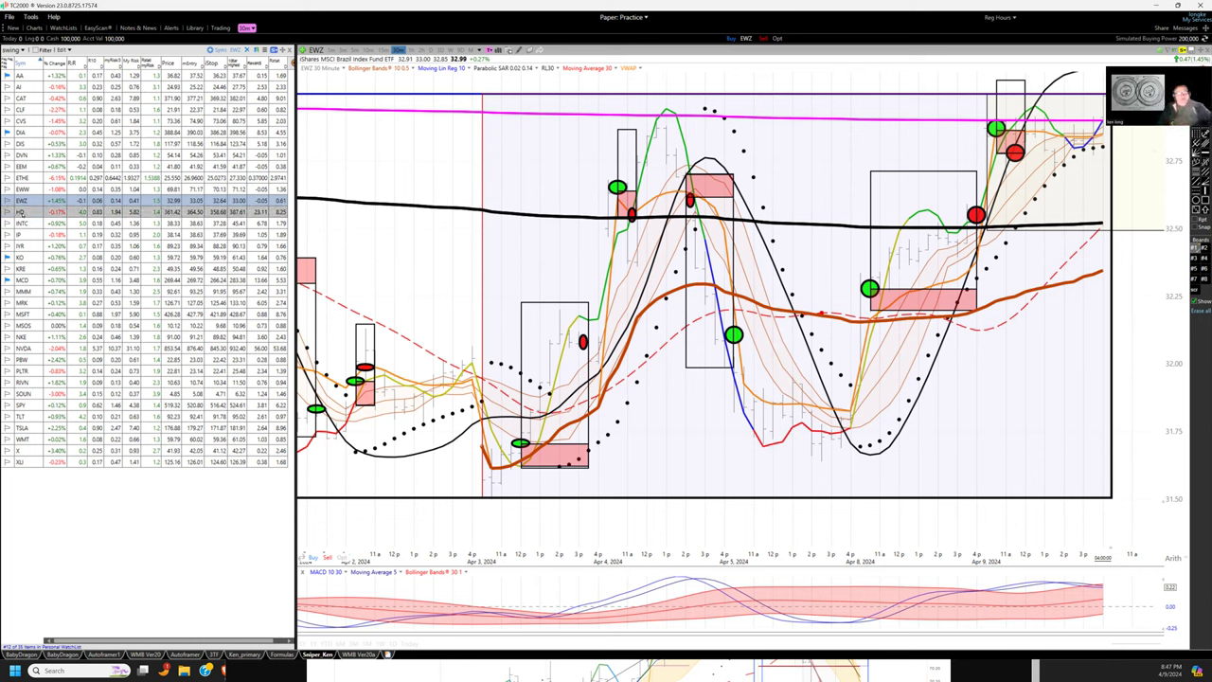
left_click(23, 224)
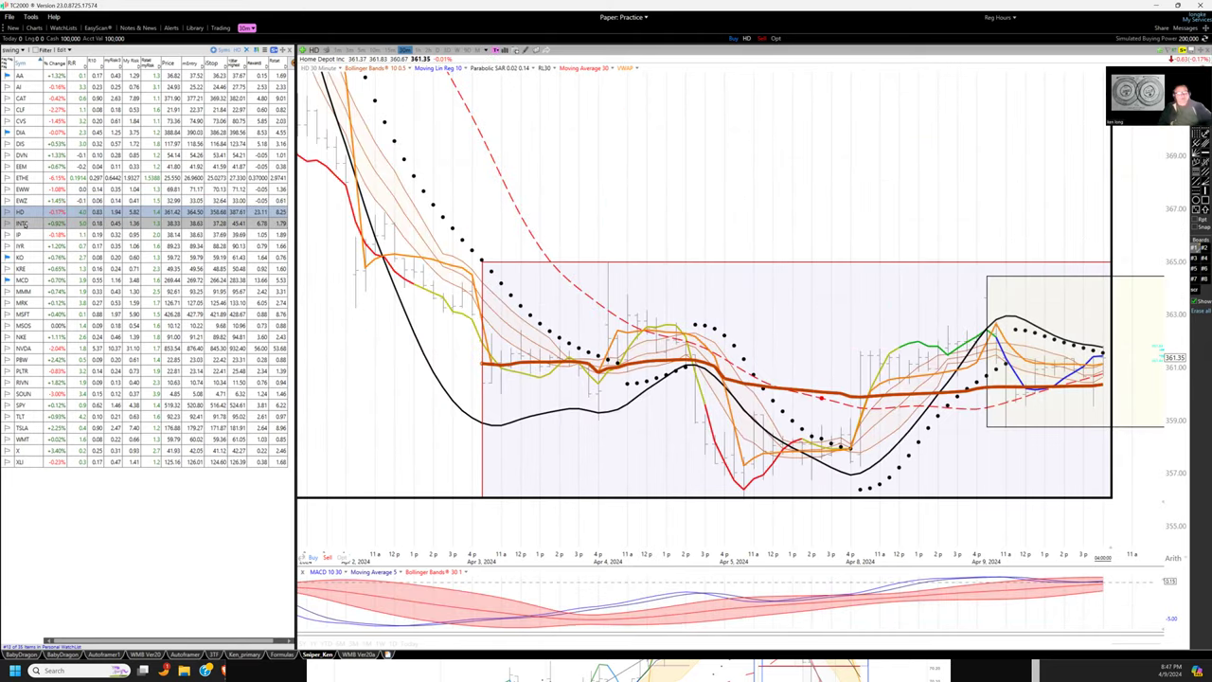
left_click(17, 221)
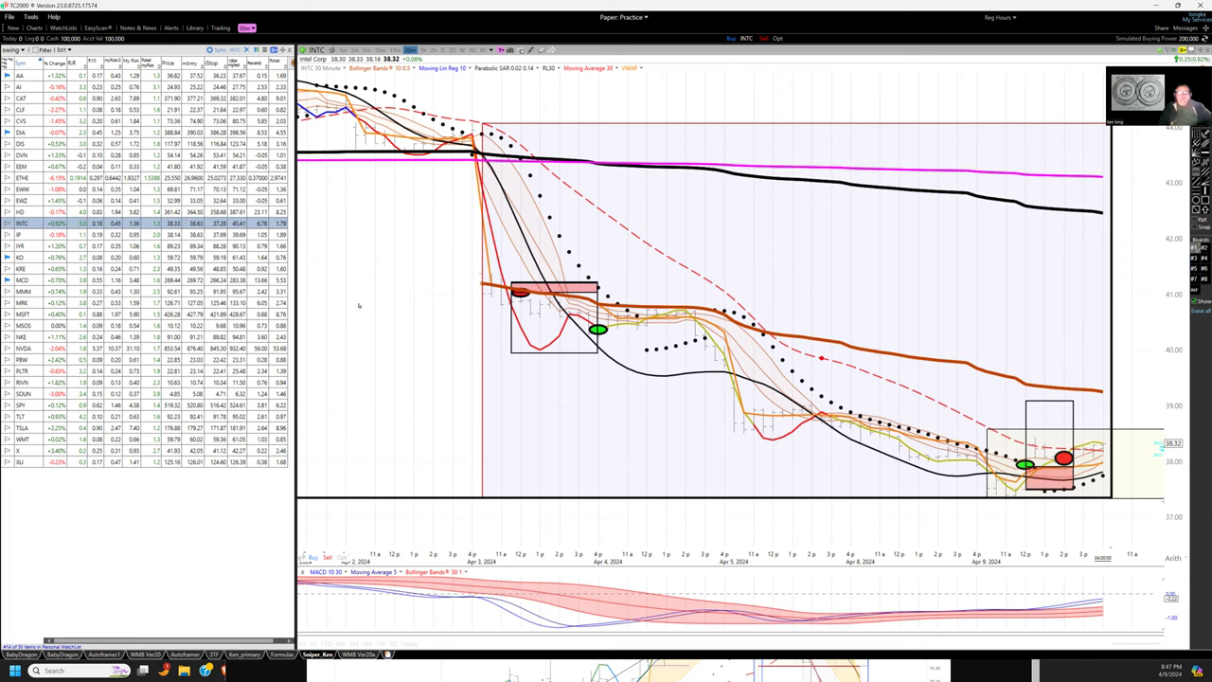
left_click(19, 232)
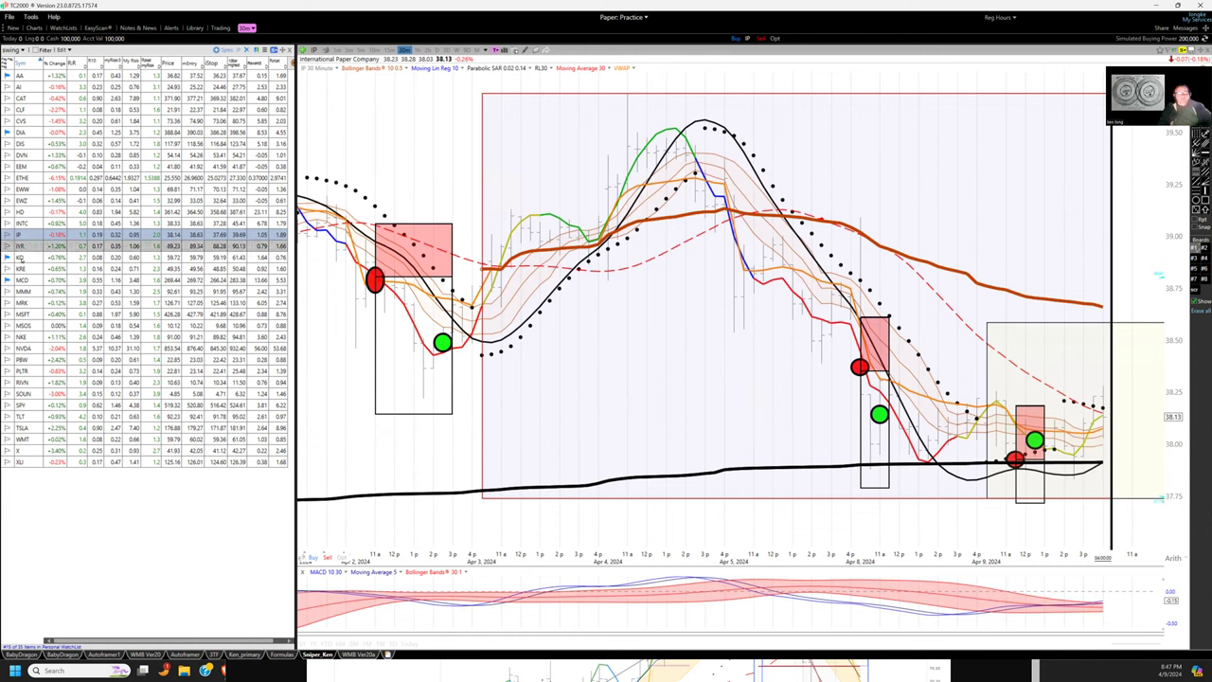
View the IYR and Coca-Cola (KO) charts, then load the KRE 30-minute chart.
left_click(21, 245)
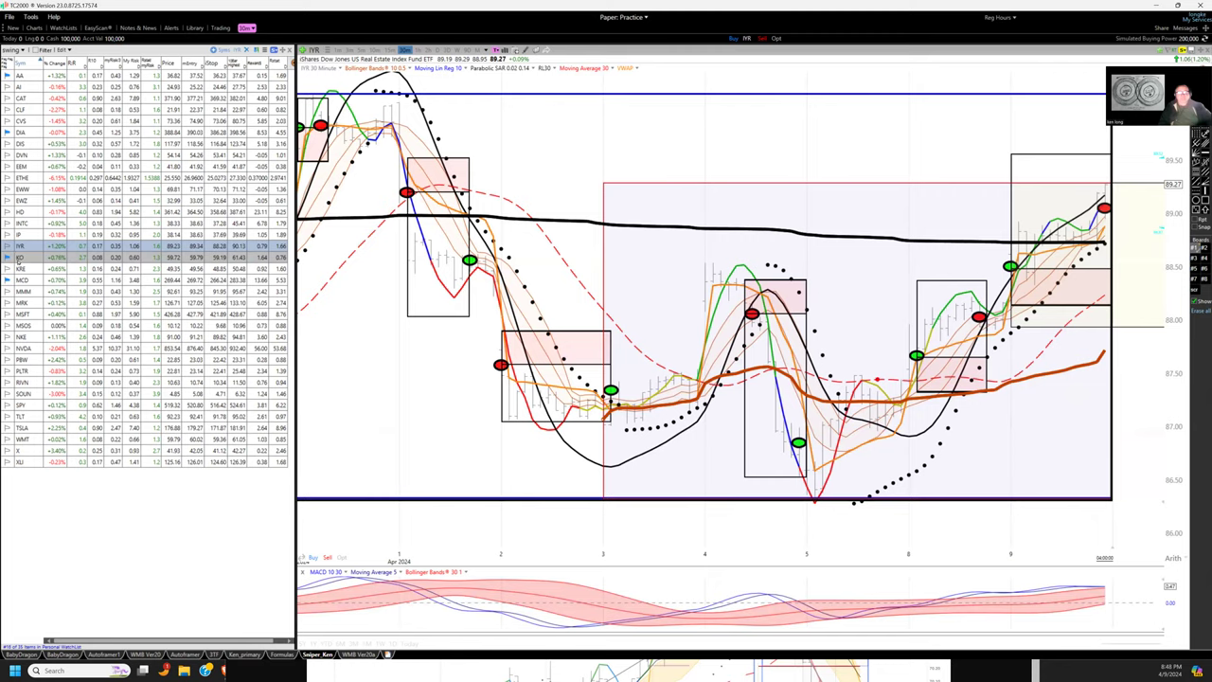
left_click(19, 257)
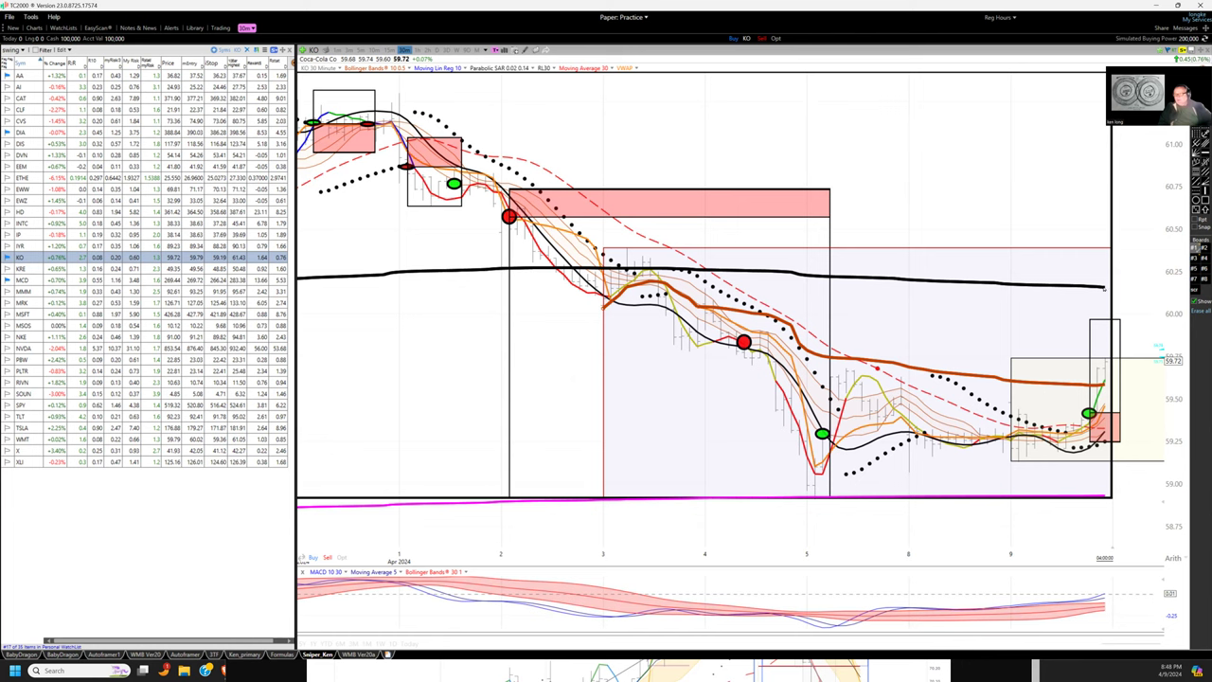
mouse_move(1093, 298)
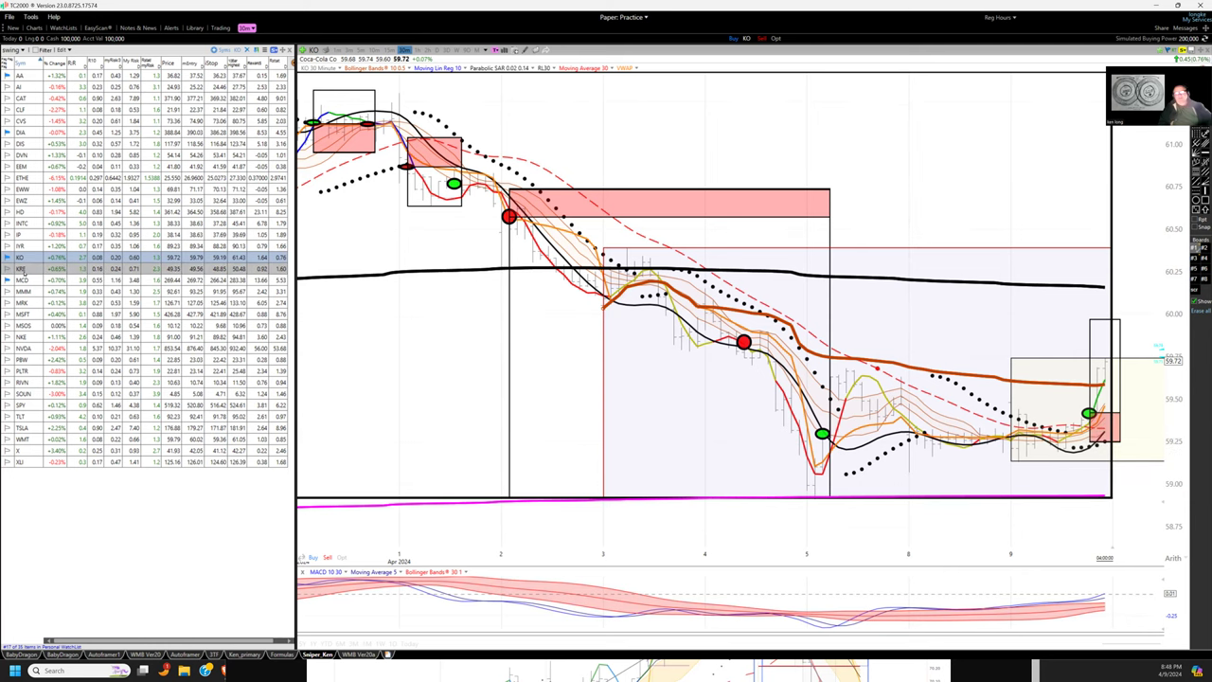
left_click(23, 270)
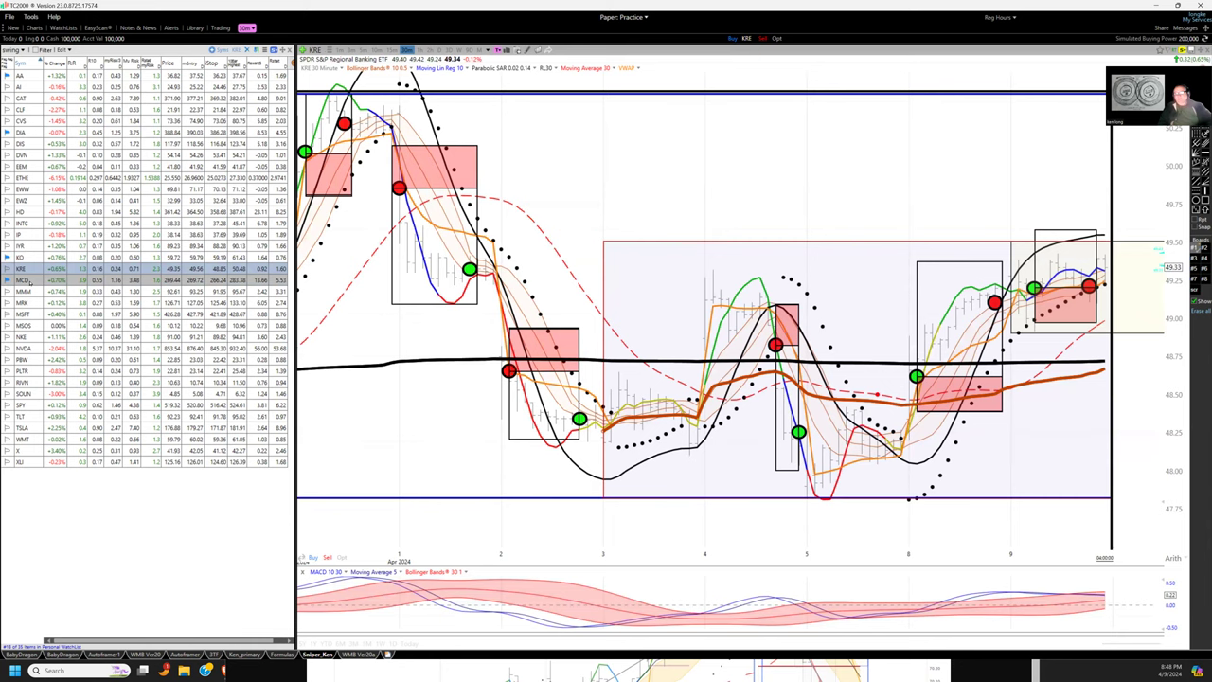
View the McDonald's (MCD) chart, then advance to the Microsoft (MSFT) 30-minute chart.
left_click(24, 285)
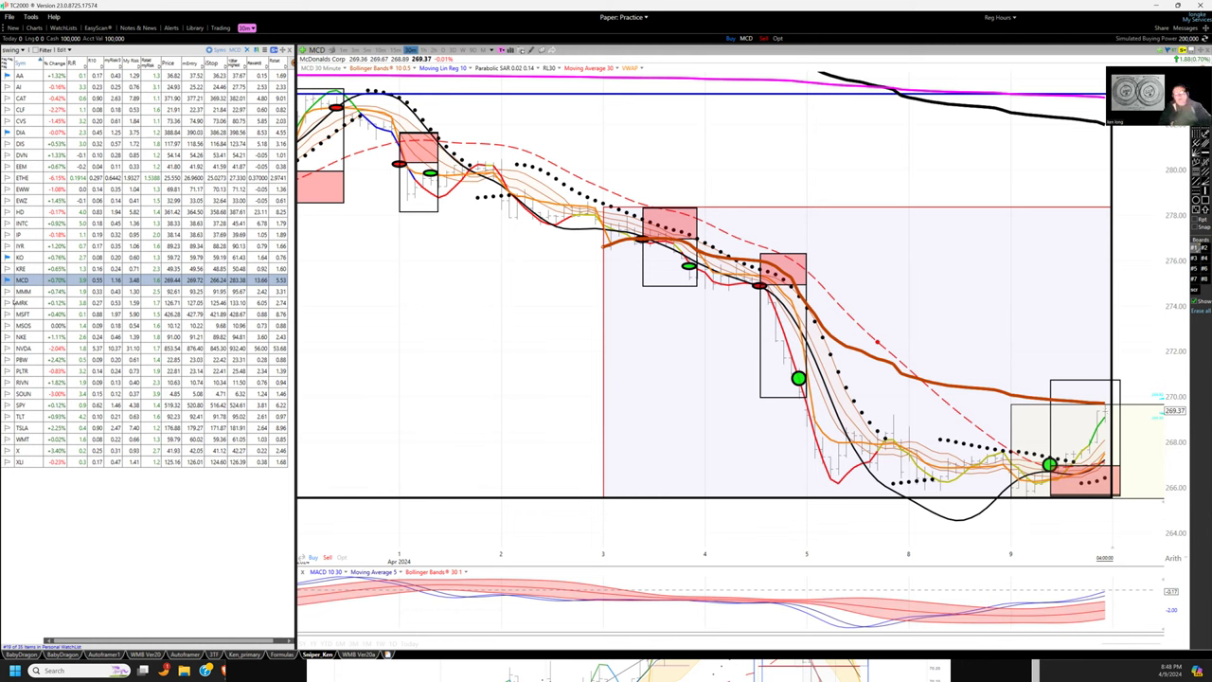
left_click(21, 303)
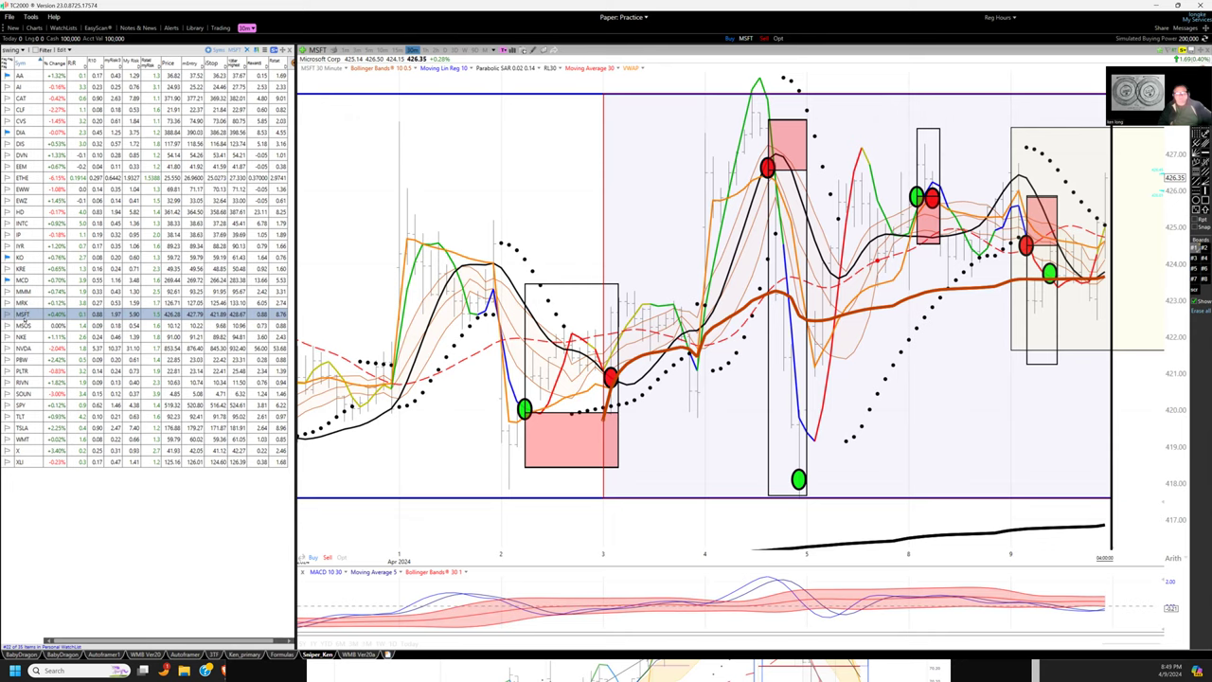
View the cannabis ETF (MSOS) chart, then advance to the NVIDIA (NVDA) 30-minute chart.
left_click(21, 326)
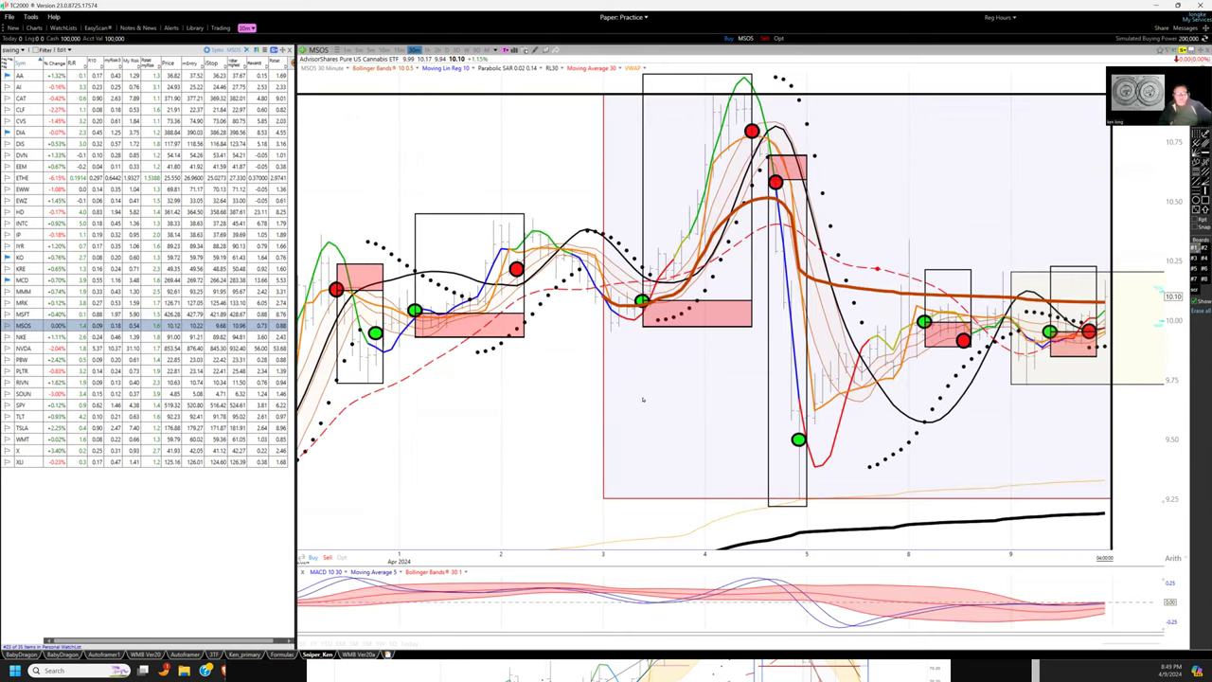
left_click(21, 335)
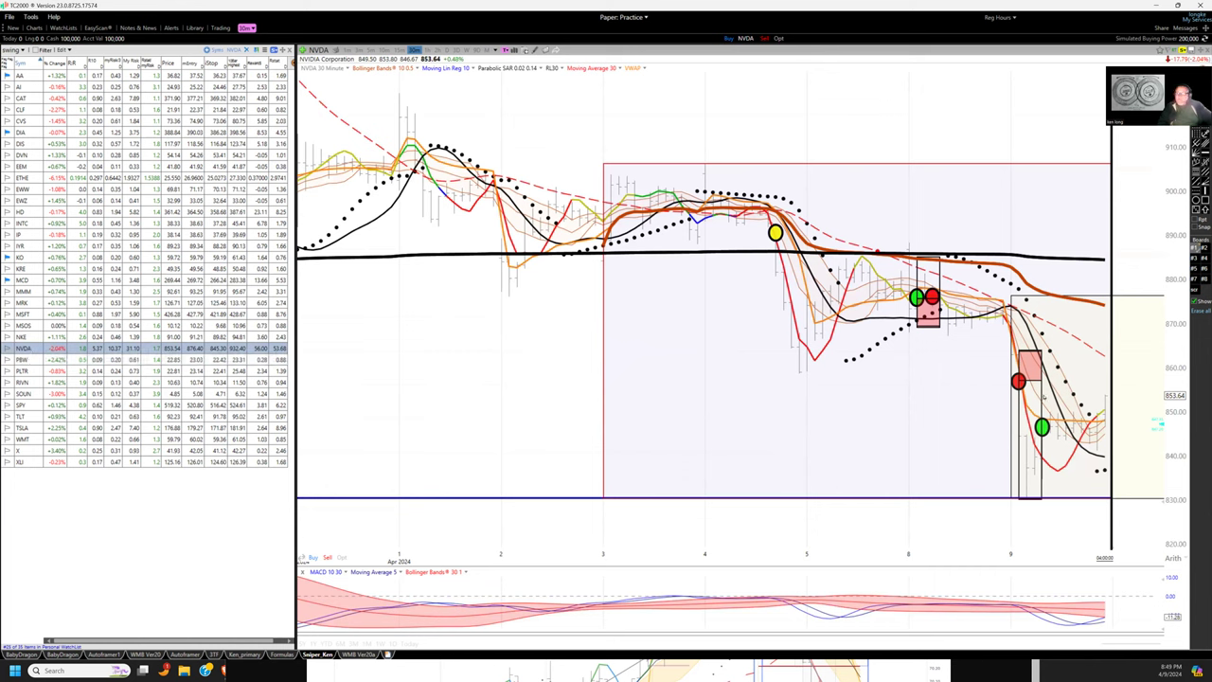
mouse_move(1023, 389)
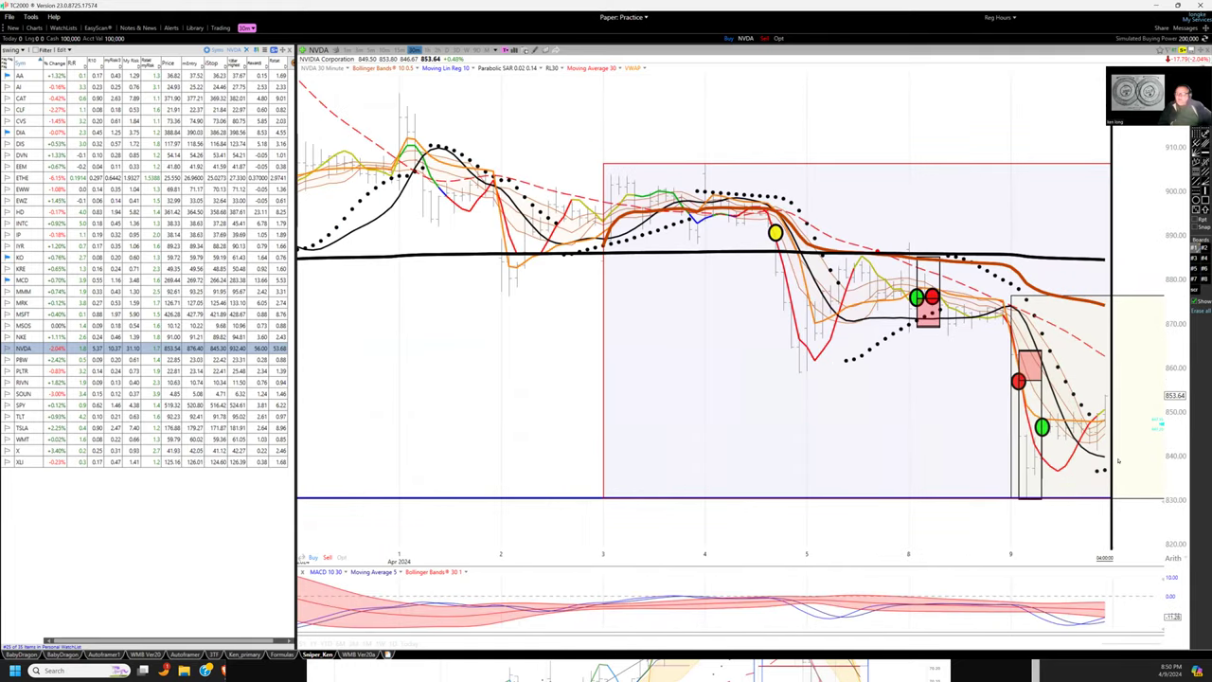
View the Palantir (PLTR) chart, then advance to the SoundHound AI (SOUN) 30-minute chart.
left_click(19, 378)
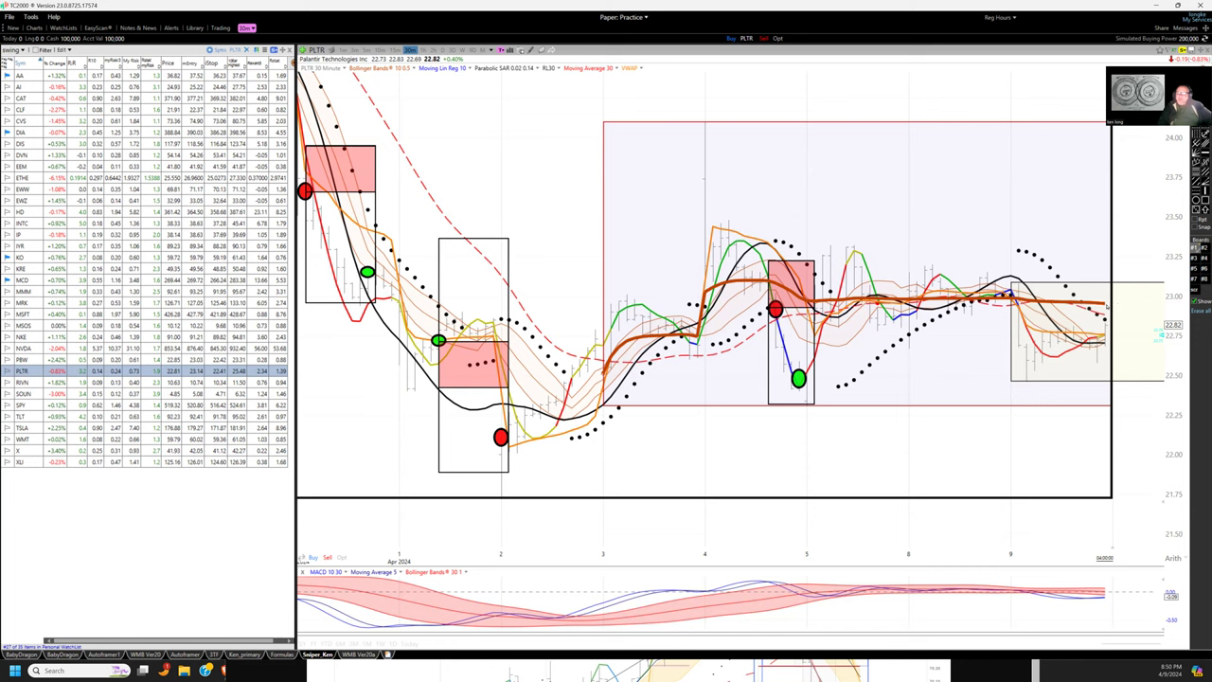
mouse_move(1071, 164)
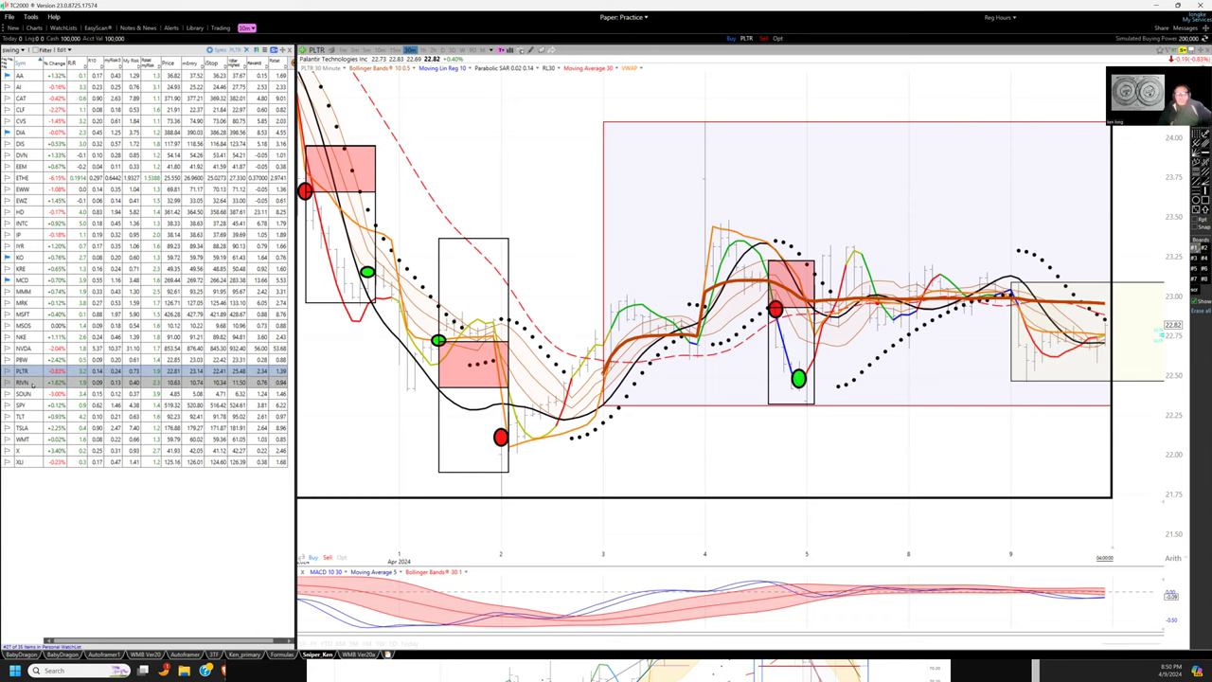
left_click(21, 383)
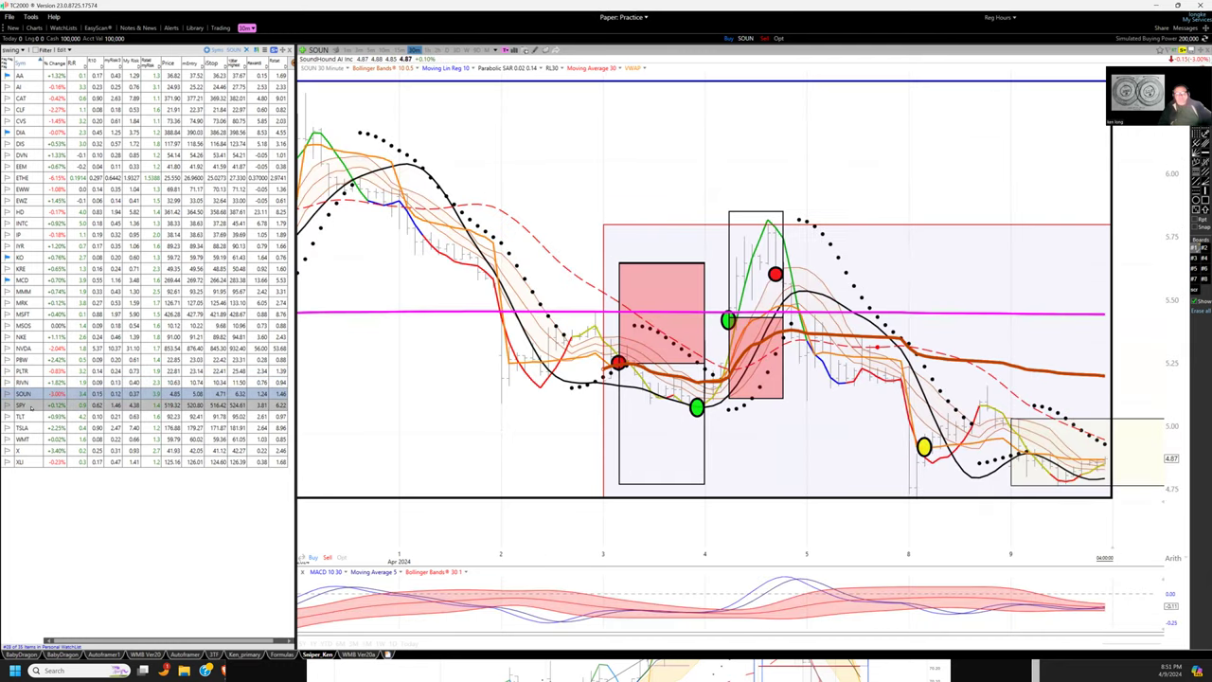
mouse_move(1072, 436)
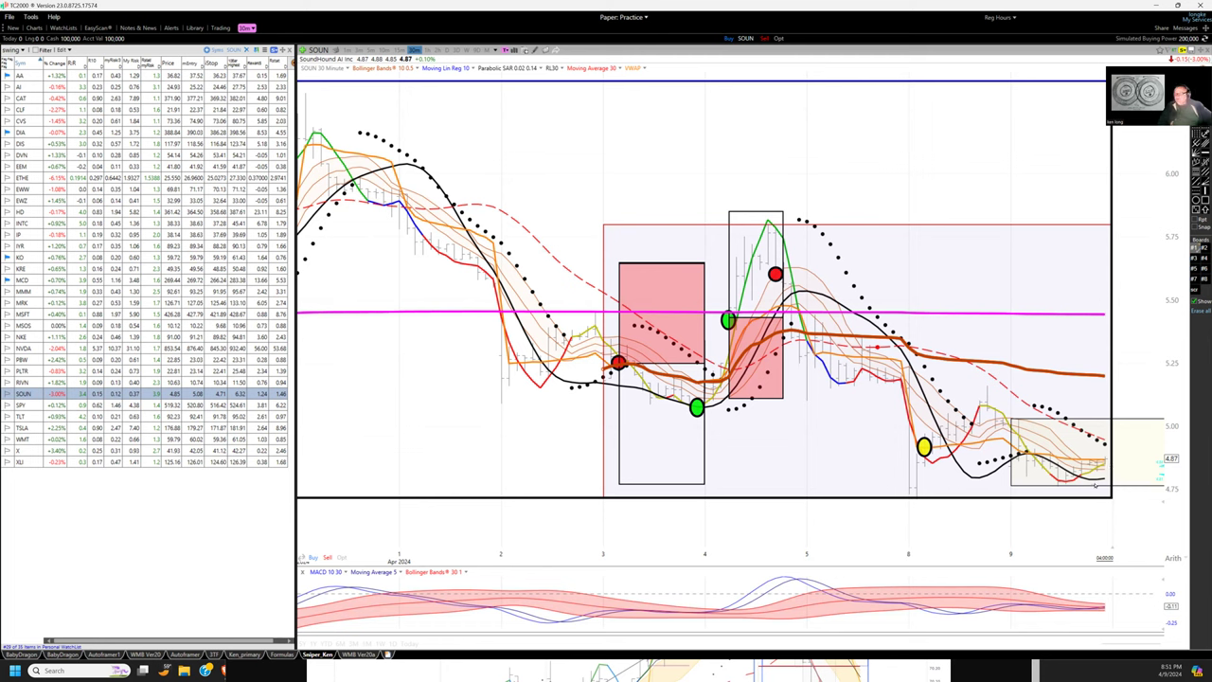
mouse_move(1115, 451)
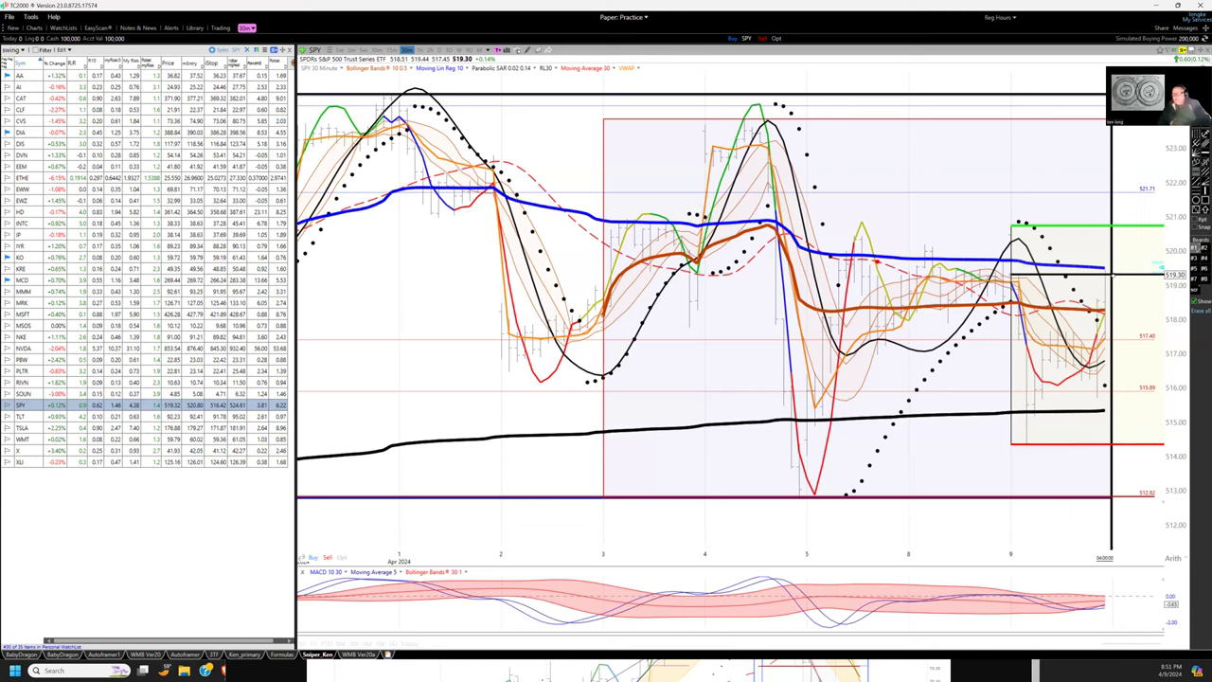
mouse_move(1142, 254)
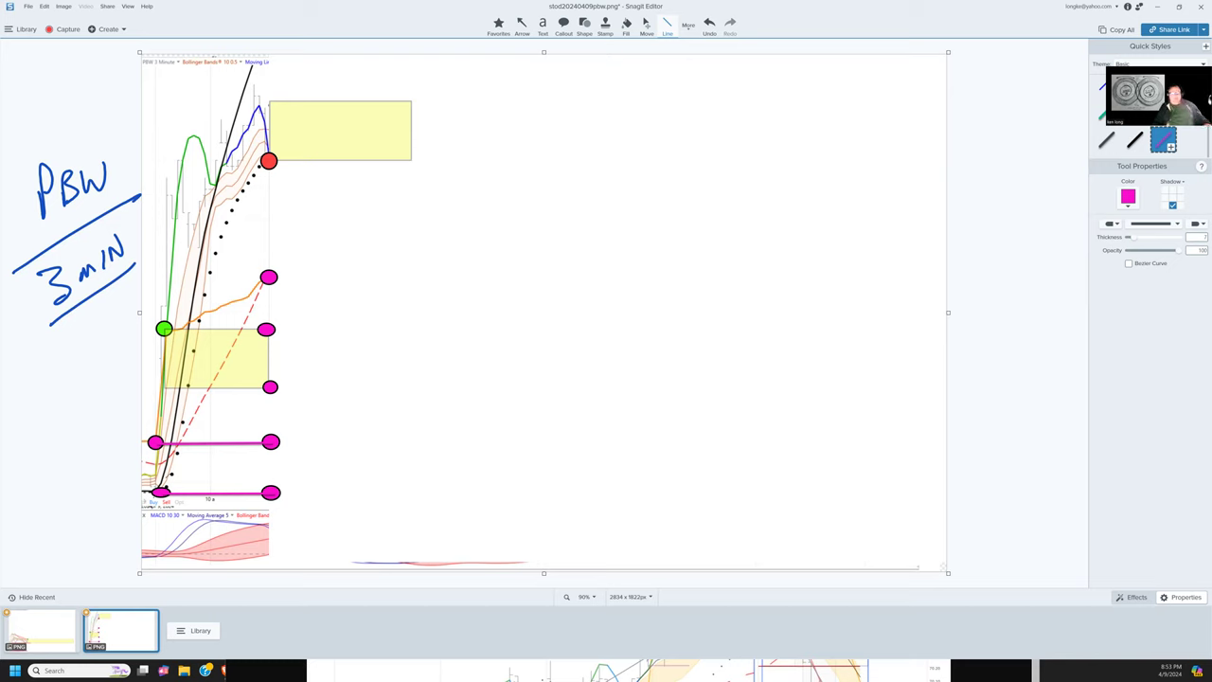
Circle a key price point on the PBW 3-minute chart with the blue Pen.
left_click_drag(138, 468, 170, 497)
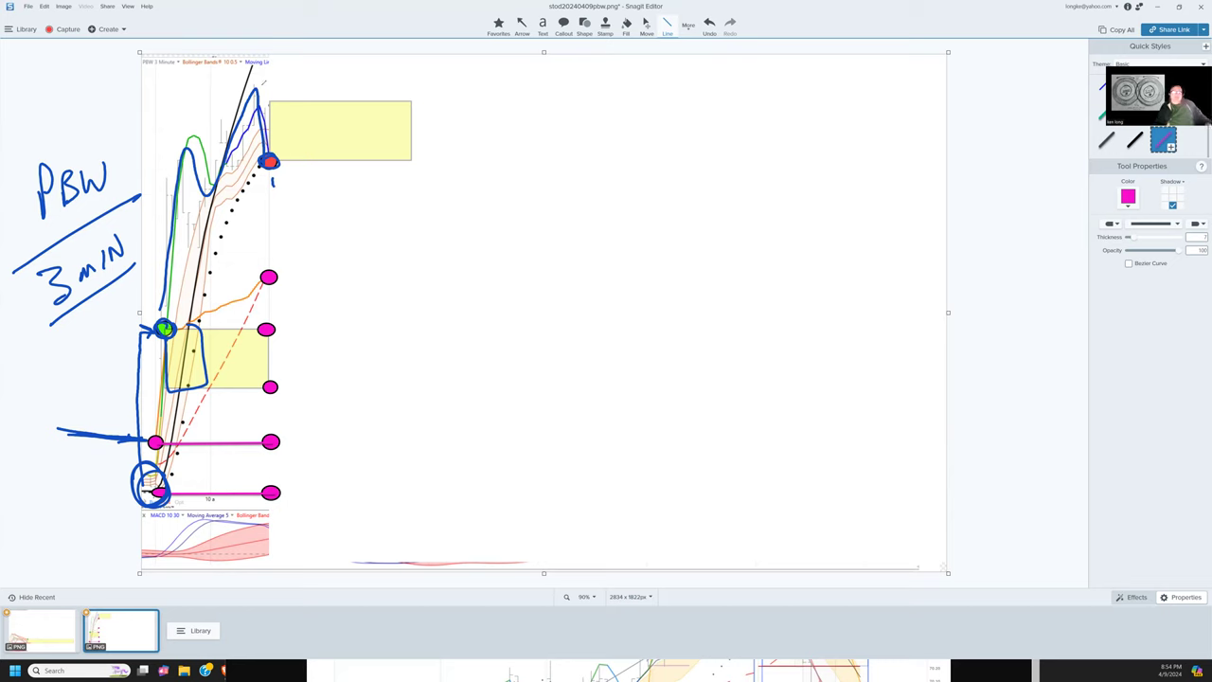
Outline and hatch the upper yellow box, add a curved arrow, and circle the dots.
left_click_drag(306, 76, 308, 161)
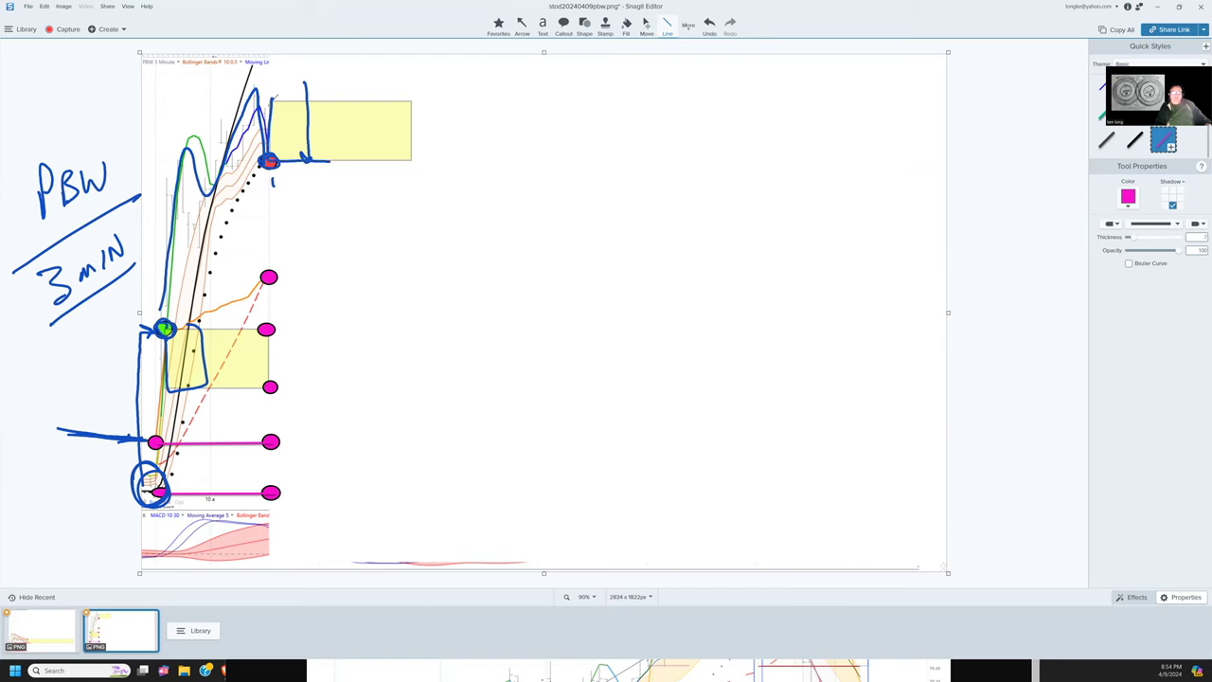
left_click_drag(294, 104, 331, 156)
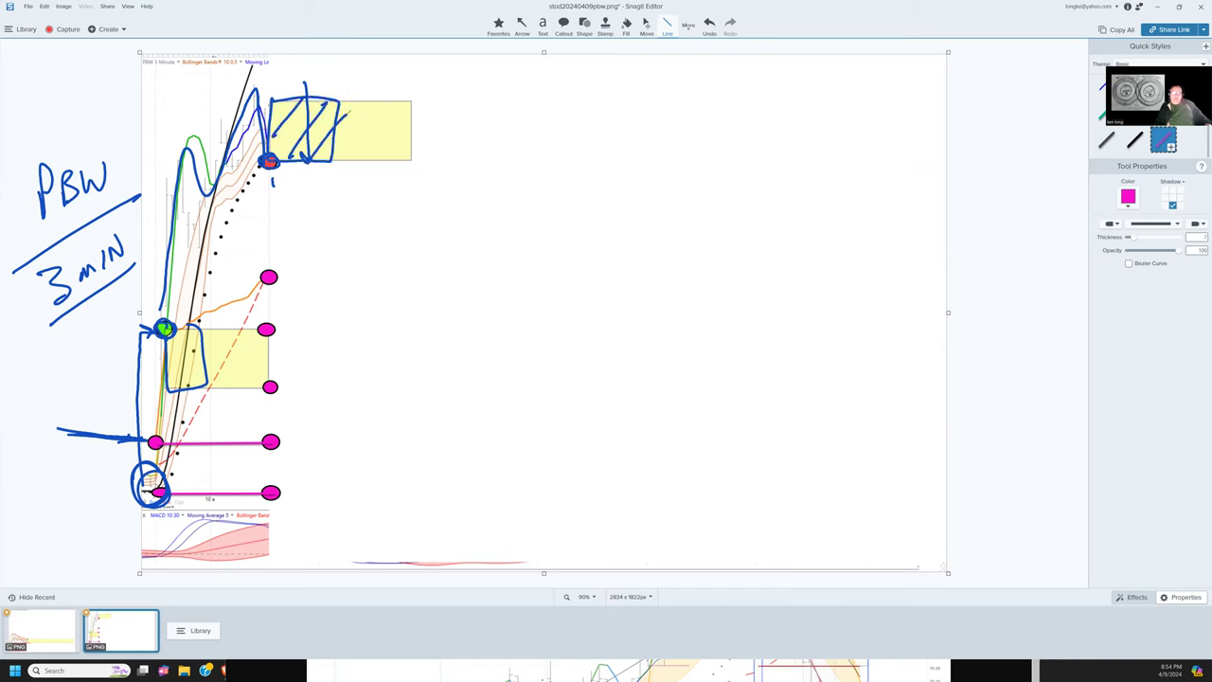
left_click_drag(403, 123, 284, 355)
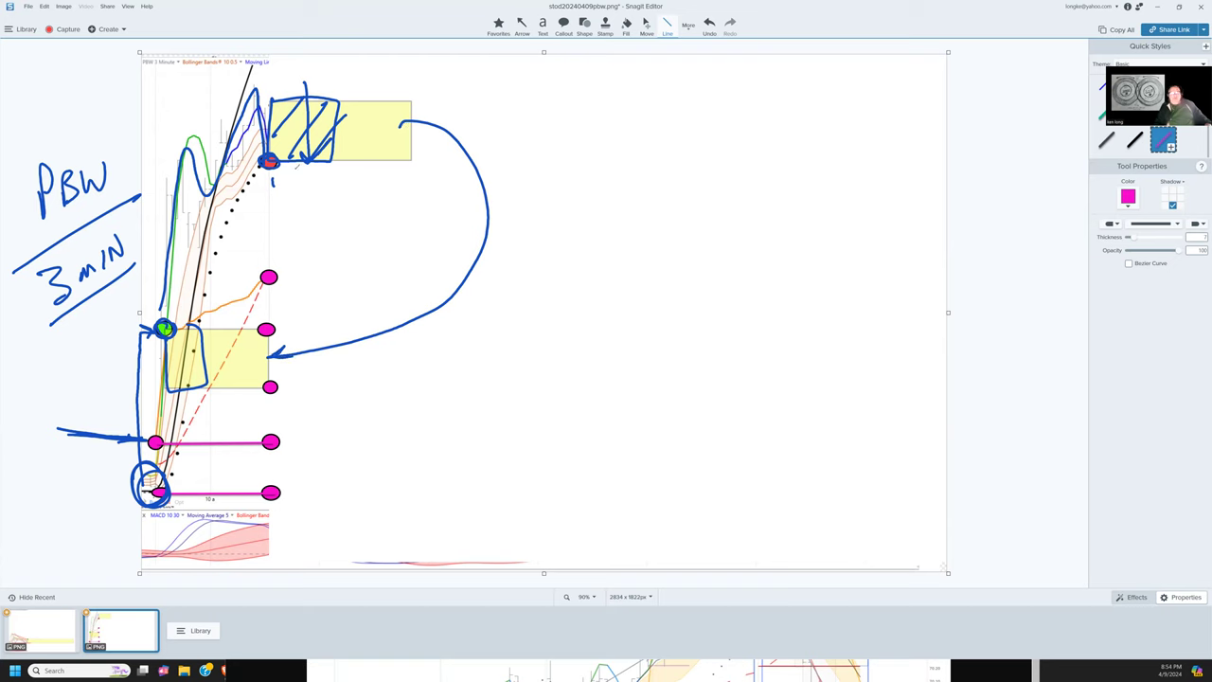
left_click_drag(270, 170, 284, 256)
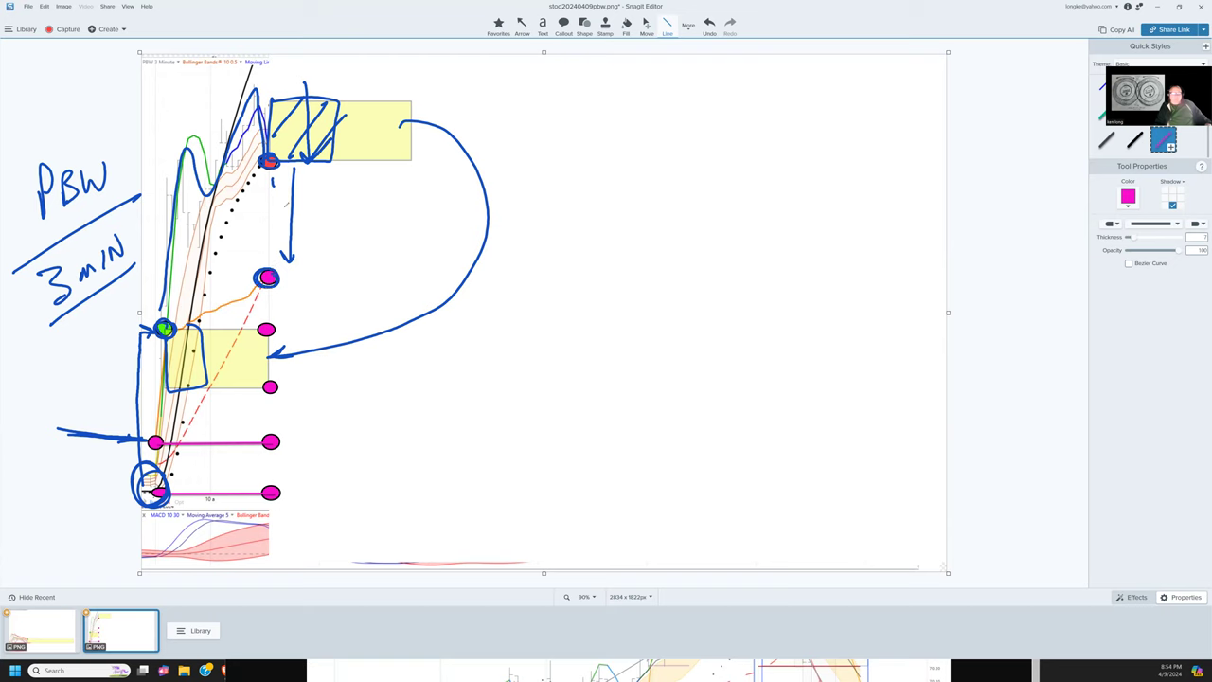
left_click_drag(284, 175, 303, 237)
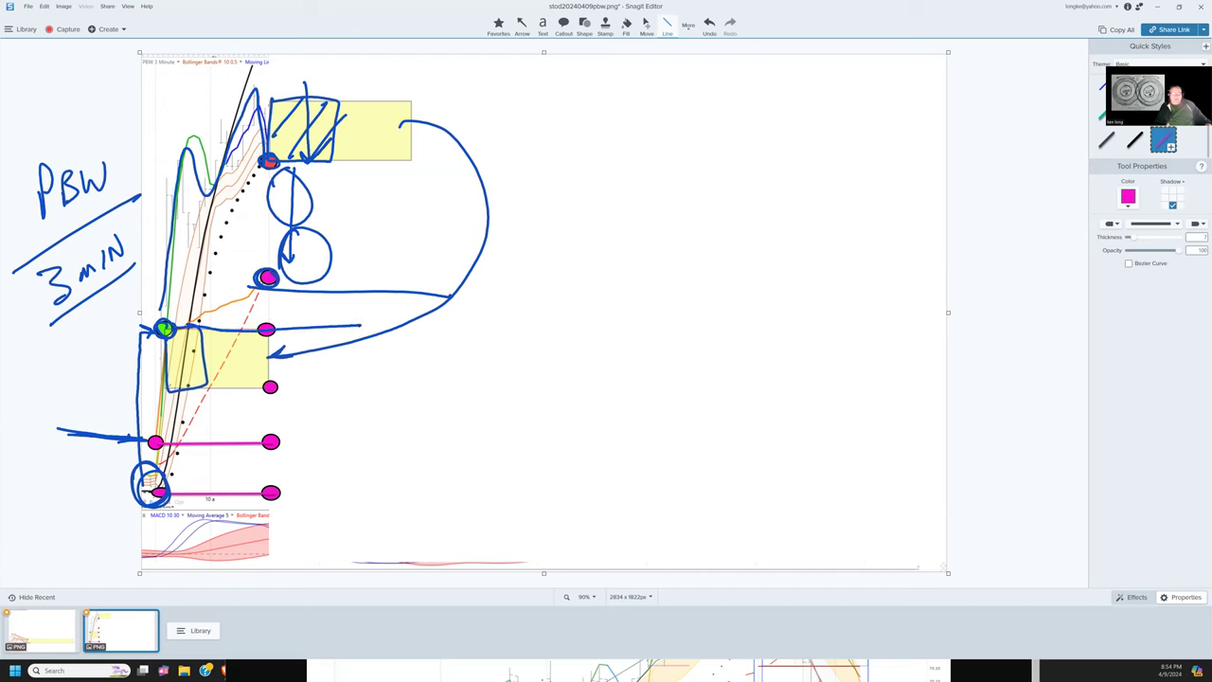
Draw blue arrows pointing right from the magenta levels plus another freehand mark.
left_click_drag(275, 386, 396, 386)
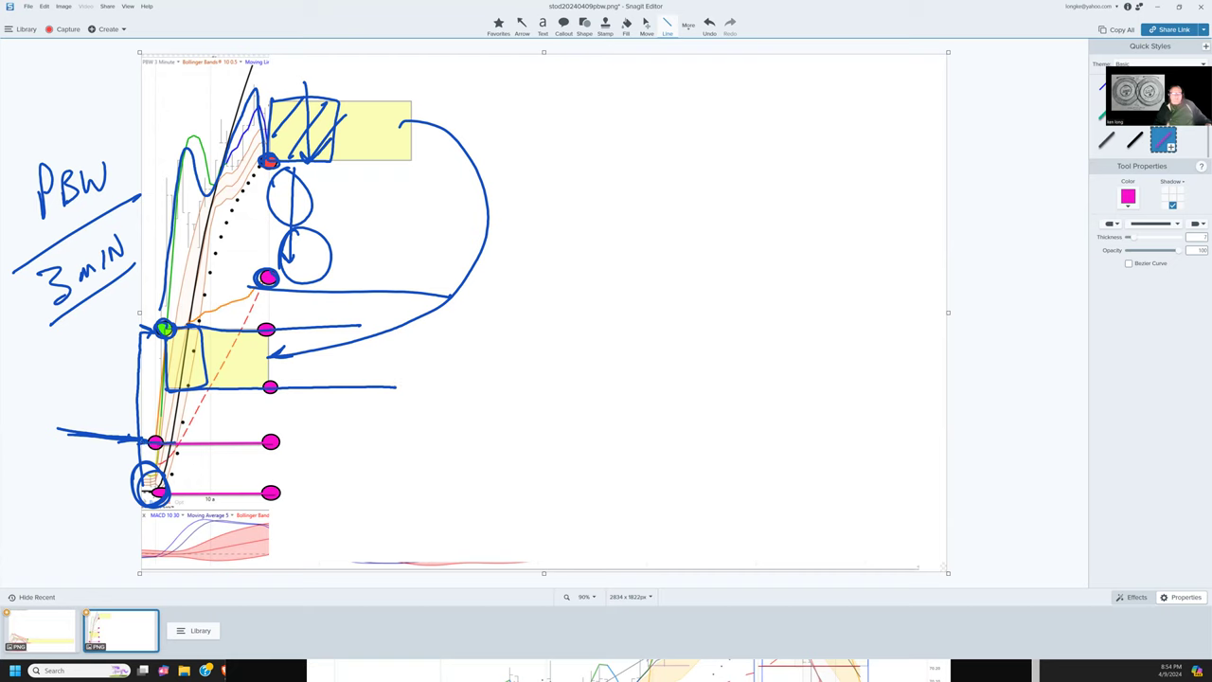
left_click_drag(280, 442, 355, 442)
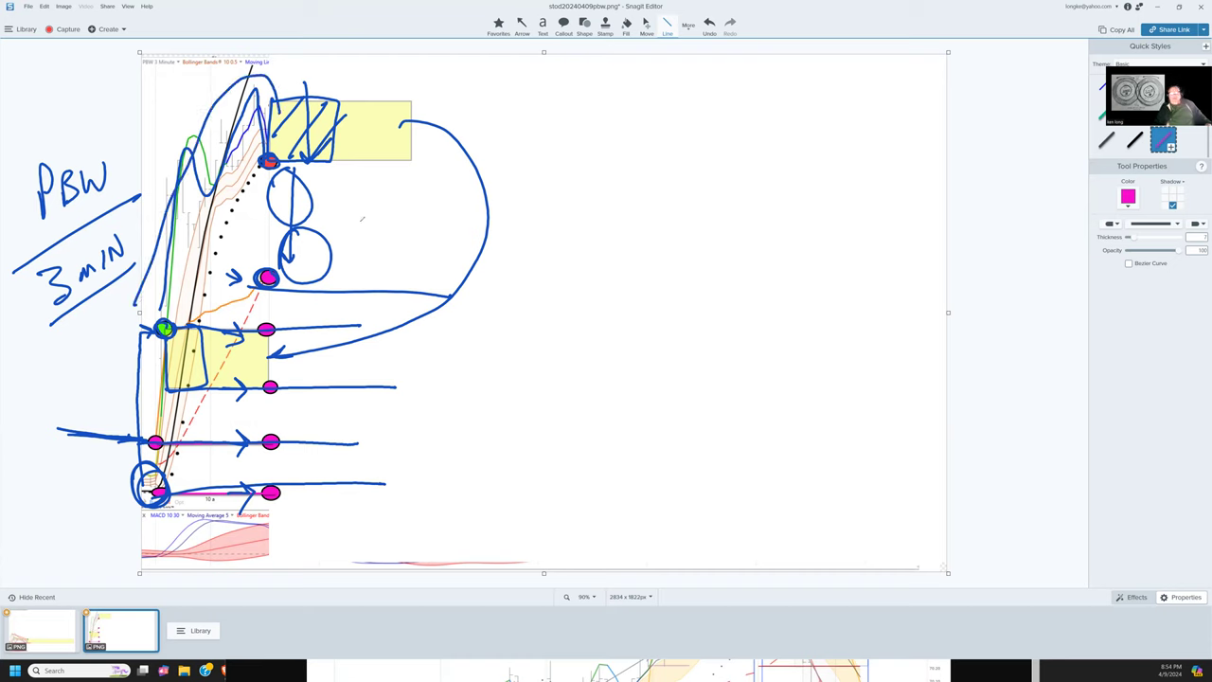
left_click_drag(367, 180, 369, 473)
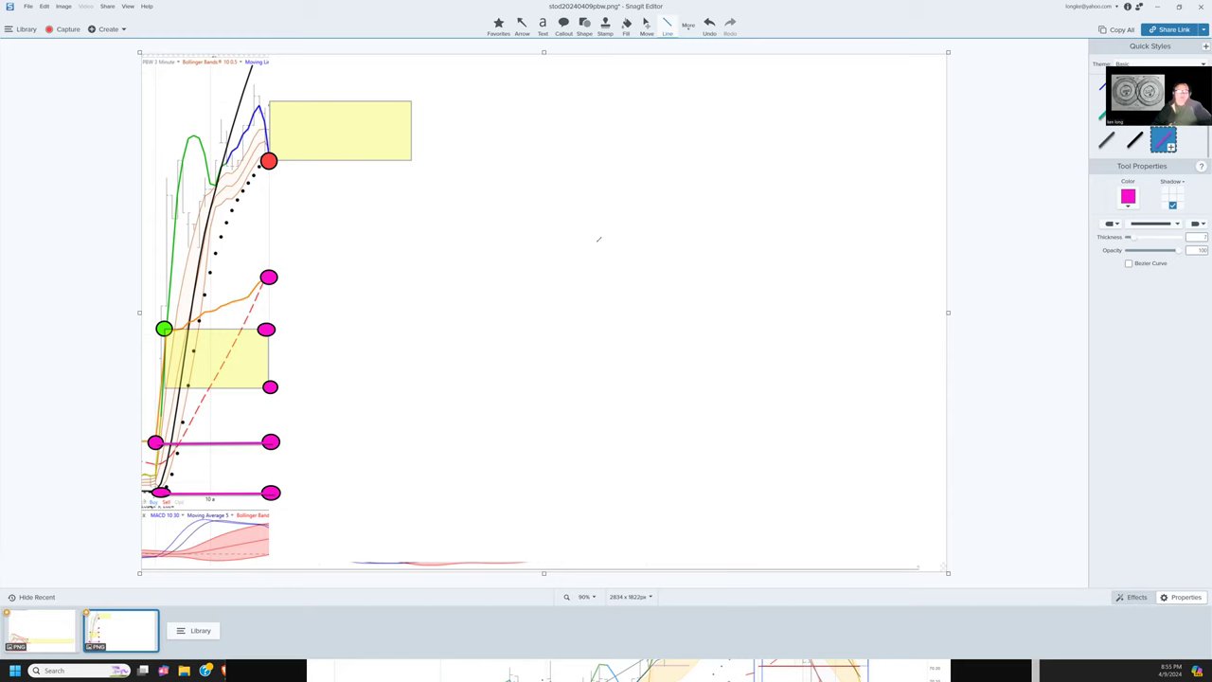
mouse_move(64, 150)
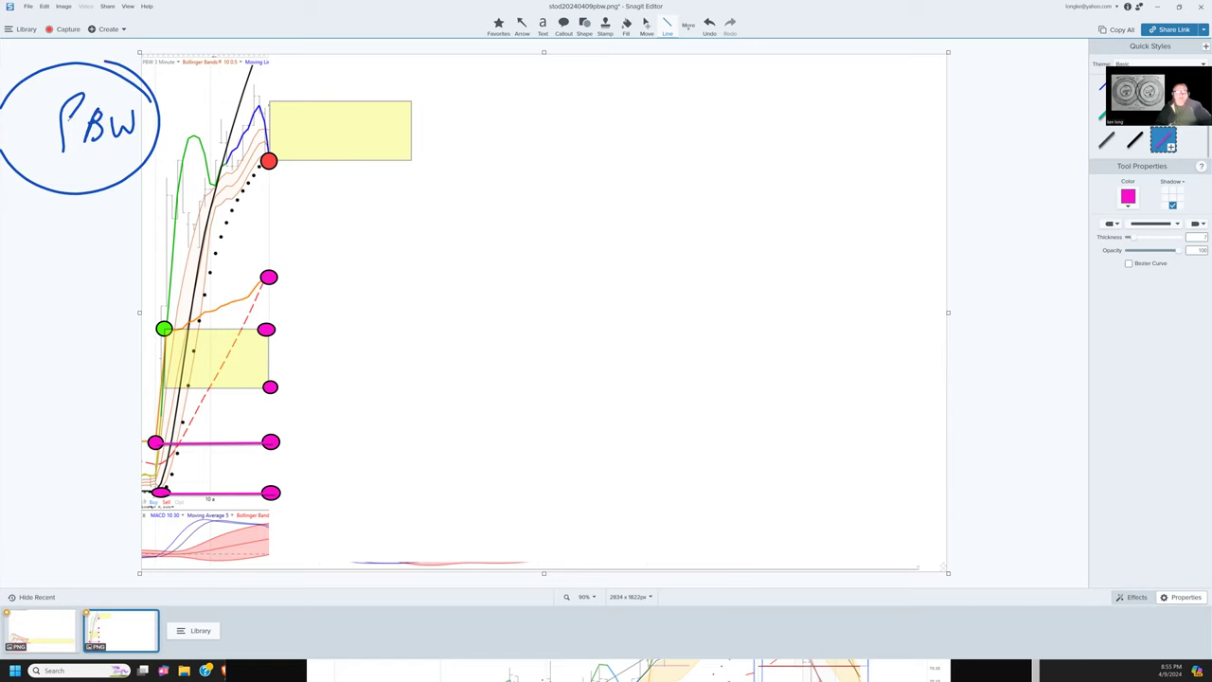
Handwrite and circle 'PBW' at top left, then list TSLA, PBW, MSOS beneath.
left_click_drag(14, 223, 57, 260)
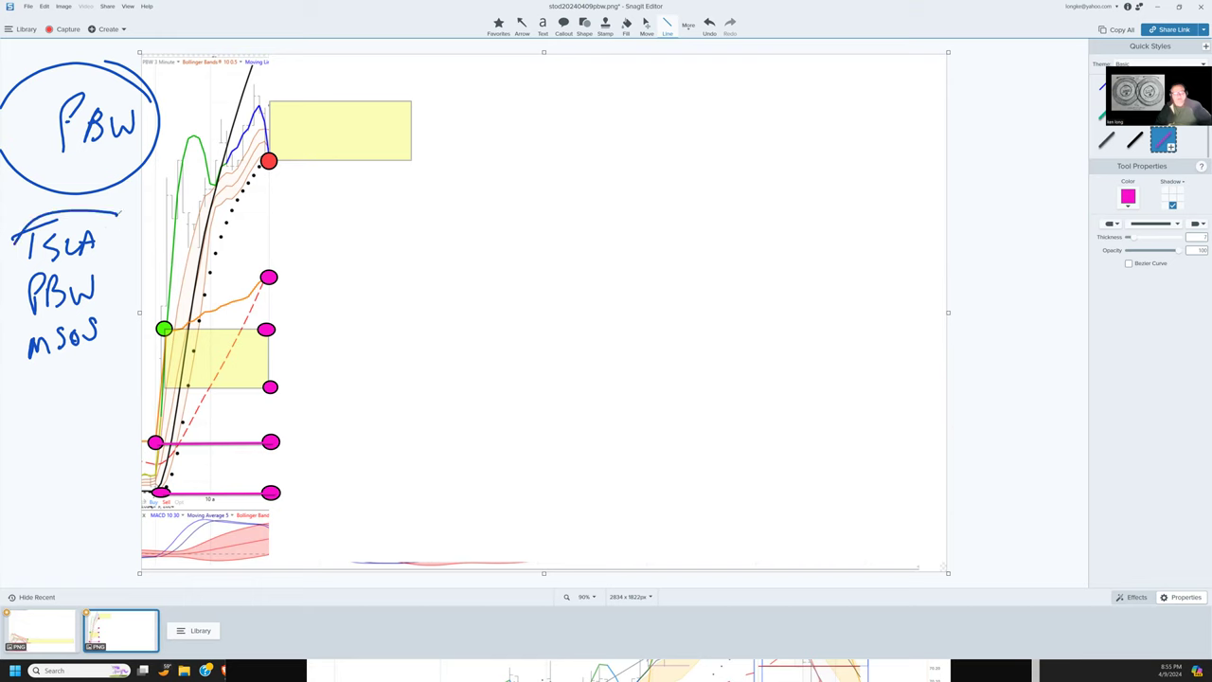
left_click_drag(19, 218, 114, 388)
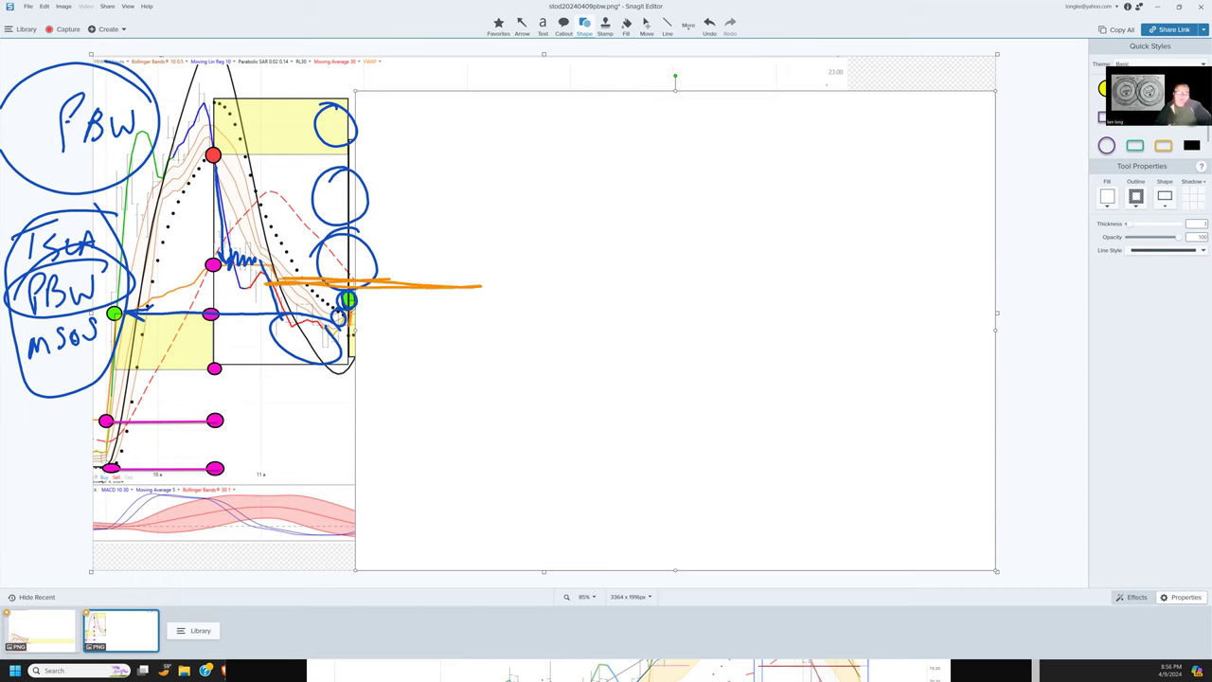
Draw an orange level line from the green entry dot.
left_click_drag(355, 303, 402, 355)
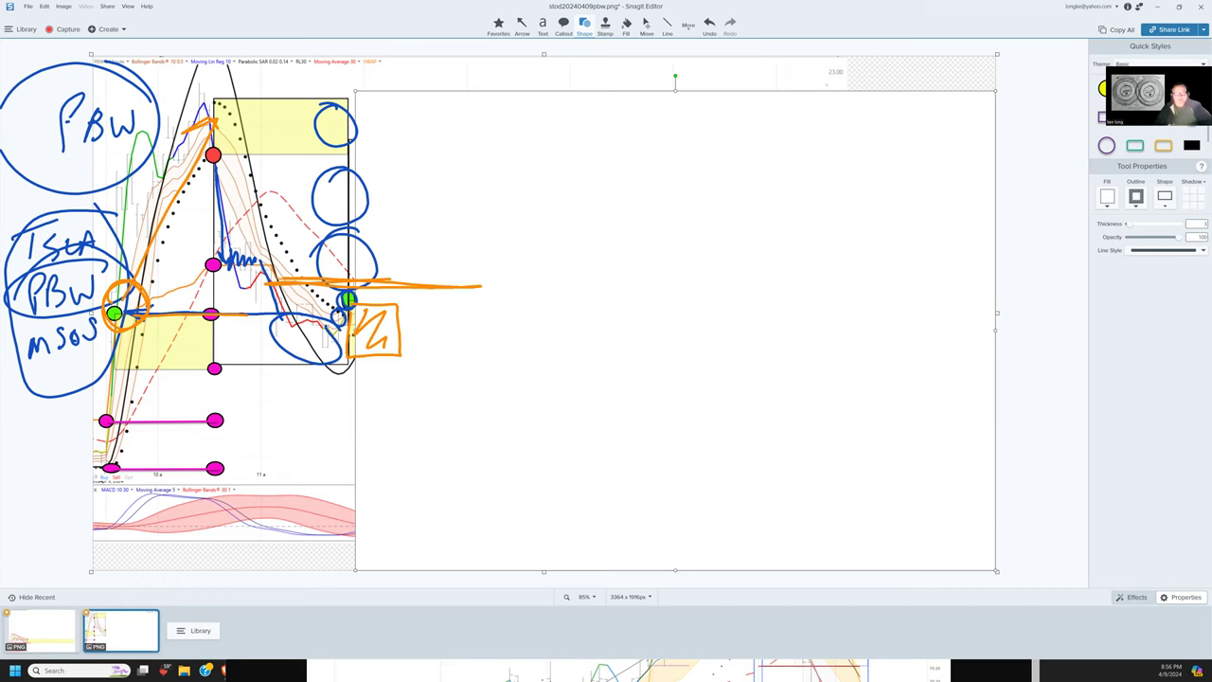
Draw orange projection and level lines, then green lines and arrow toward the question mark.
left_click_drag(397, 322, 639, 322)
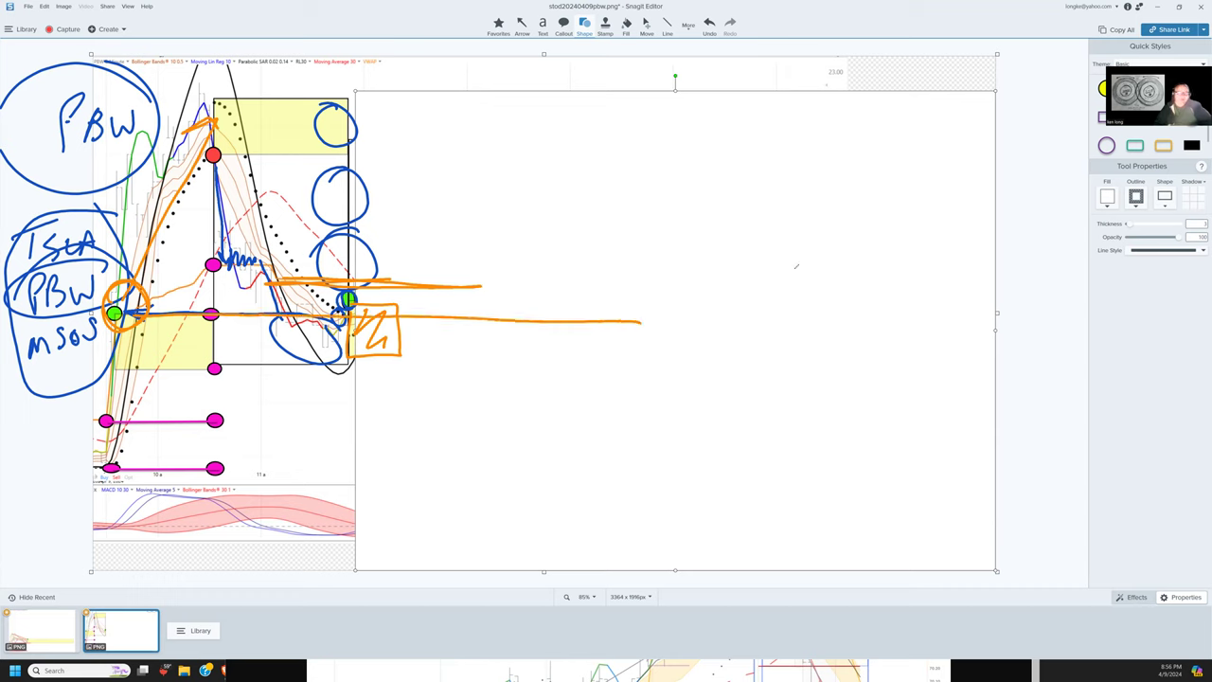
left_click_drag(402, 241, 506, 137)
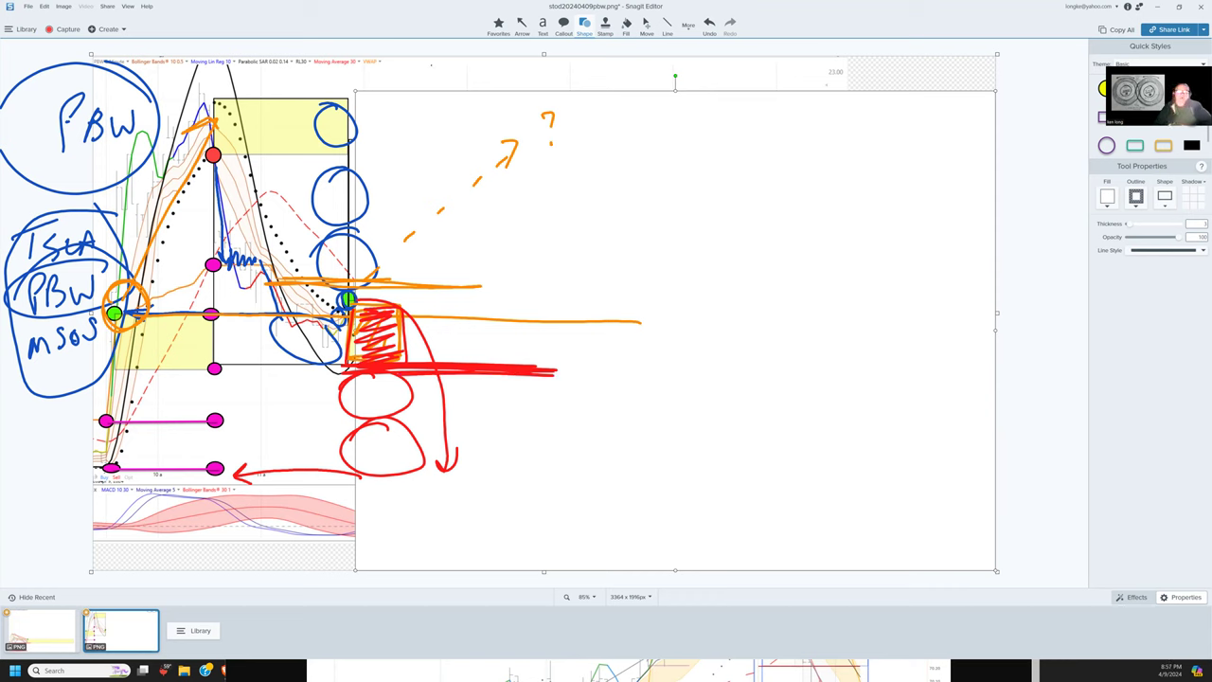
left_click_drag(379, 307, 516, 308)
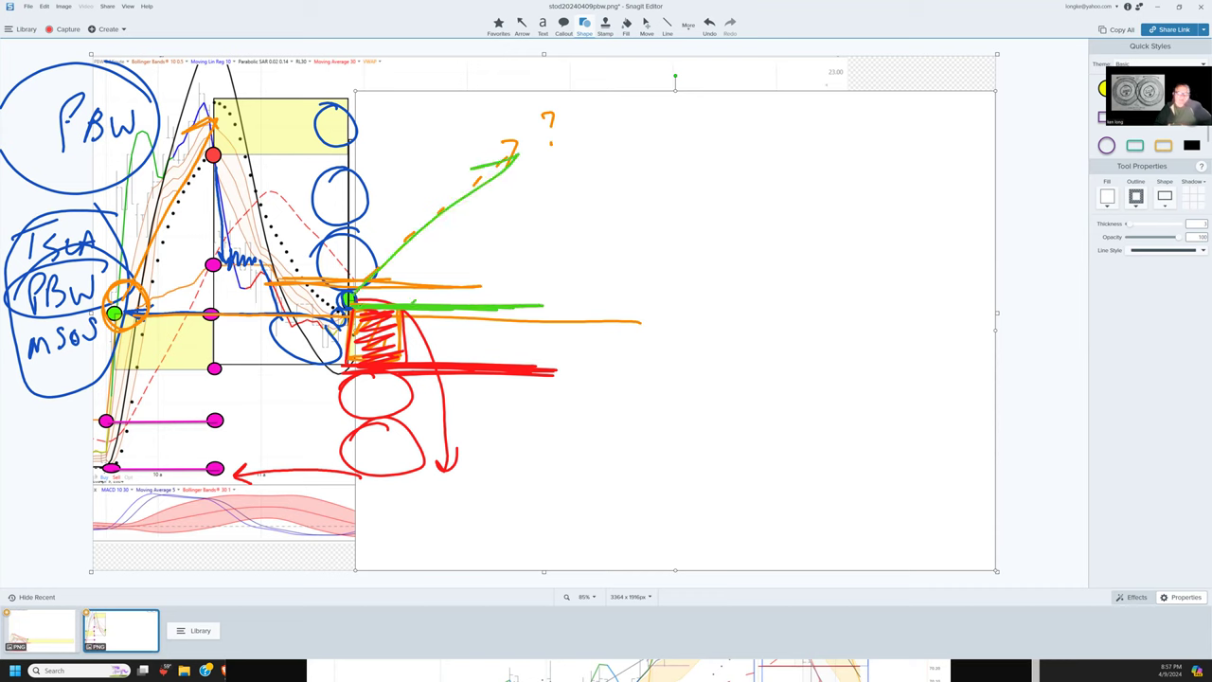
left_click_drag(355, 111, 531, 112)
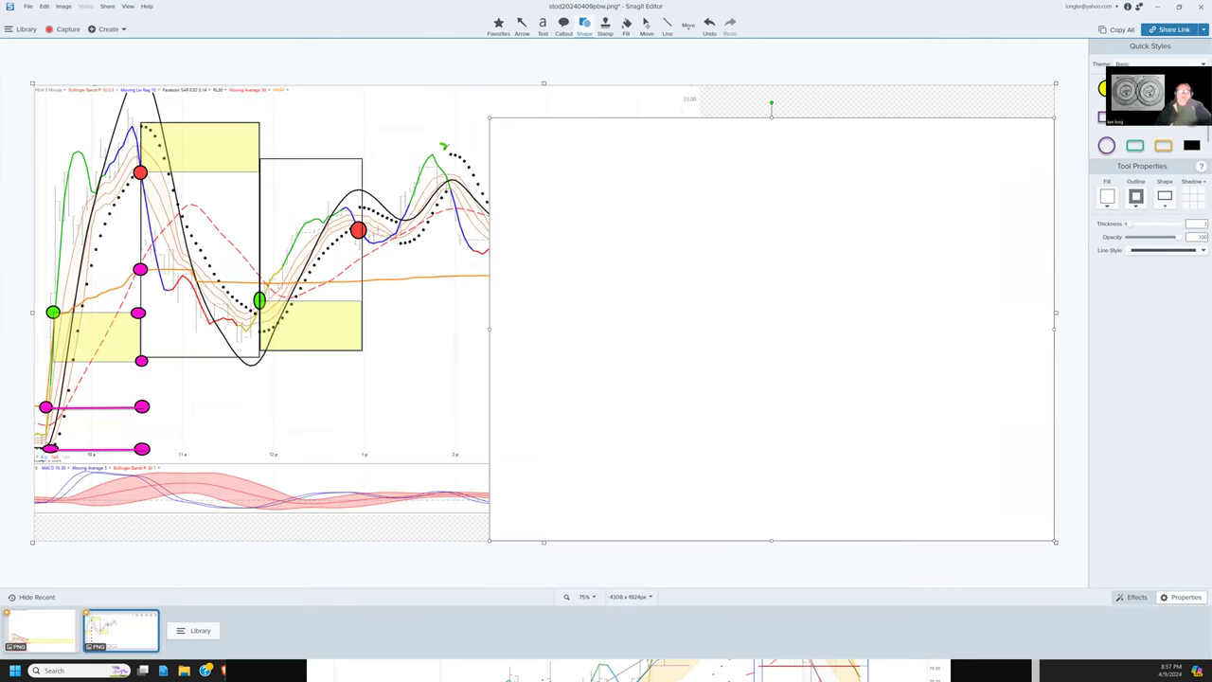
Circle the two green highs and the green dot, joining them with level lines.
left_click_drag(166, 169, 436, 157)
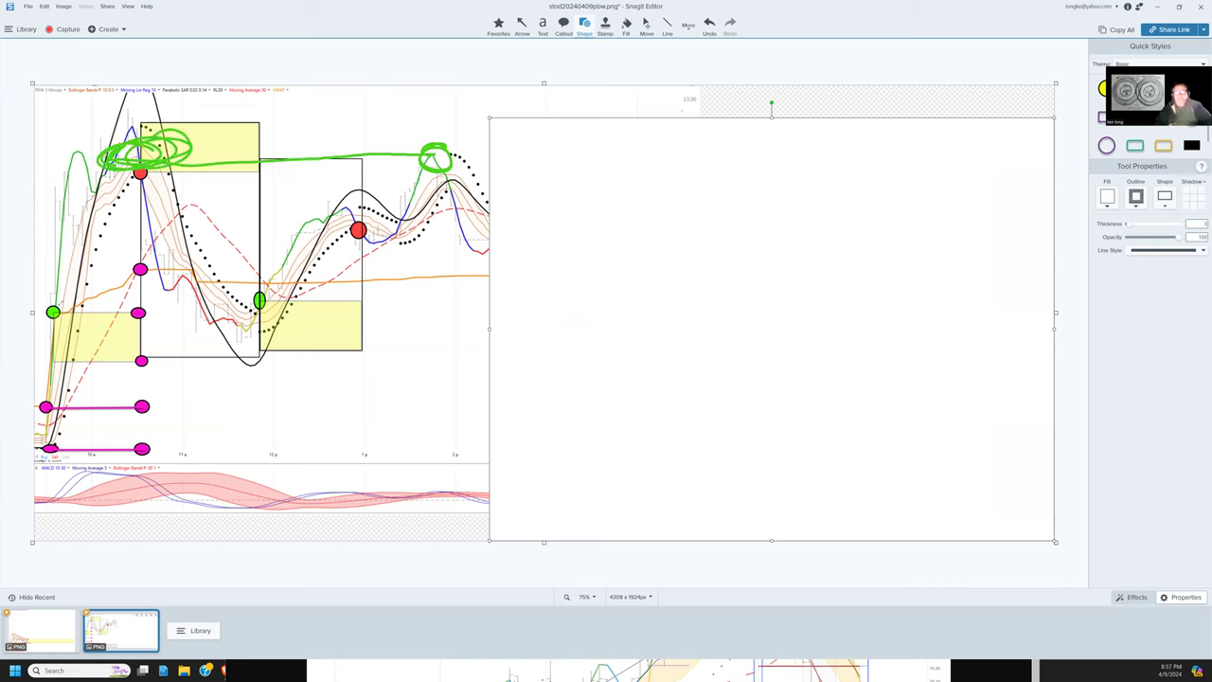
left_click_drag(52, 313, 568, 342)
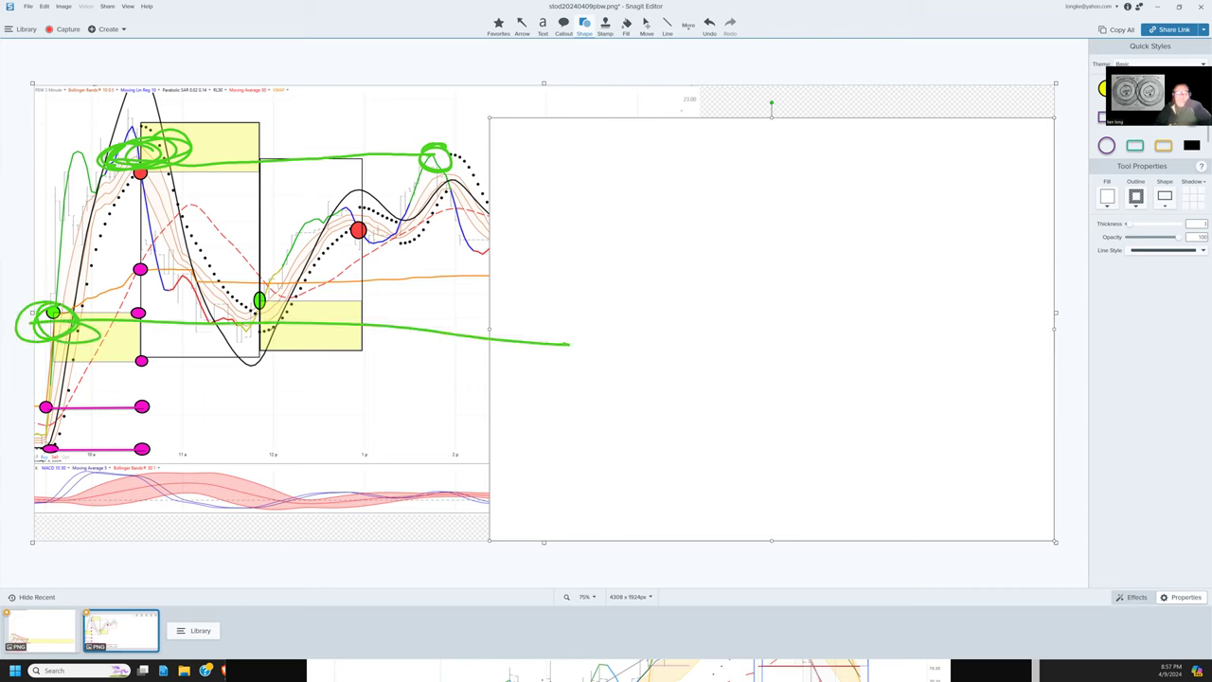
left_click_drag(204, 260, 260, 332)
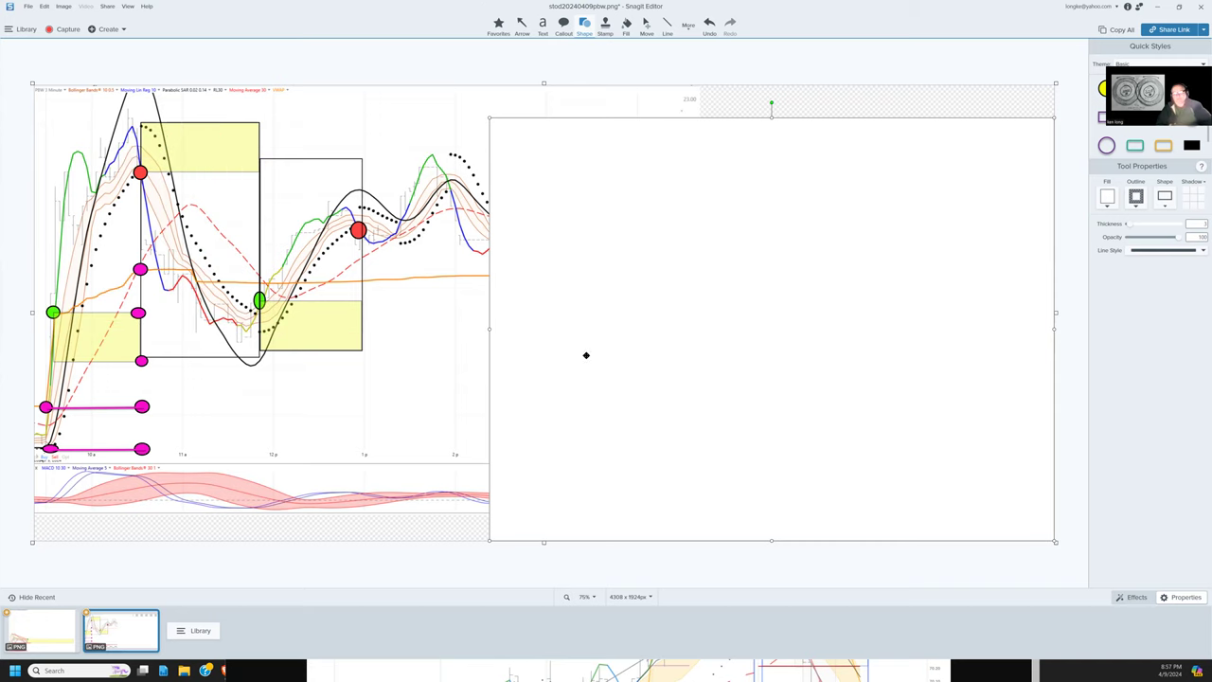
mouse_move(518, 358)
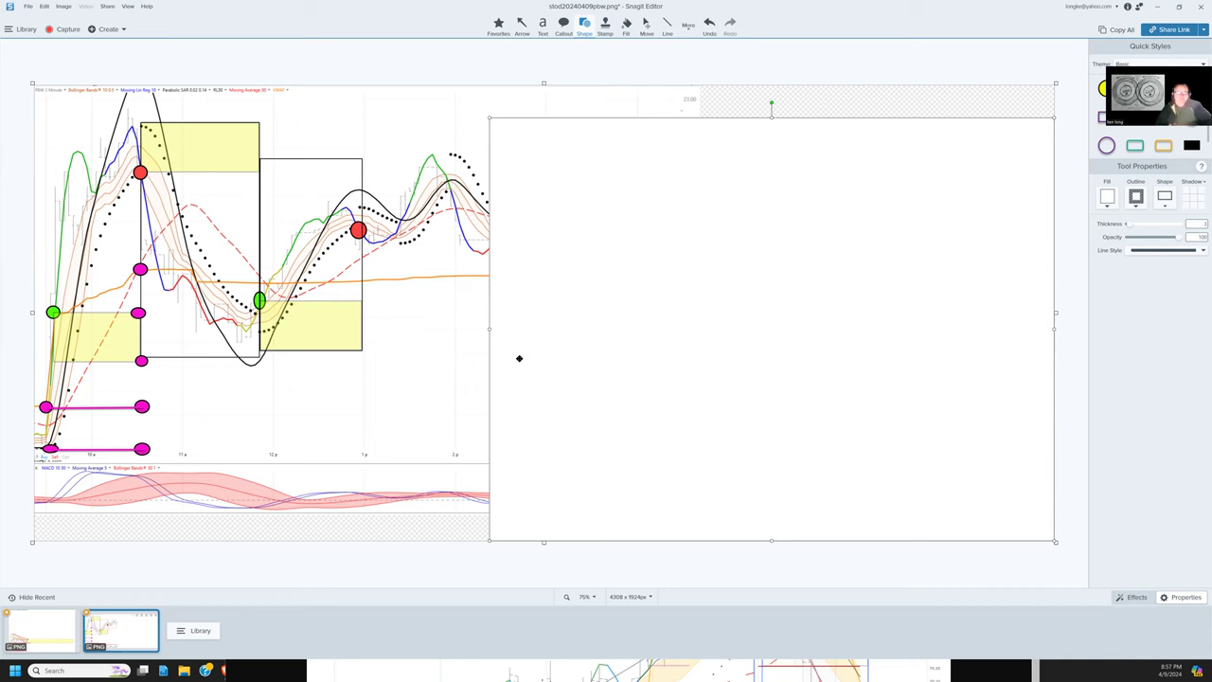
mouse_move(517, 360)
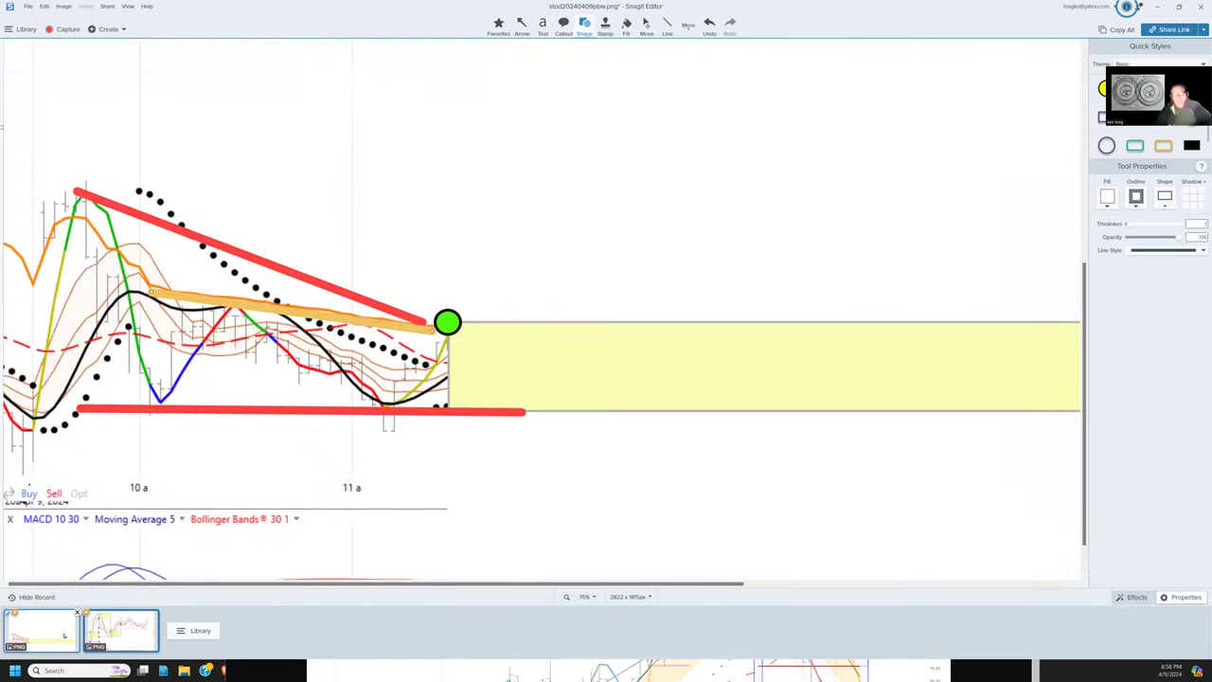
Switch to the other recent capture and scroll down the chart.
left_click(667, 24)
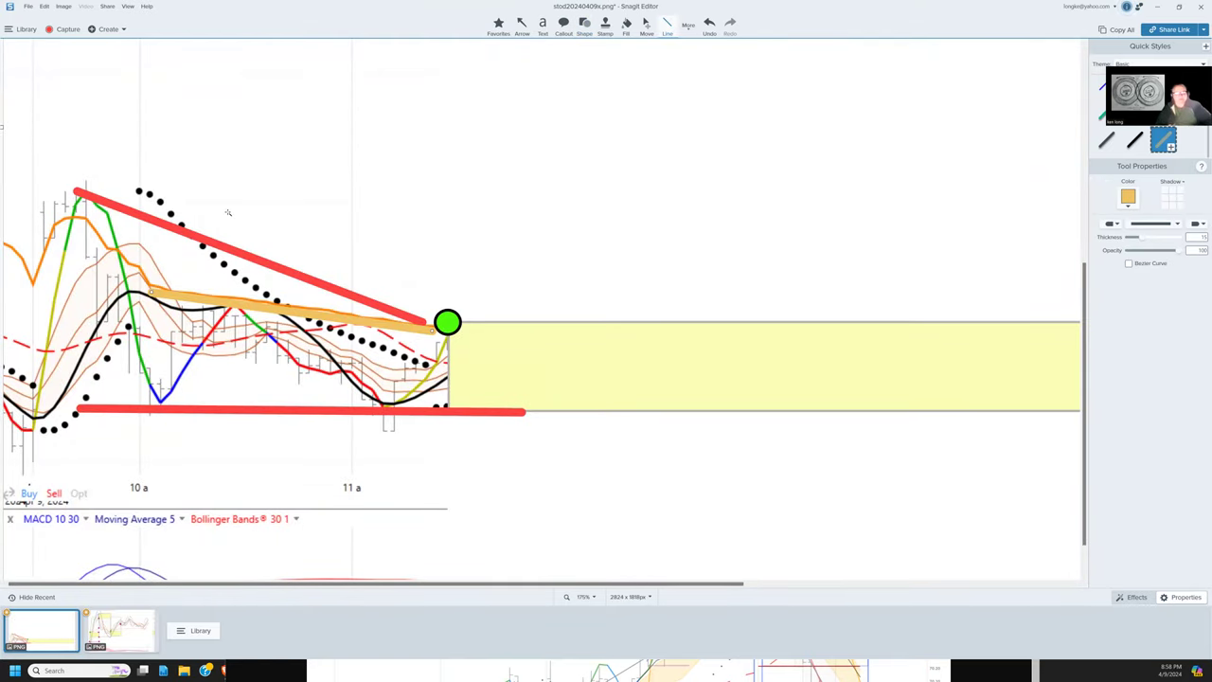
scroll("down", 3)
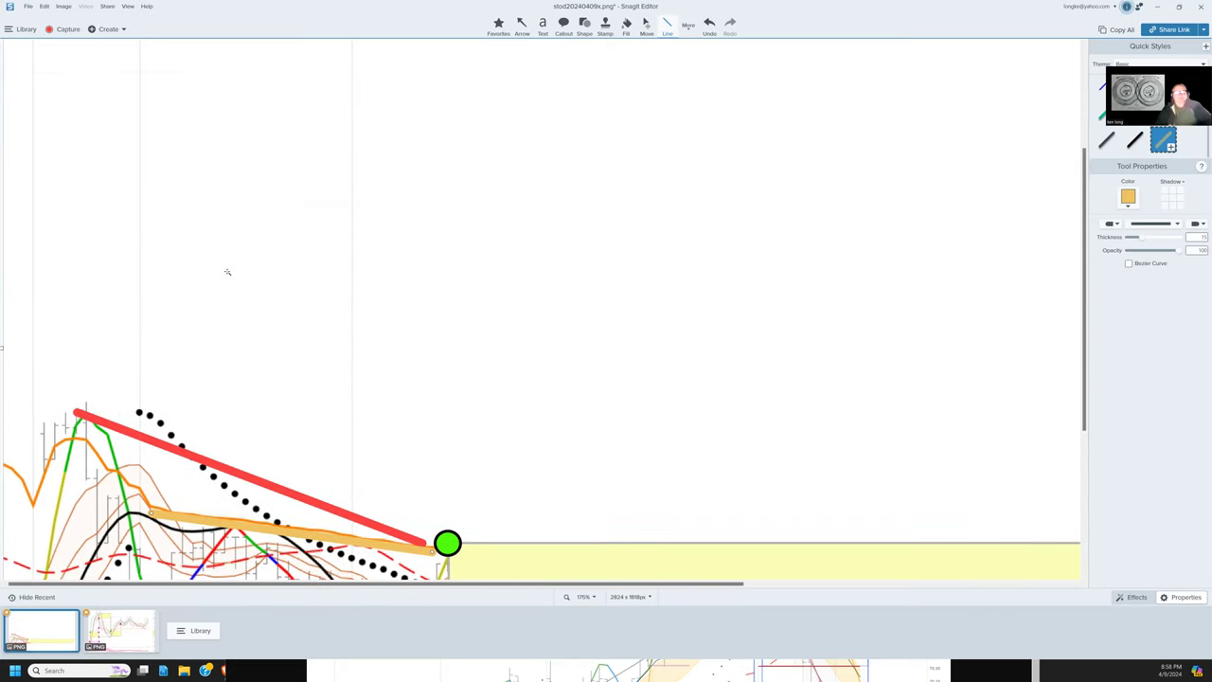
scroll("down", 3)
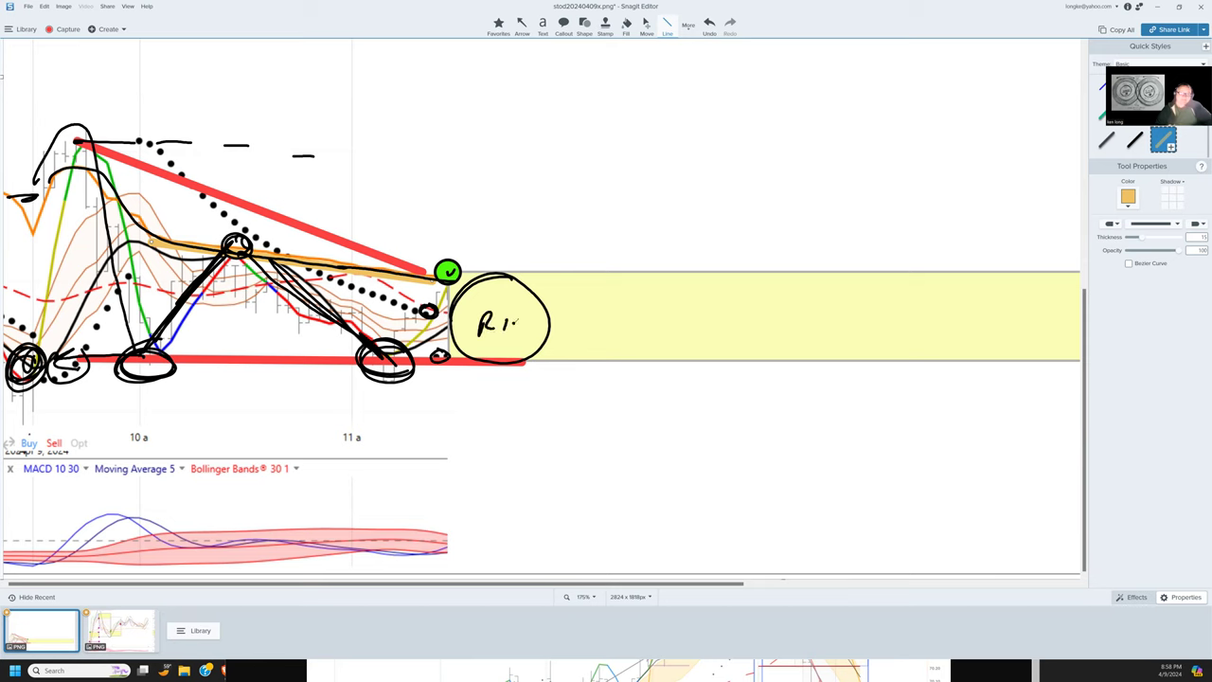
type("0")
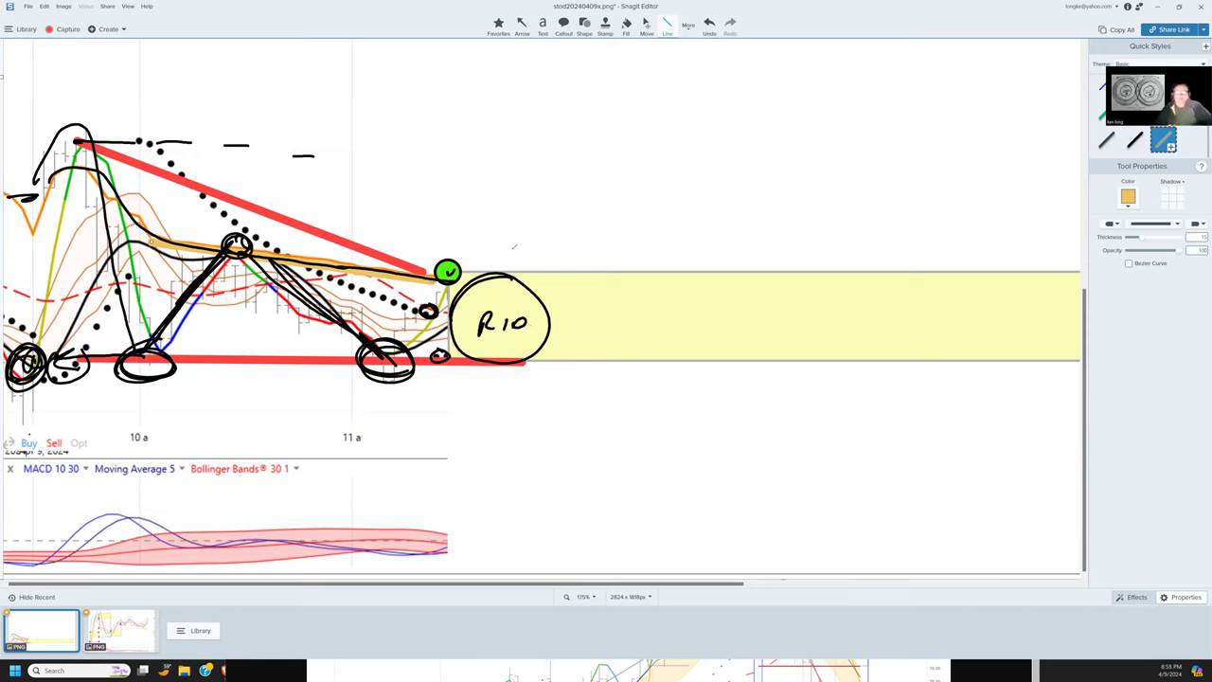
Draw stacked circles above the R10 circle and downward arrows in and below the yellow zone.
left_click_drag(516, 218, 559, 194)
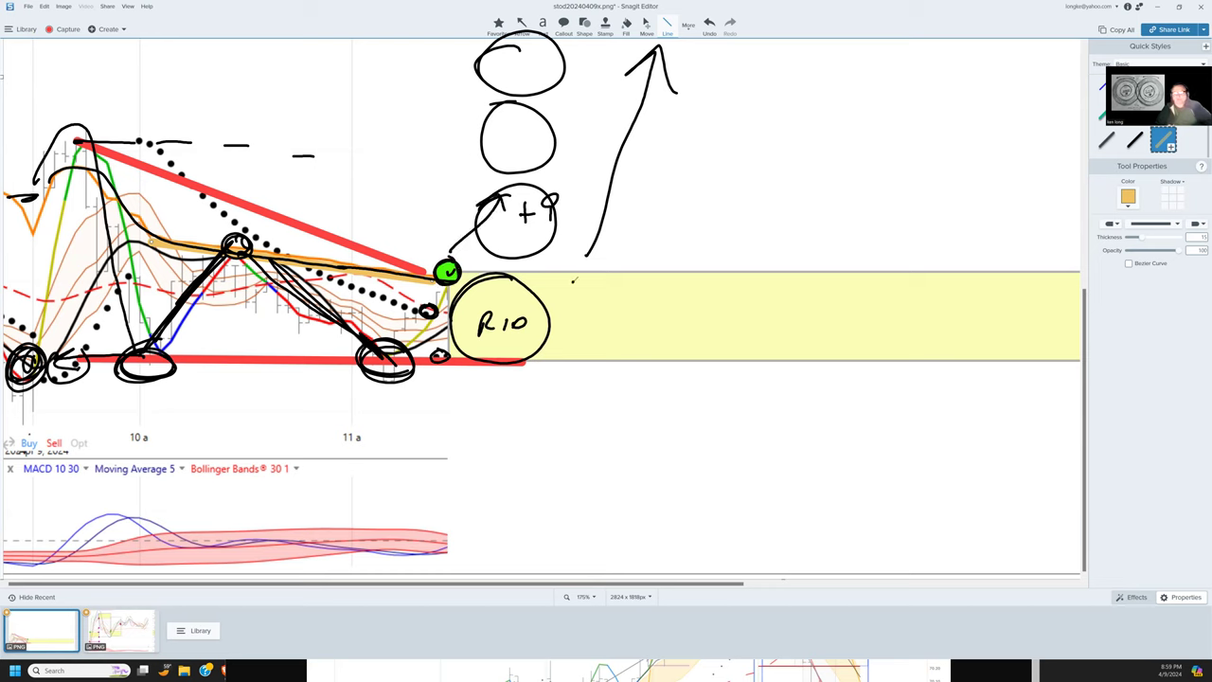
left_click_drag(576, 284, 582, 355)
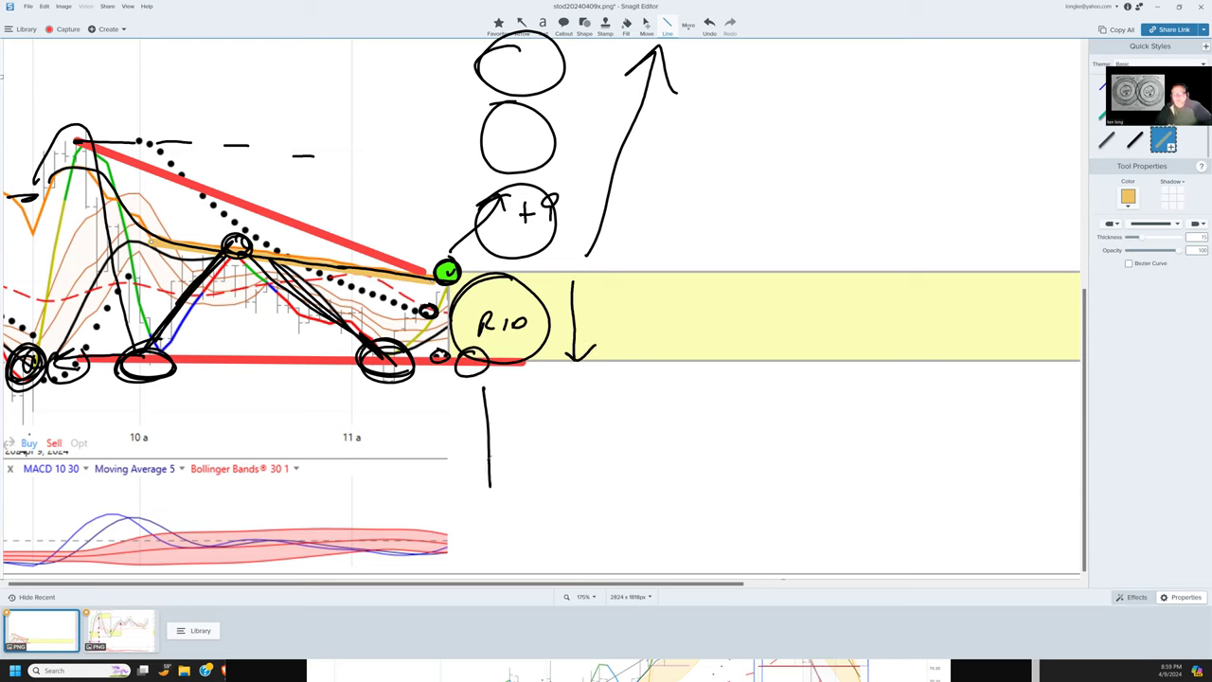
left_click_drag(483, 392, 483, 506)
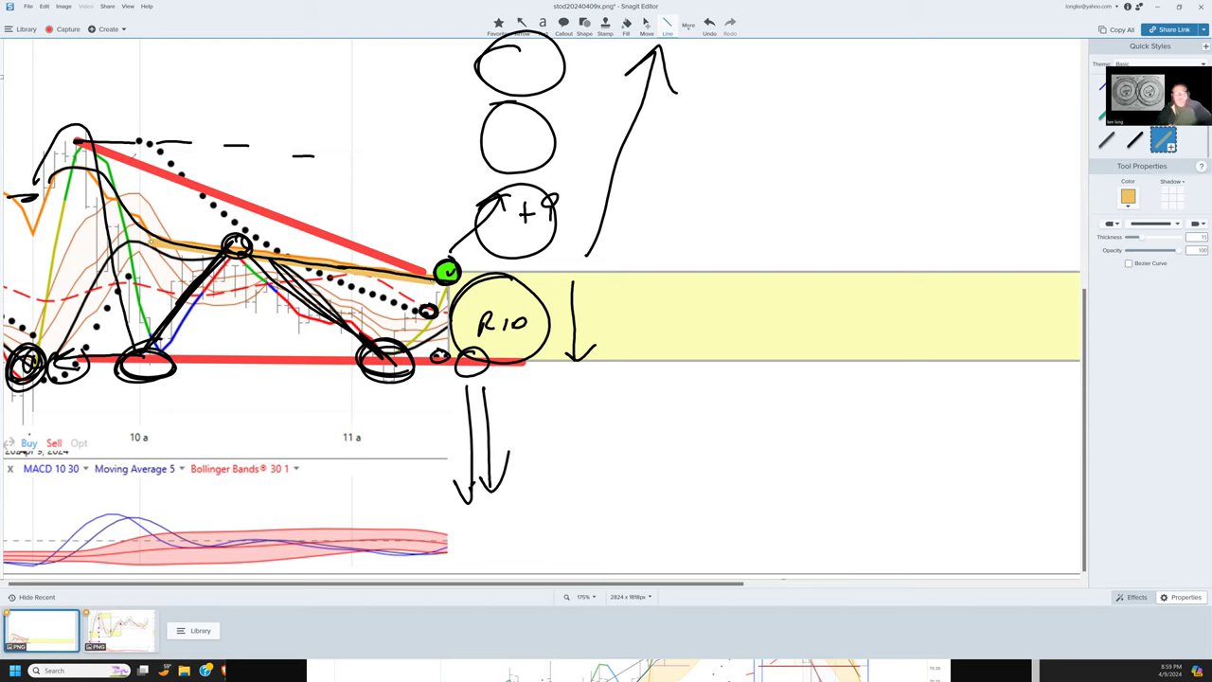
left_click_drag(37, 133, 190, 142)
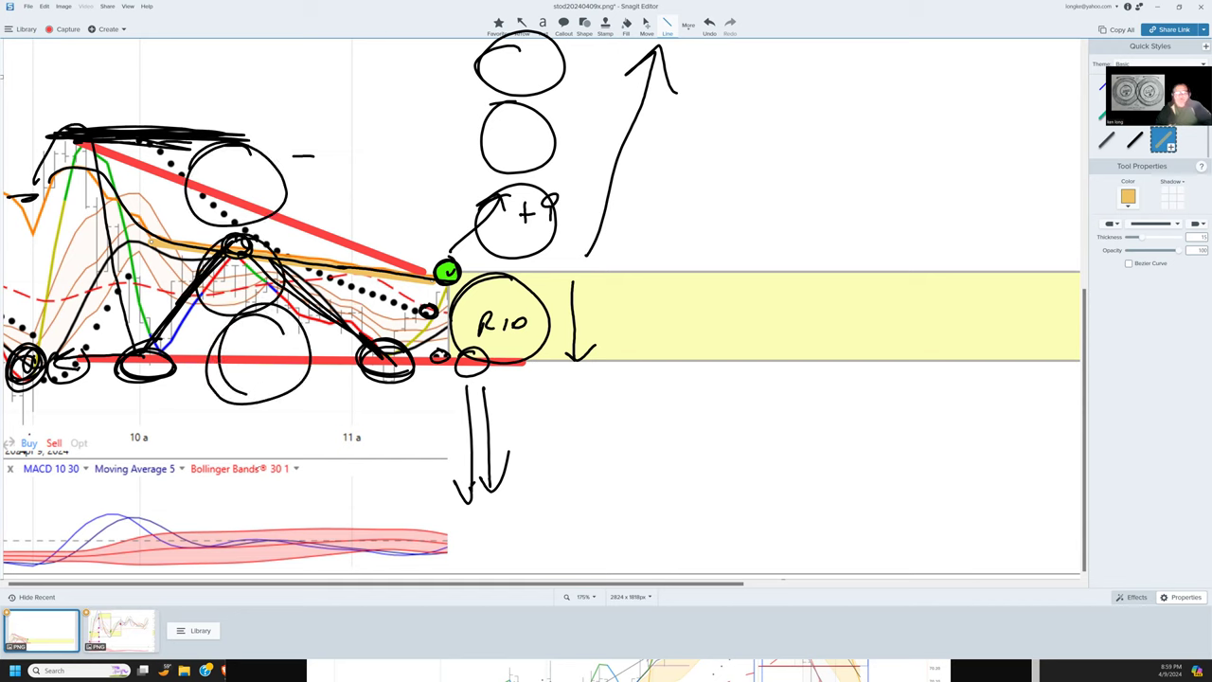
Add a circled +7 below the chart, a vertical line, and a circled ?! note.
left_click_drag(227, 435, 312, 507)
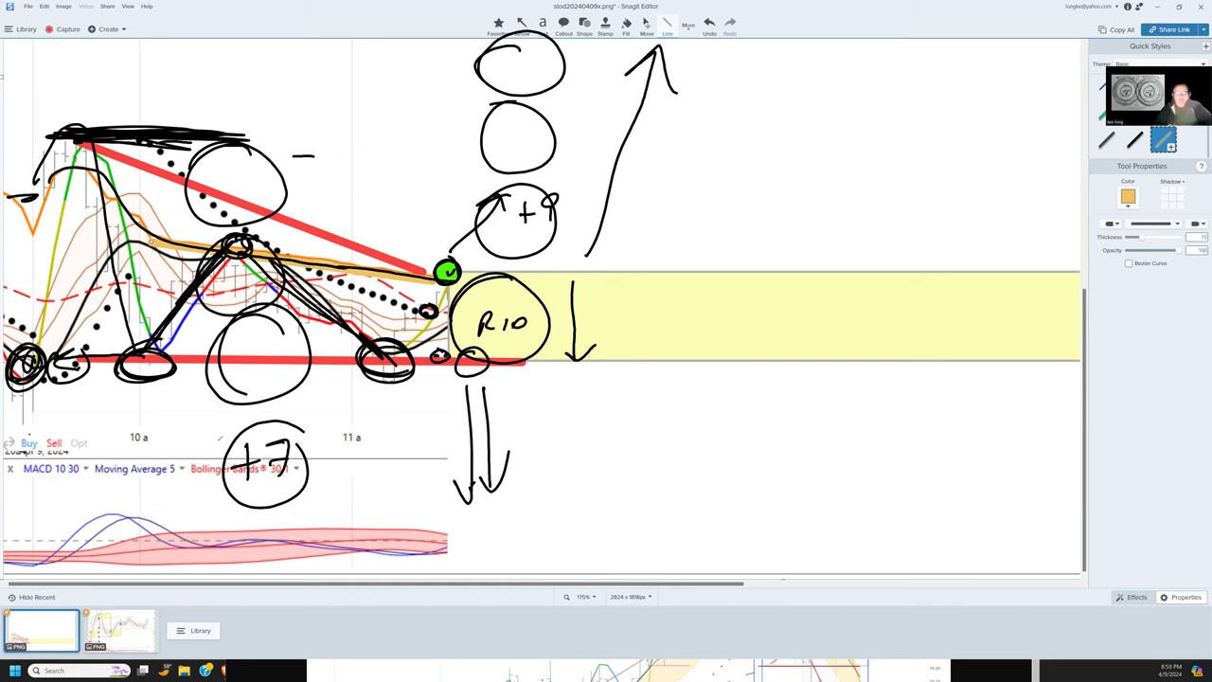
left_click_drag(218, 407, 218, 563)
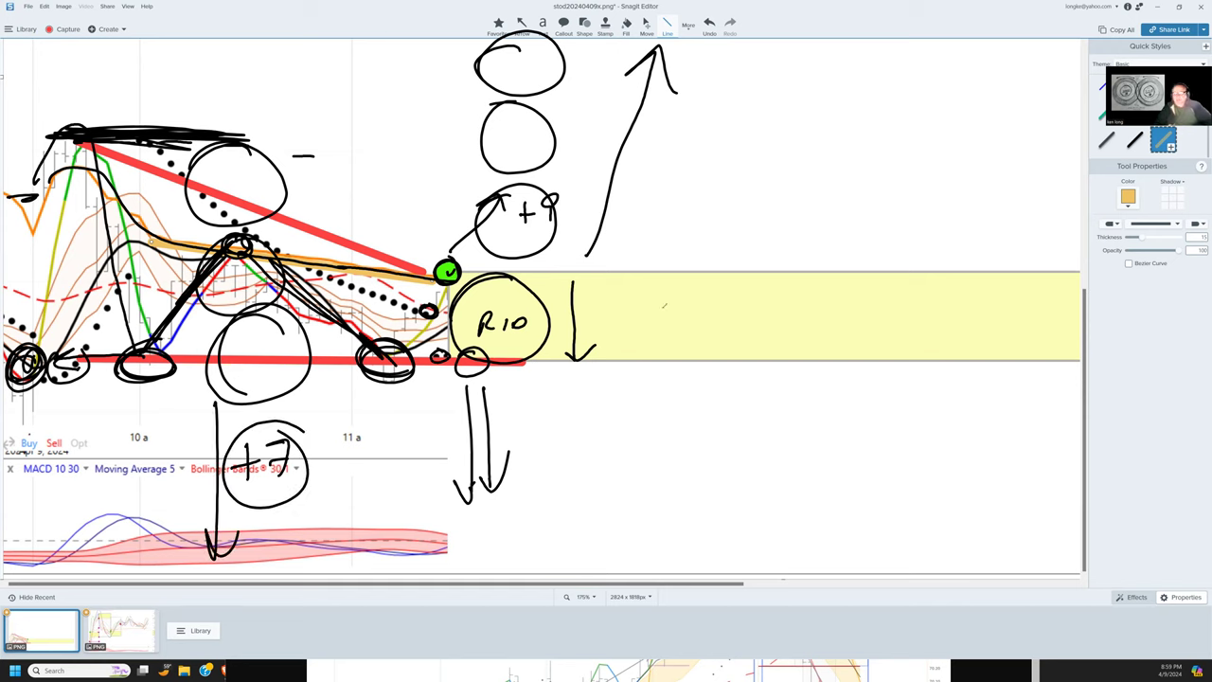
left_click_drag(649, 298, 692, 331)
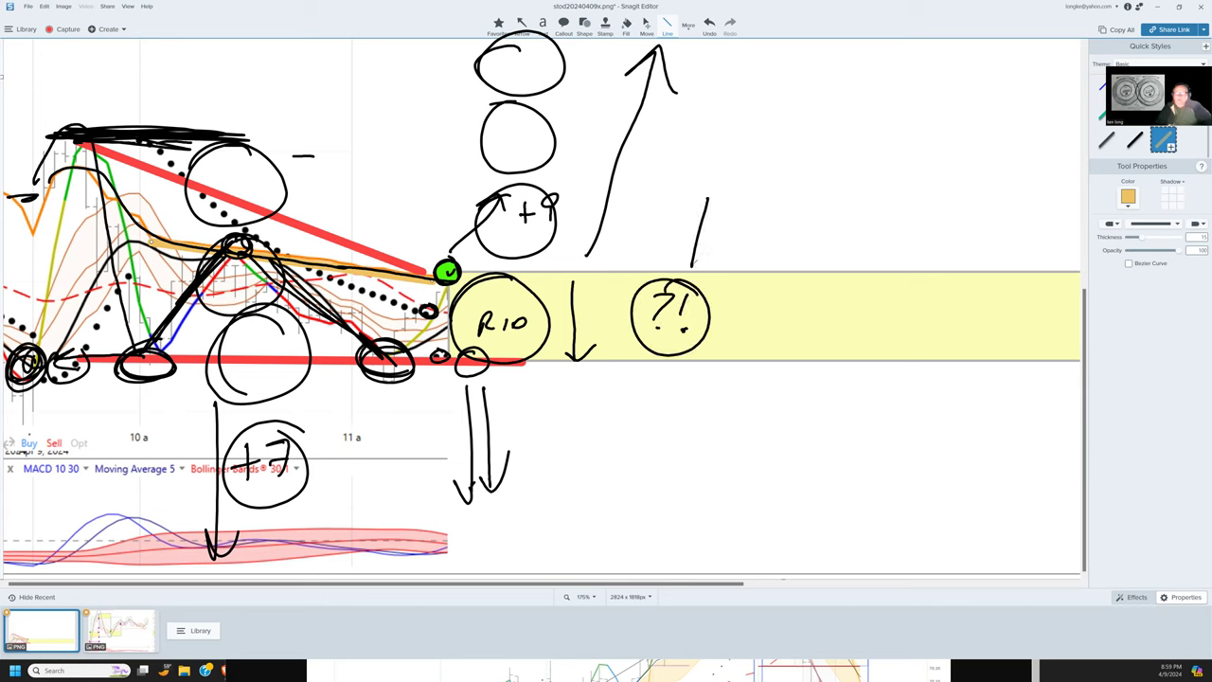
left_click_drag(691, 256, 692, 455)
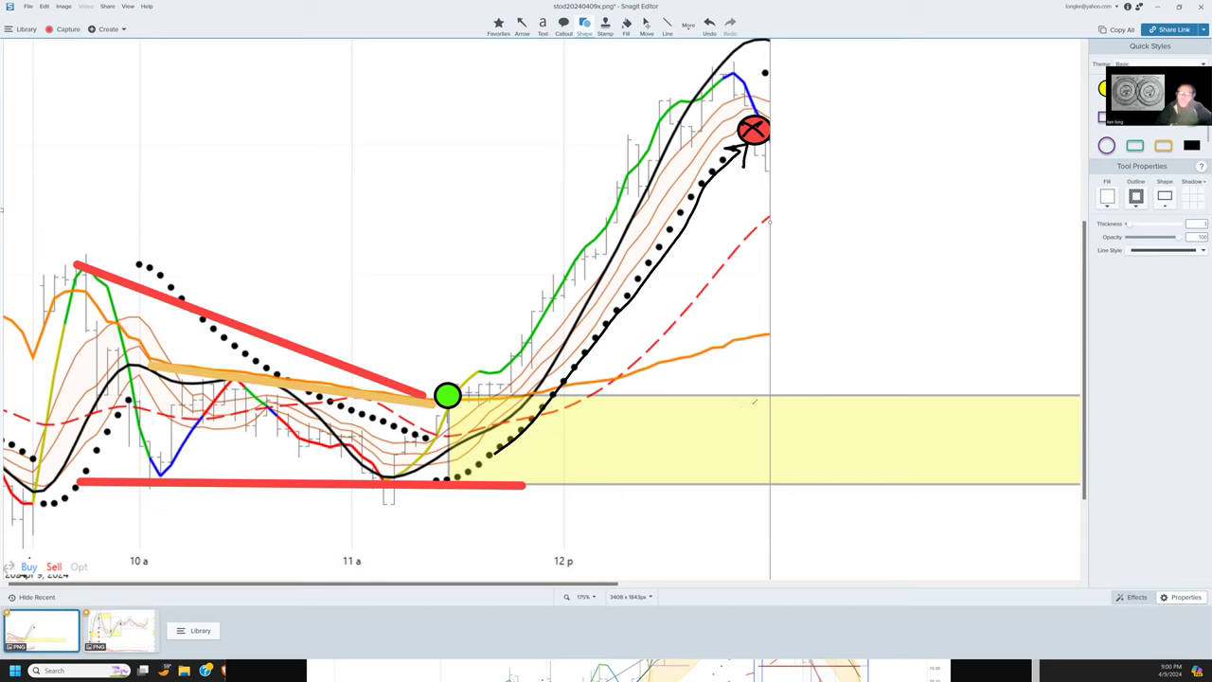
Draw an arrow pointing at the red exit dot.
left_click_drag(748, 322, 748, 474)
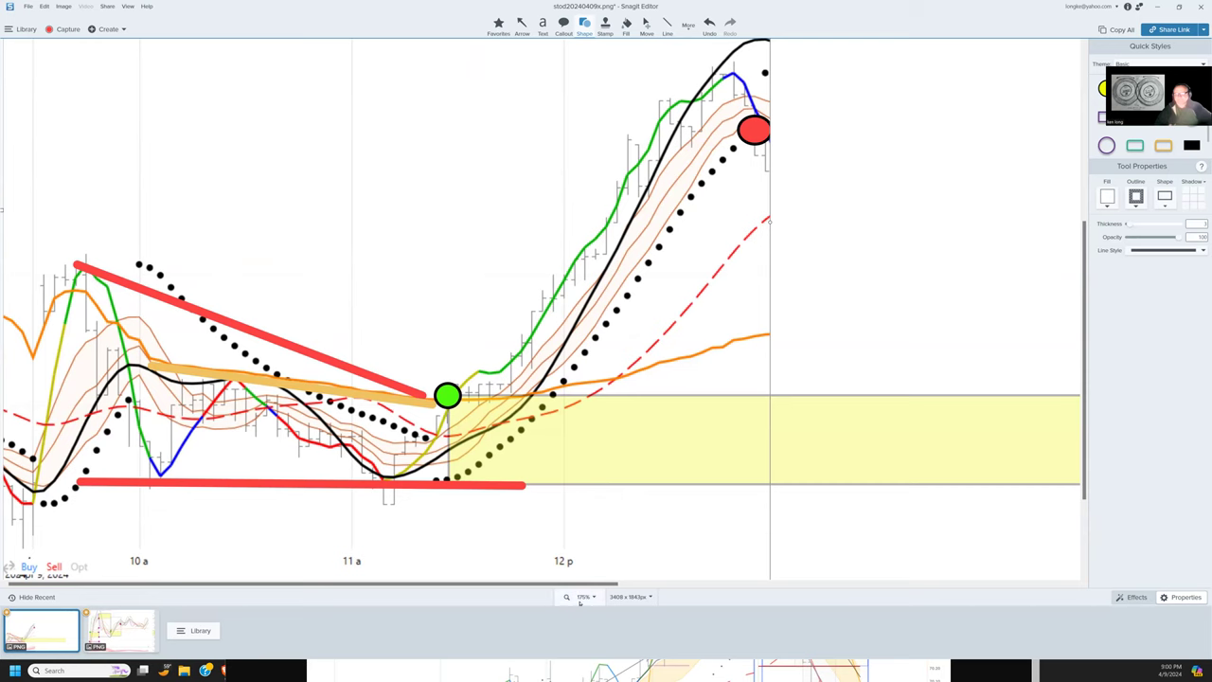
Zoom out to 90% and sketch stacked circles along the chart's right edge.
left_click(574, 598)
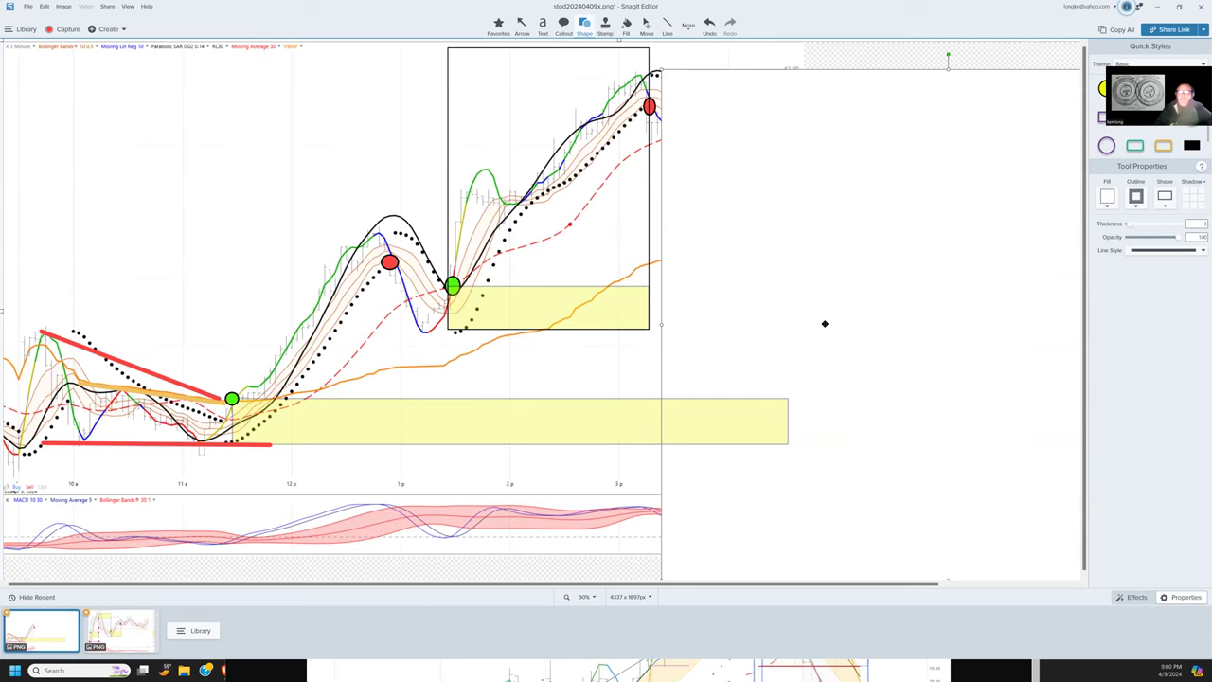
left_click_drag(625, 284, 663, 327)
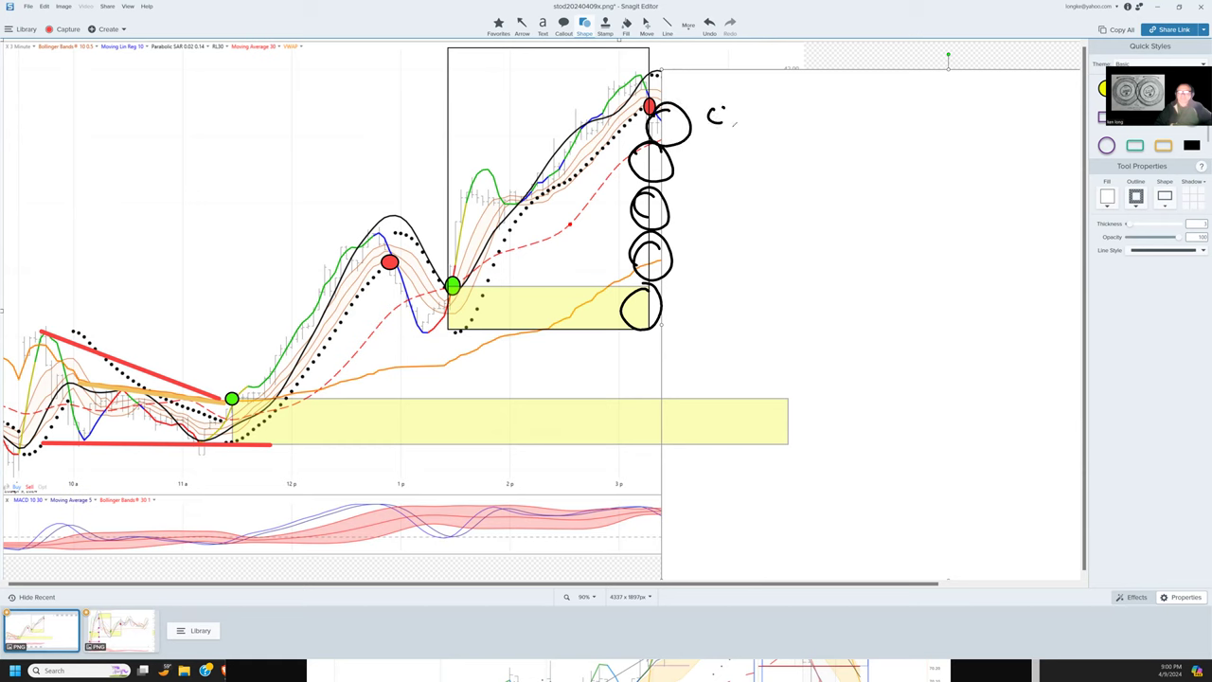
left_click_drag(681, 95, 815, 199)
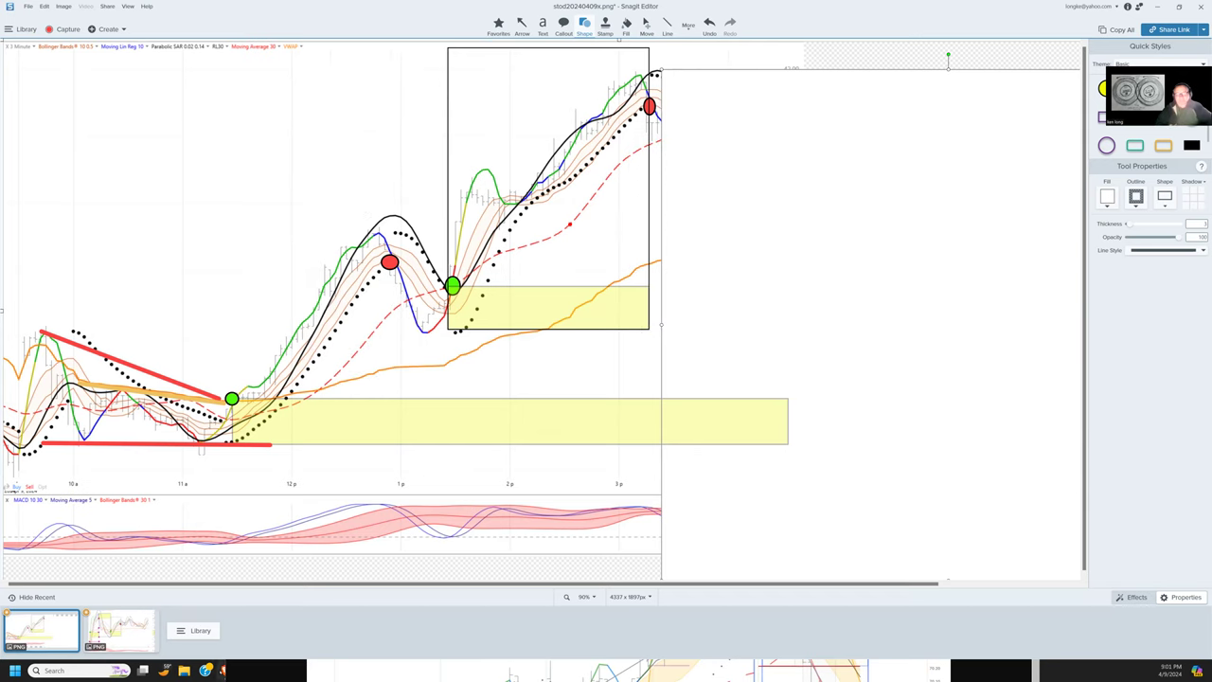
mouse_move(197, 669)
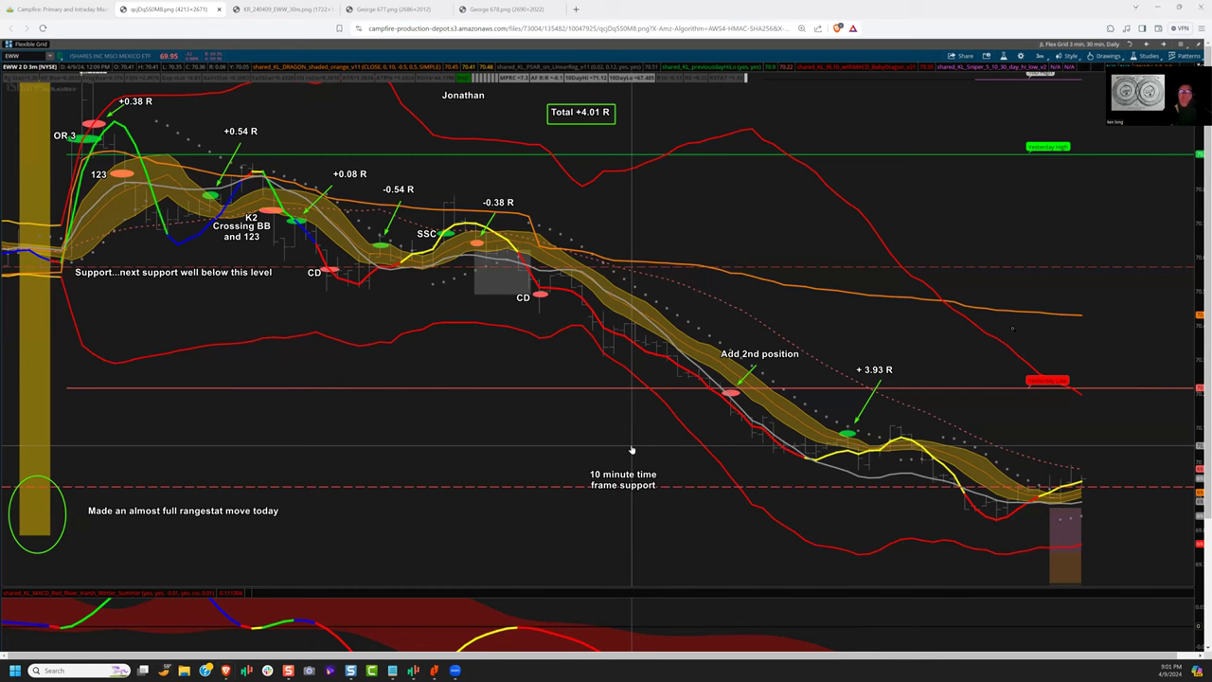
mouse_move(383, 14)
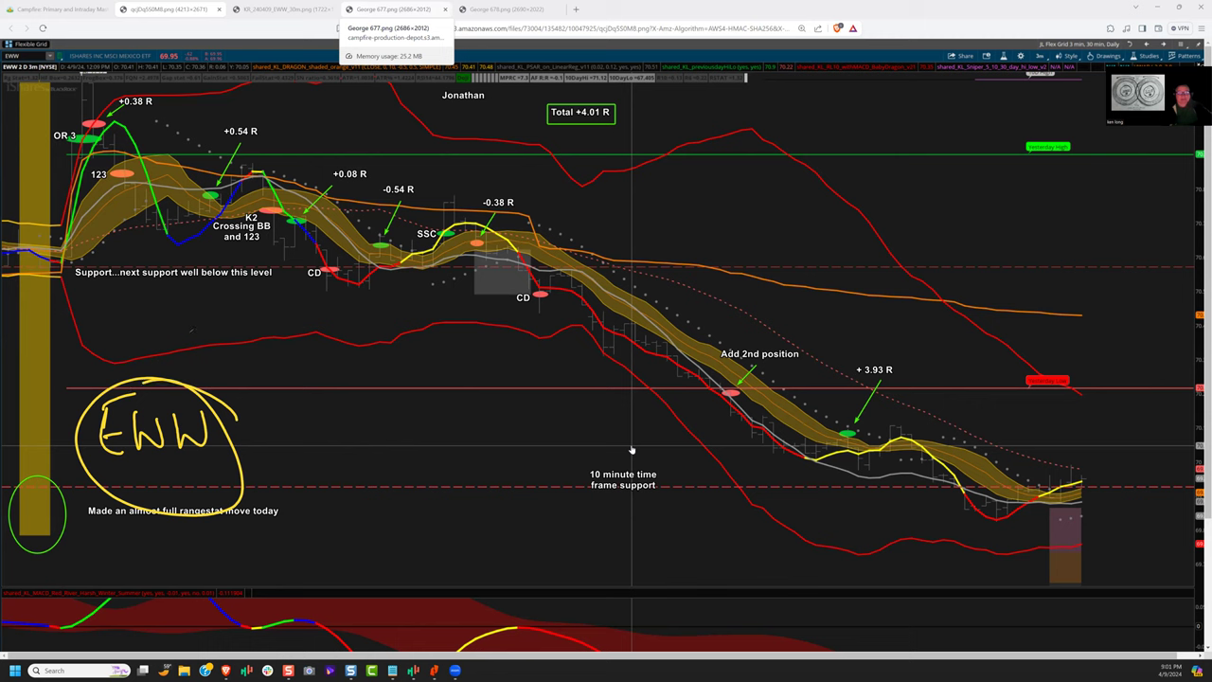
Draw yellow circles around the EWW note and trade labels on the recap chart.
left_click_drag(455, 442, 275, 442)
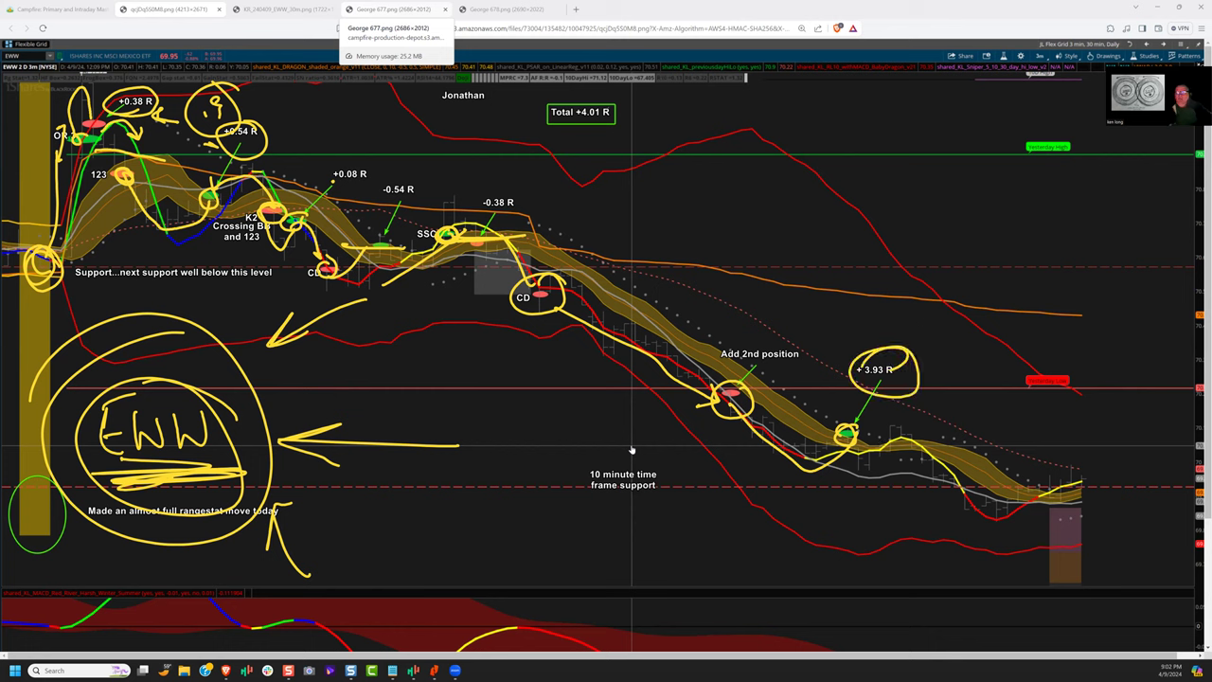
left_click_drag(530, 152, 653, 113)
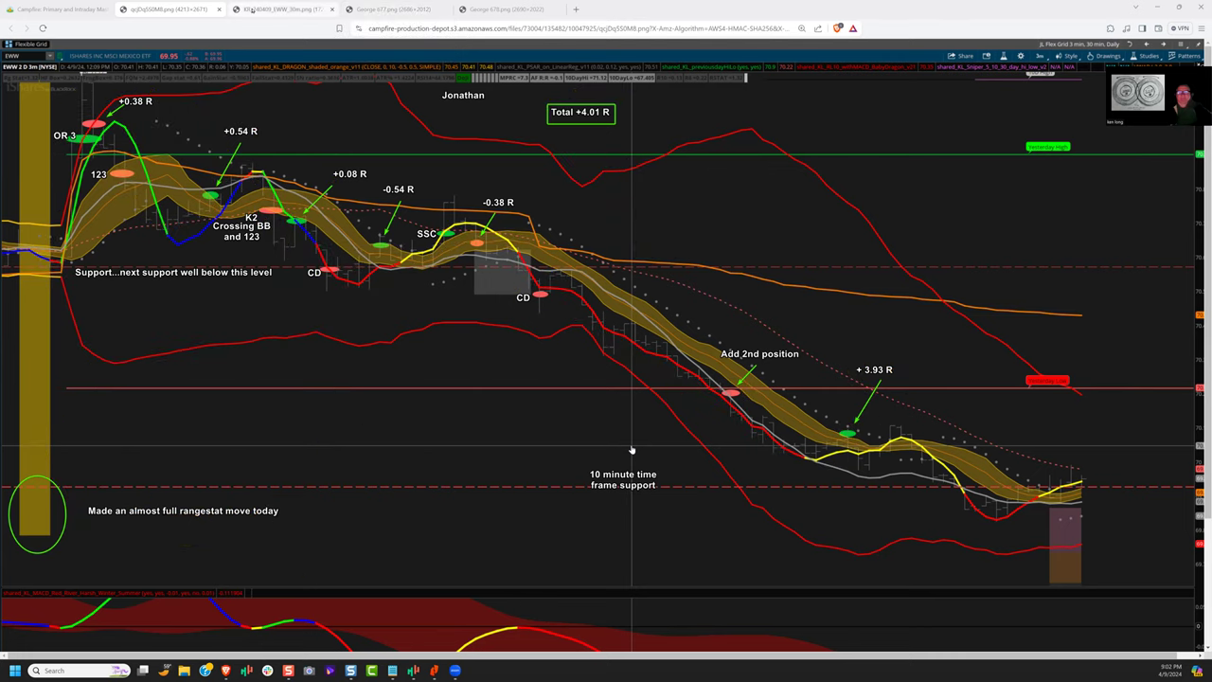
Switch to the EWW 30-minute chart tab after briefly revisiting the 3-minute recap.
left_click(265, 17)
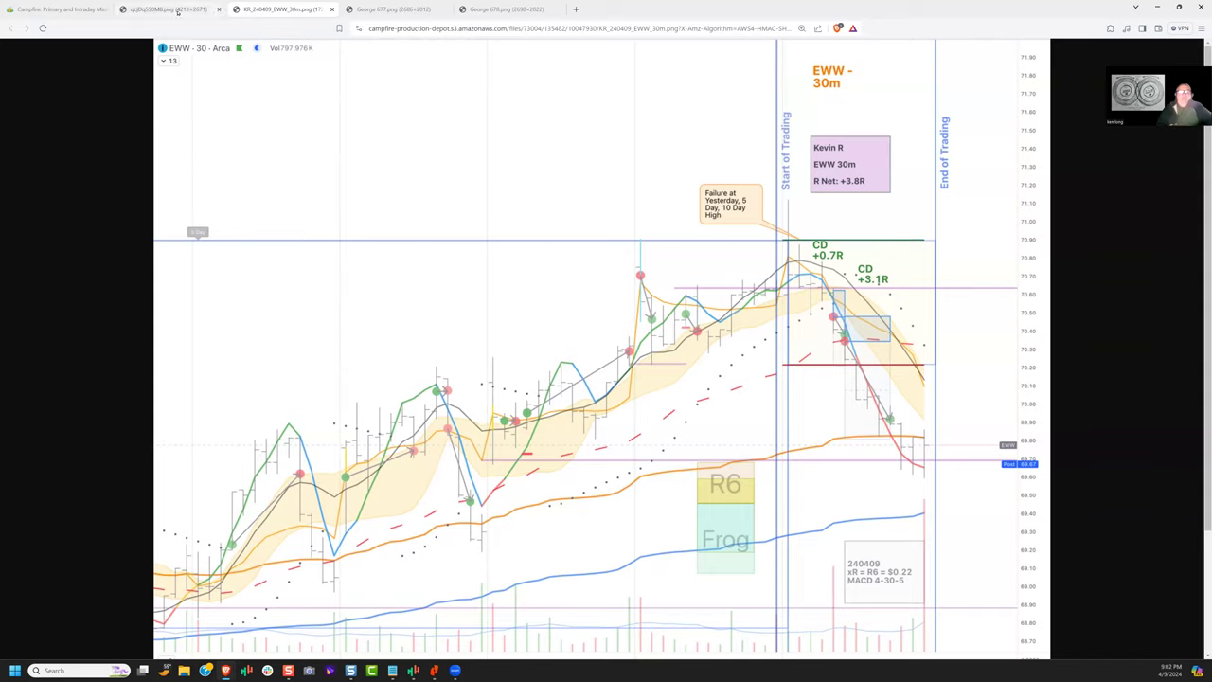
left_click(146, 12)
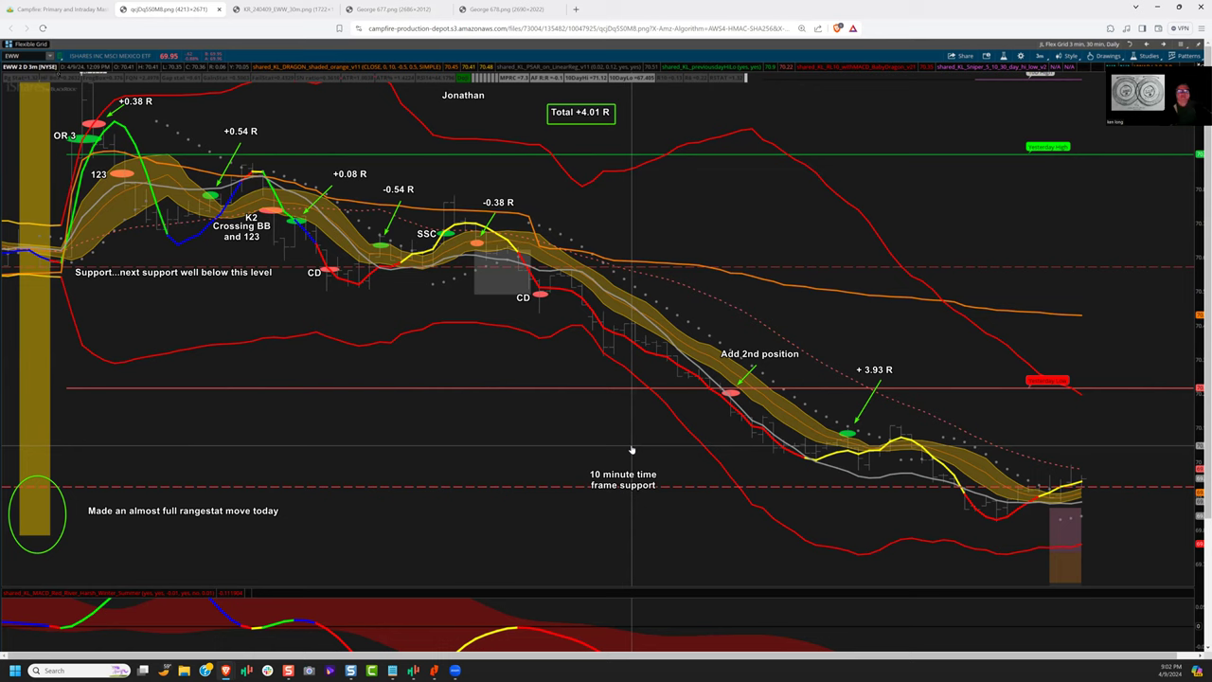
left_click(274, 16)
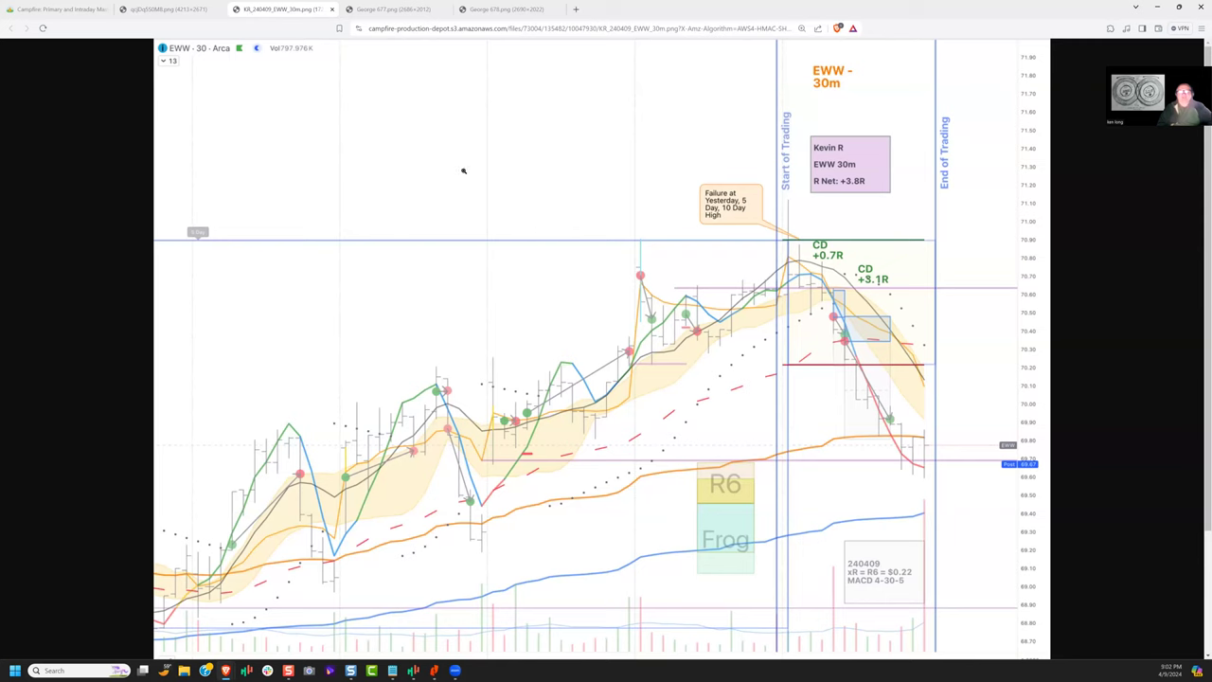
mouse_move(837, 293)
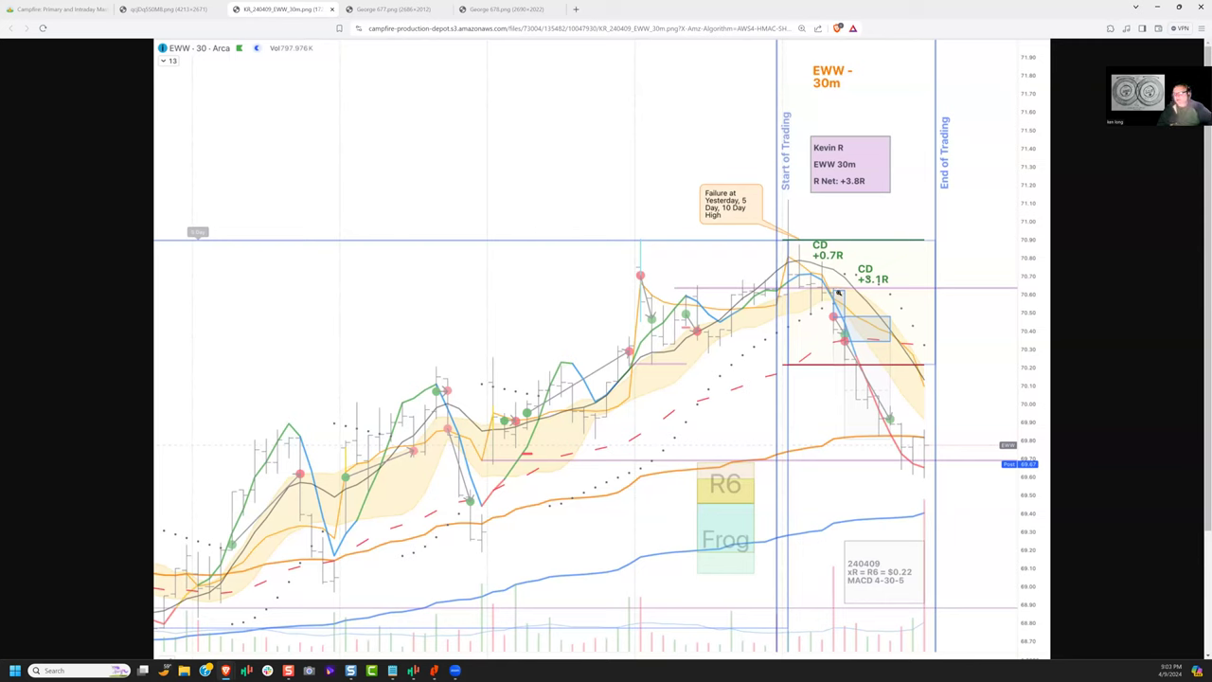
mouse_move(750, 196)
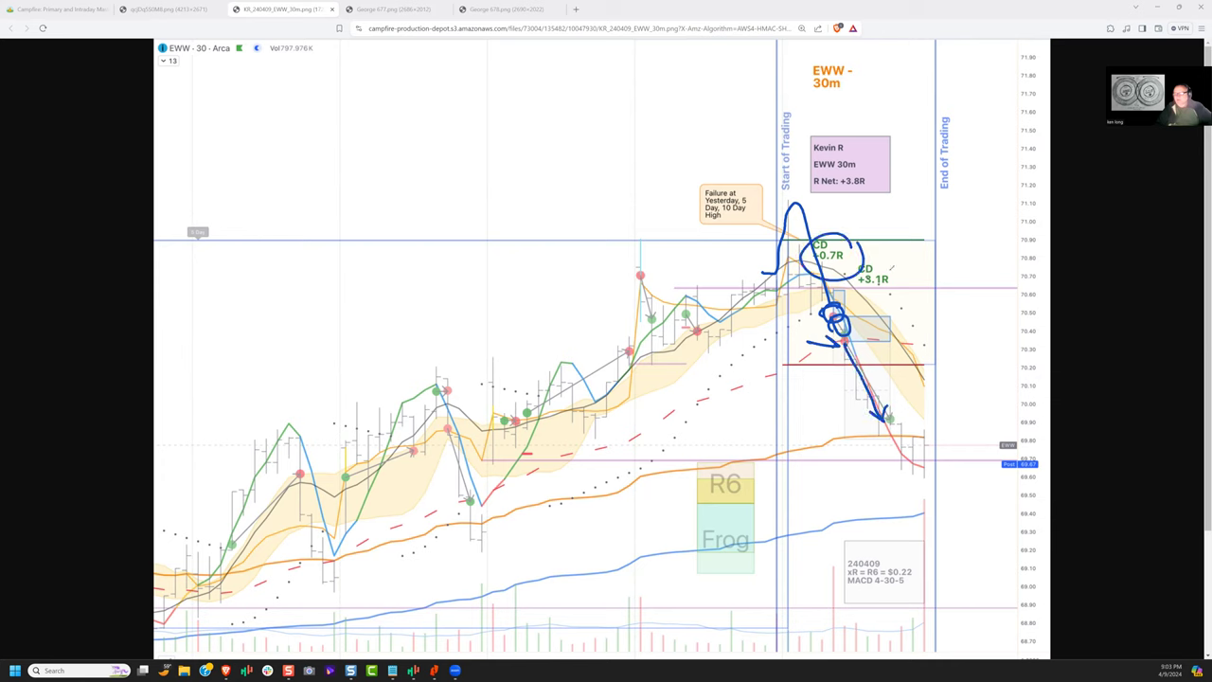
Loop the CD entries, circle the +3.8R box and closing candles, and trace the orange average.
left_click_drag(810, 142, 895, 218)
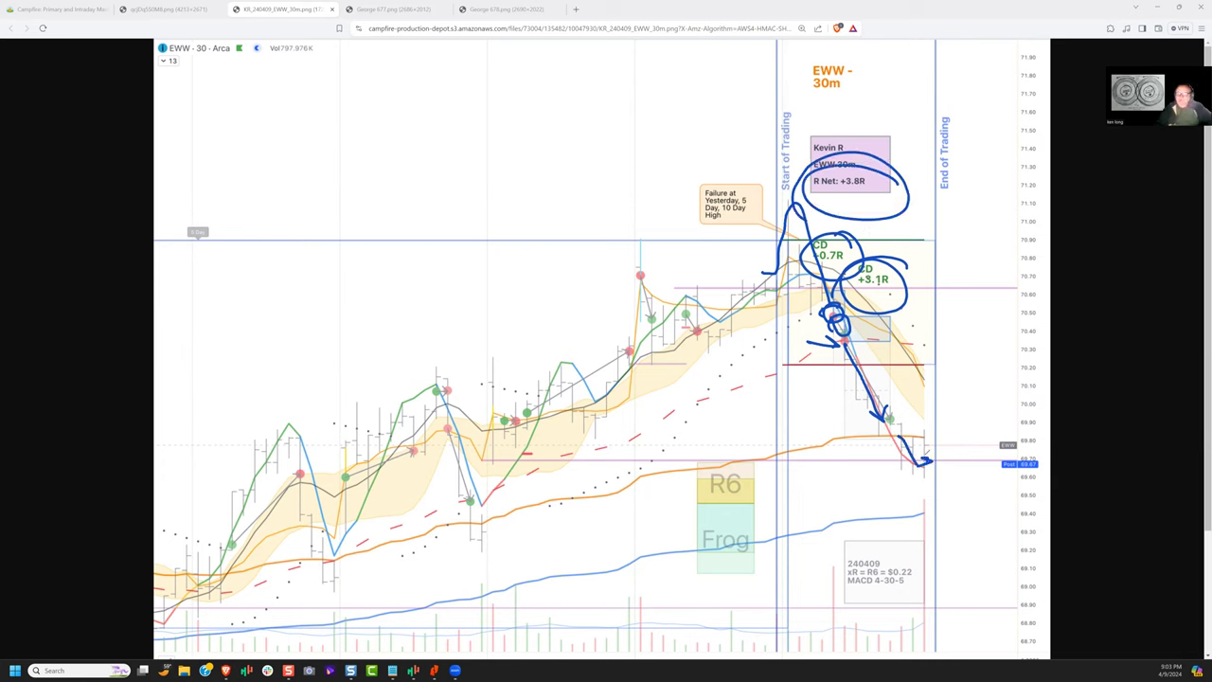
left_click_drag(880, 445, 937, 473)
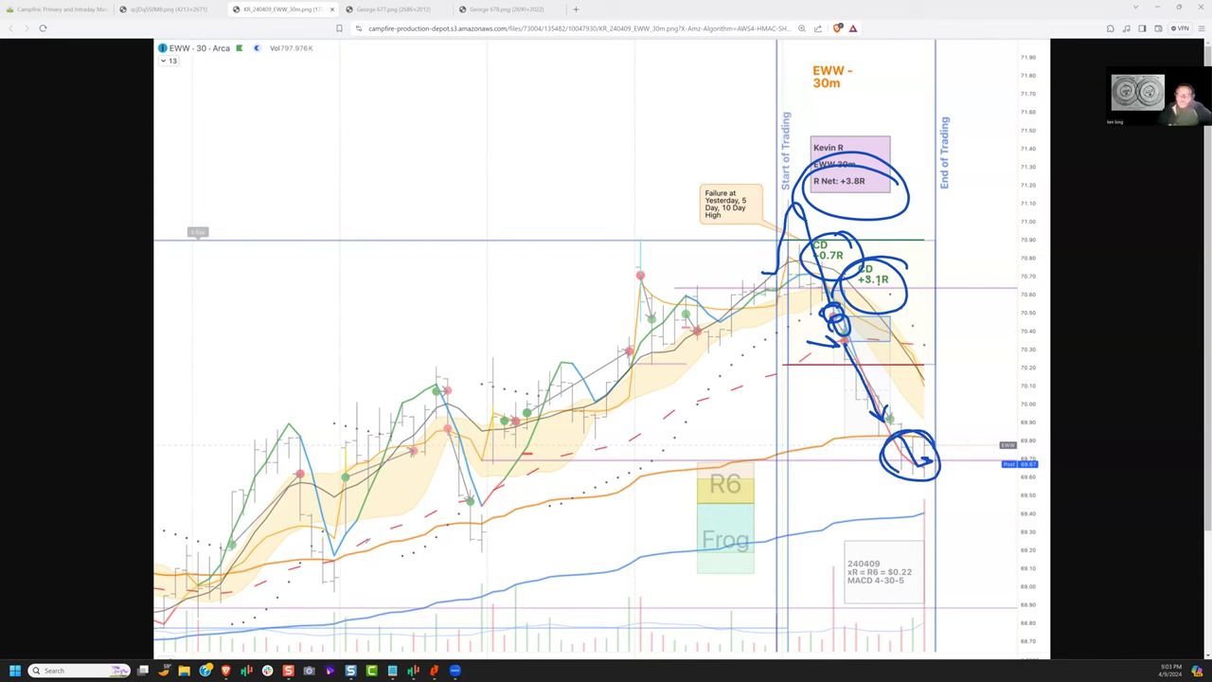
left_click_drag(367, 550, 762, 459)
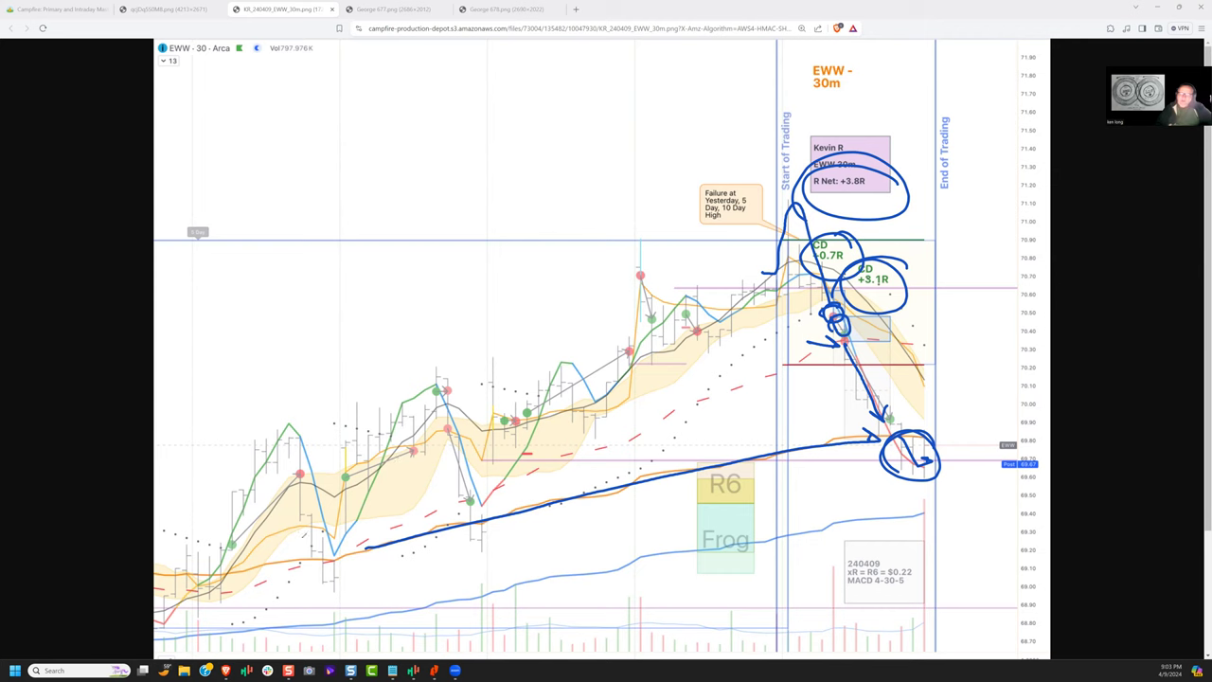
left_click_drag(303, 535, 767, 265)
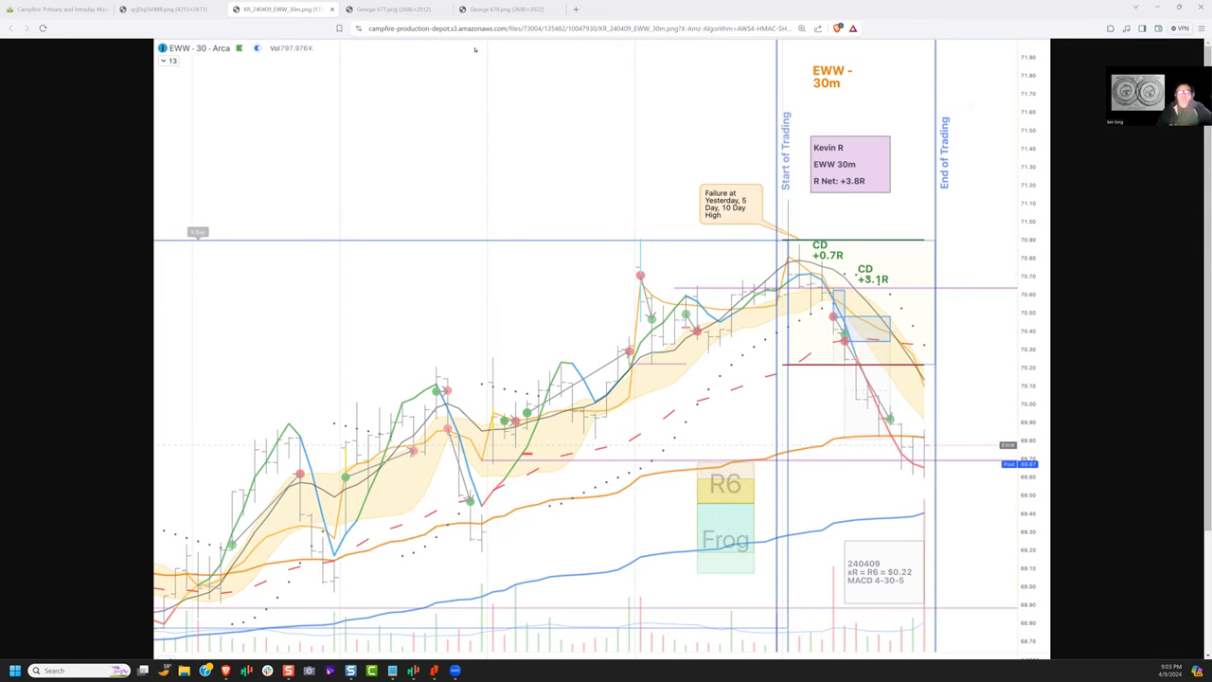
Open the Alcoa 10-minute 1-2-3 short chart, trace the rally and underline the in-play note.
left_click(397, 10)
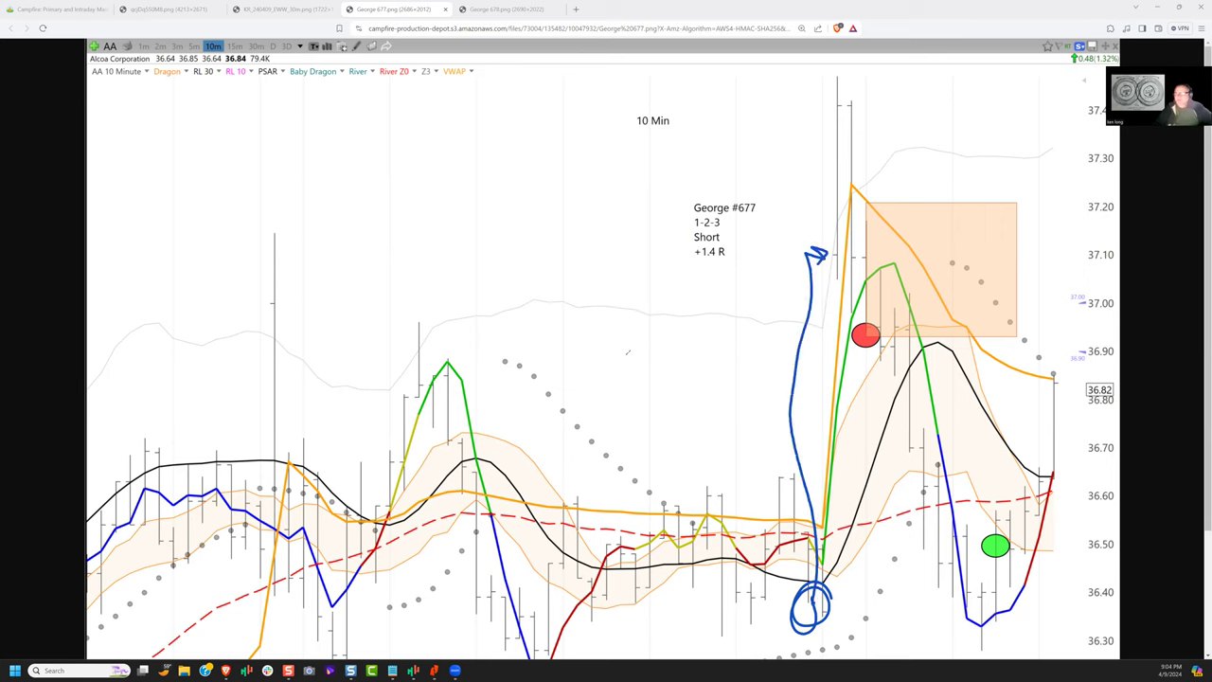
left_click_drag(616, 355, 720, 364)
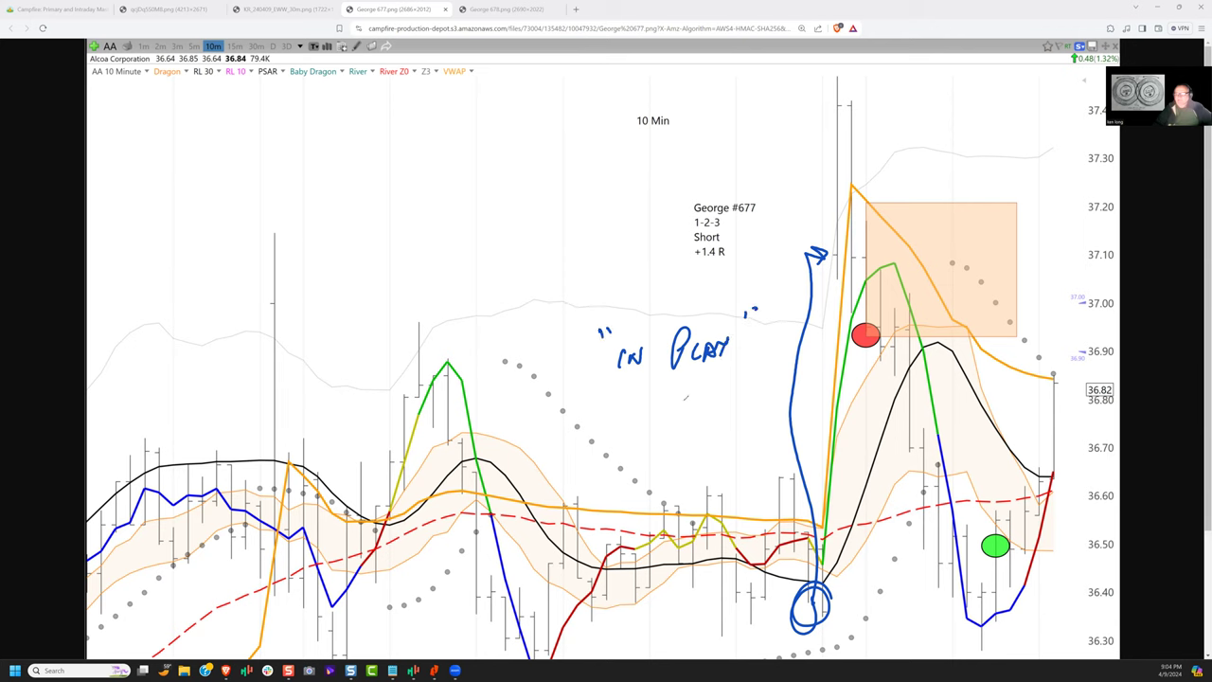
left_click_drag(620, 393, 767, 388)
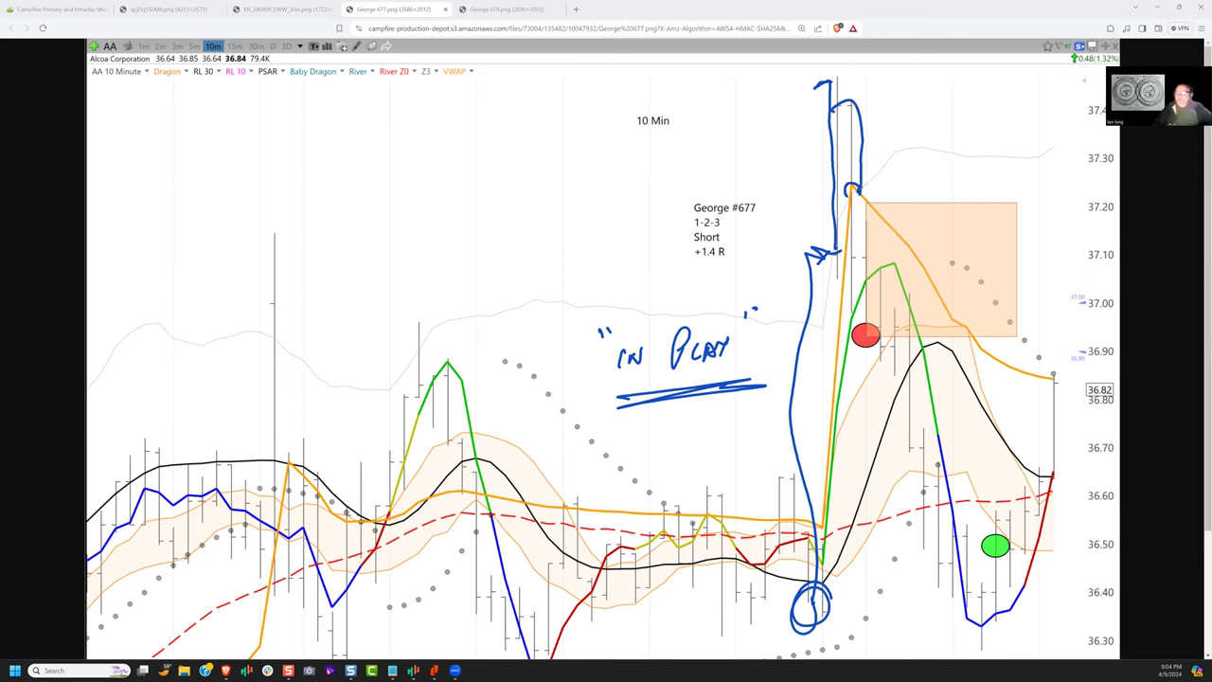
Outline the spike high and target box, and circle '.3' and 'Short +1.4 R'.
left_click_drag(805, 194, 985, 194)
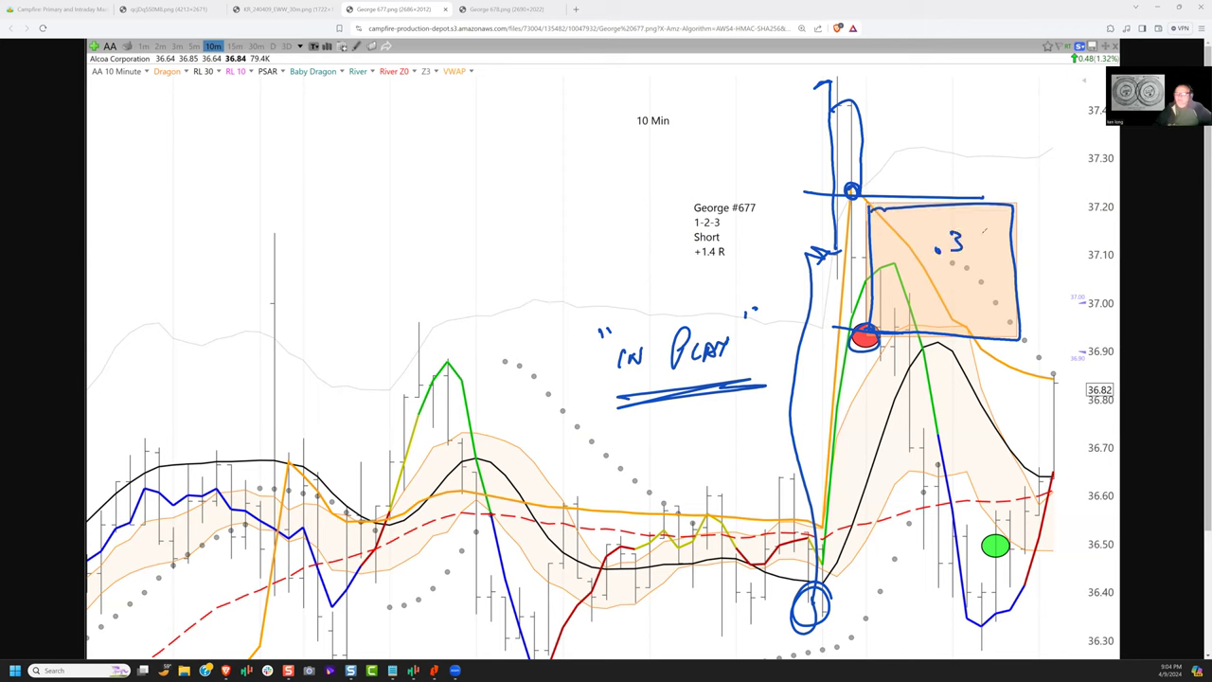
left_click_drag(909, 227, 994, 274)
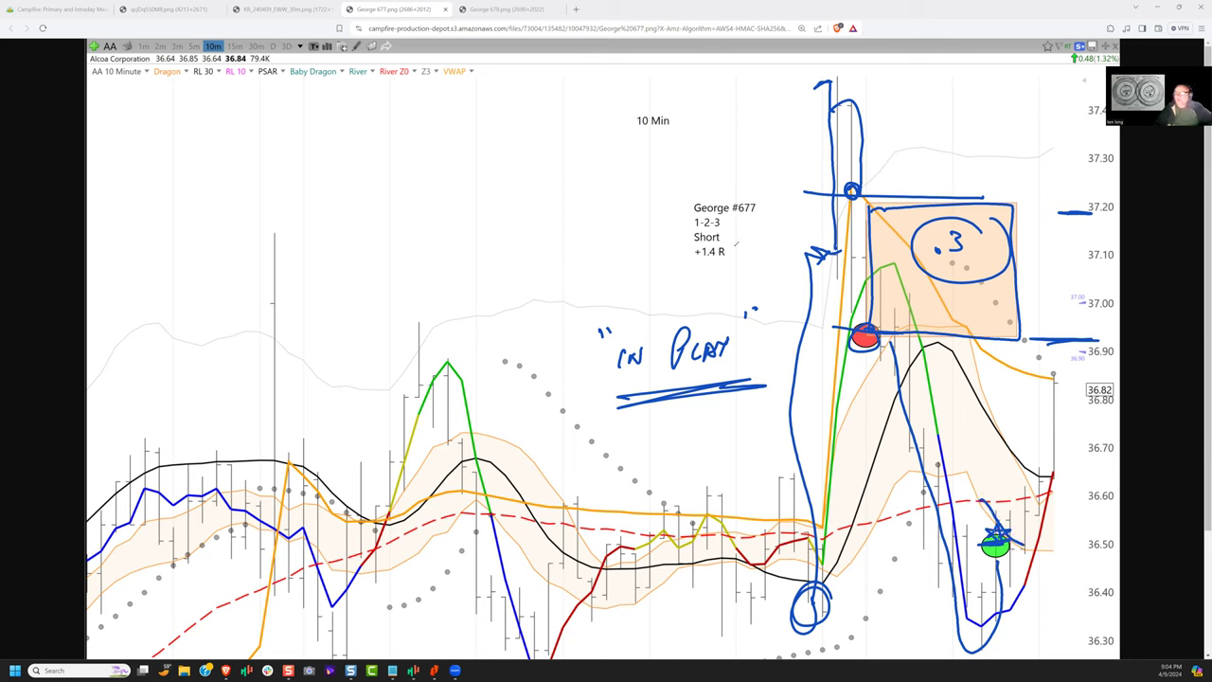
left_click_drag(672, 236, 757, 265)
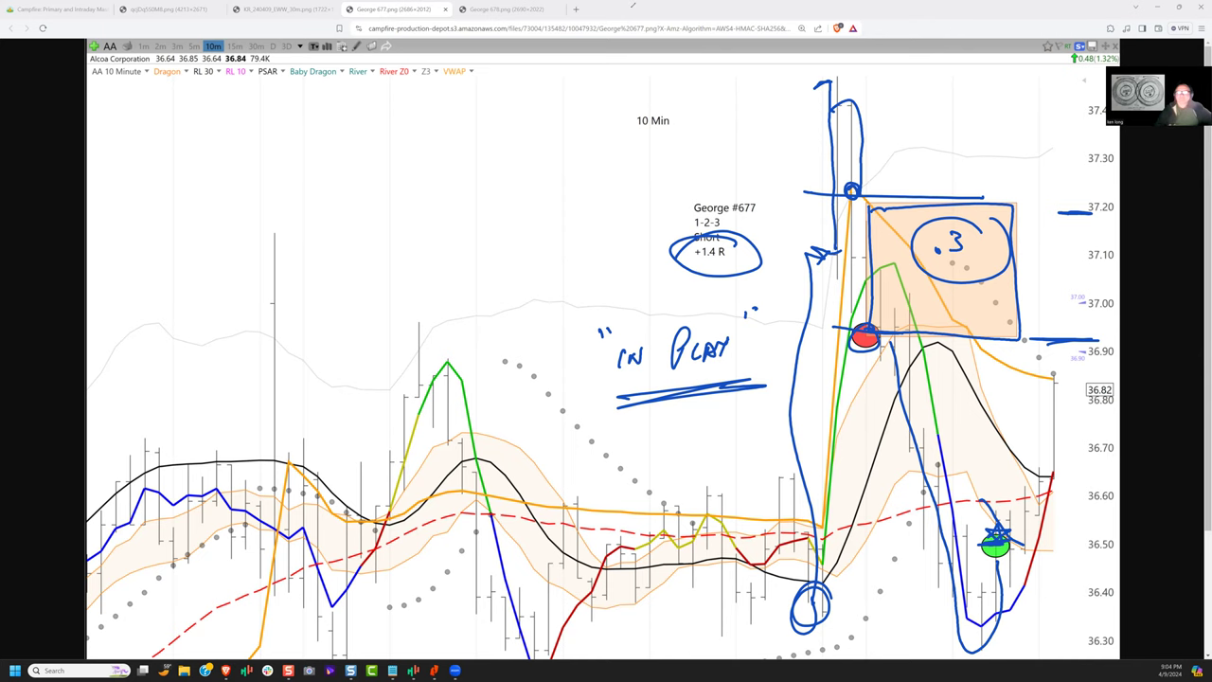
left_click(497, 9)
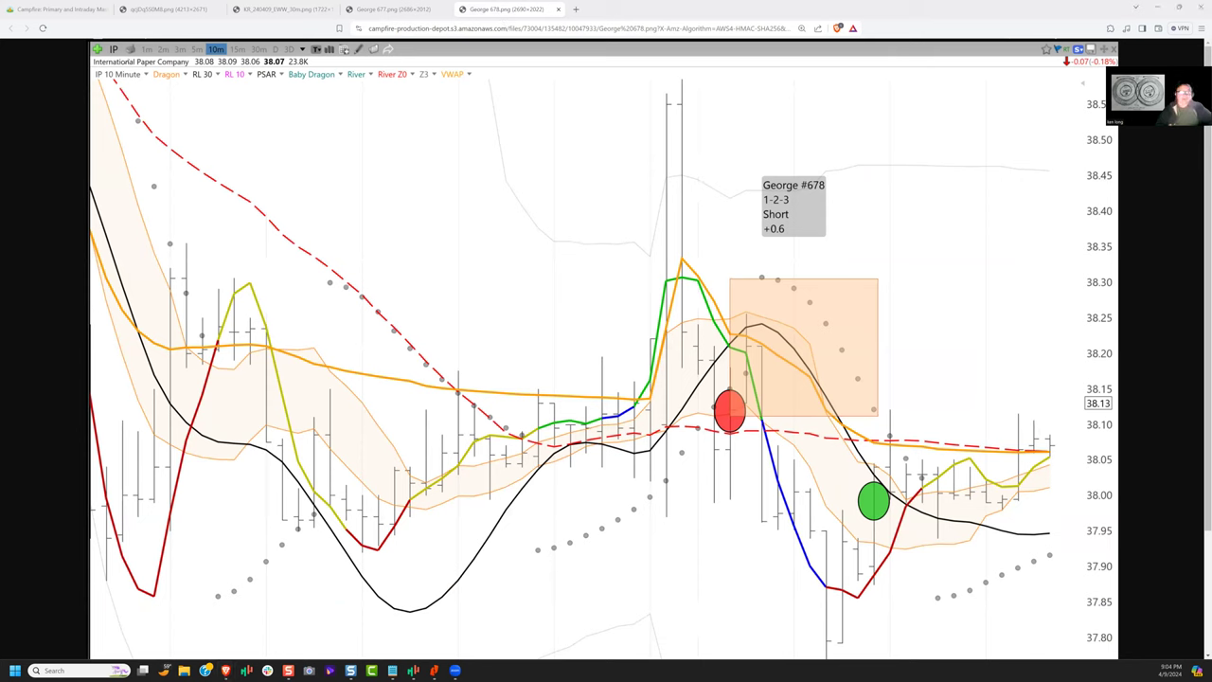
Circle the 10 Minute label, the green exit dot and drop, and the George #678 summary.
left_click_drag(75, 62, 147, 104)
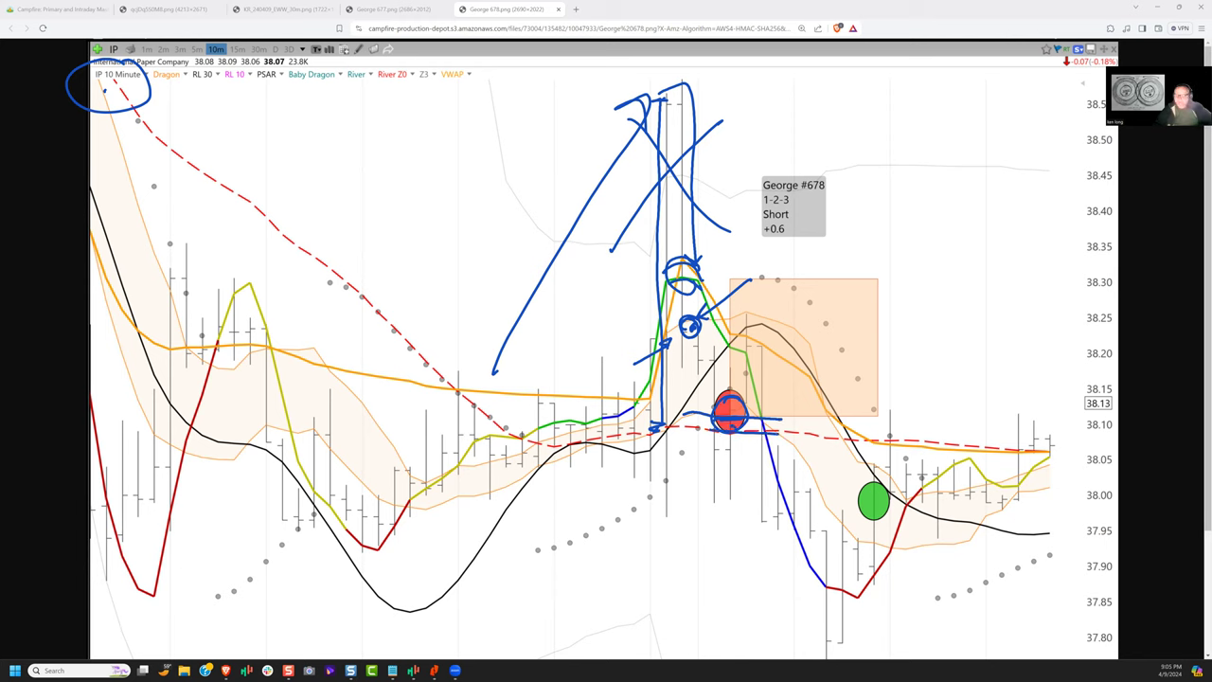
left_click_drag(757, 426, 833, 634)
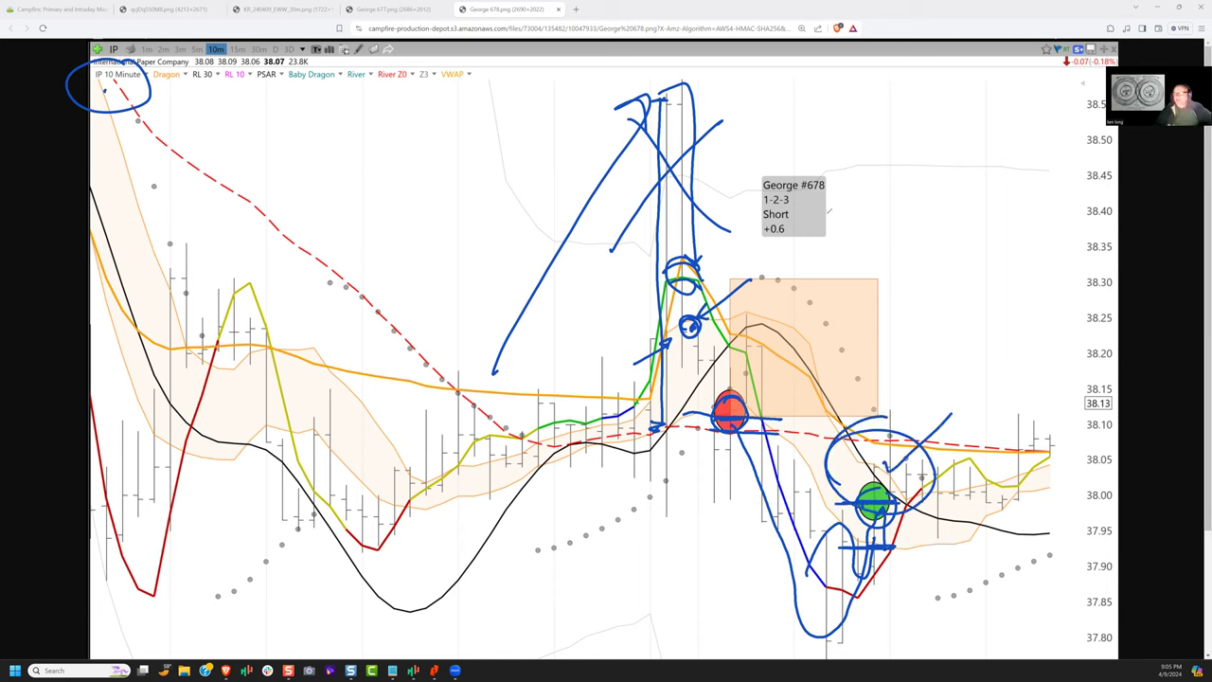
left_click_drag(762, 185, 852, 237)
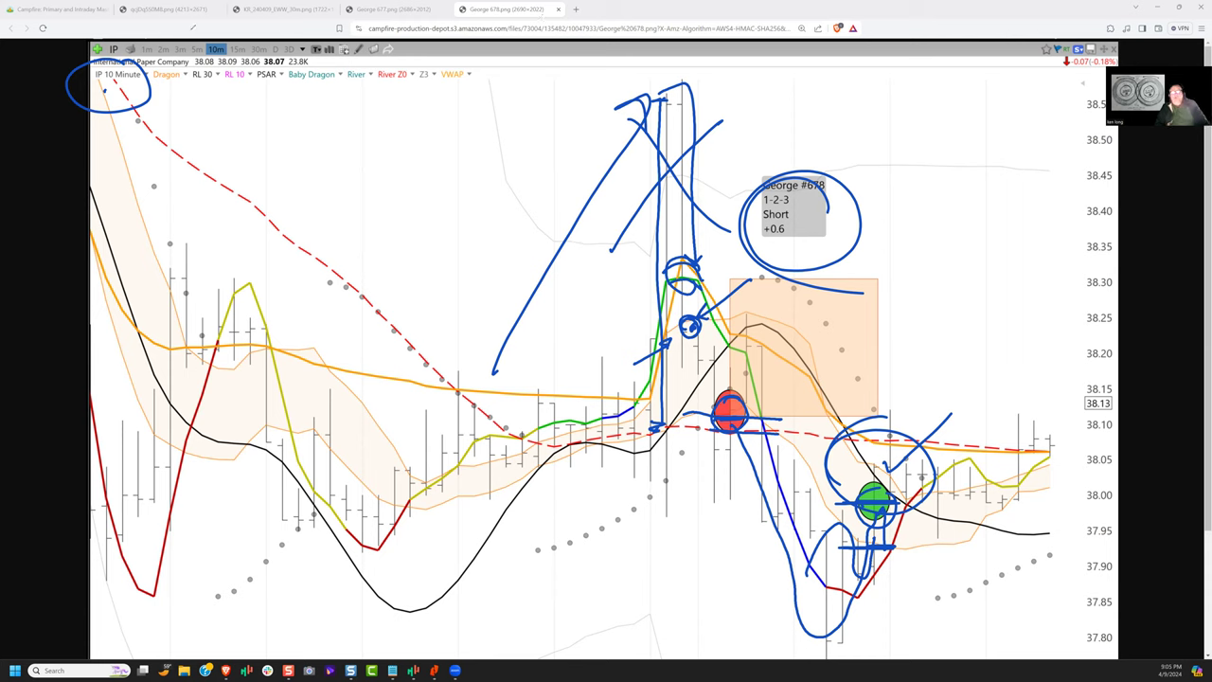
mouse_move(834, 74)
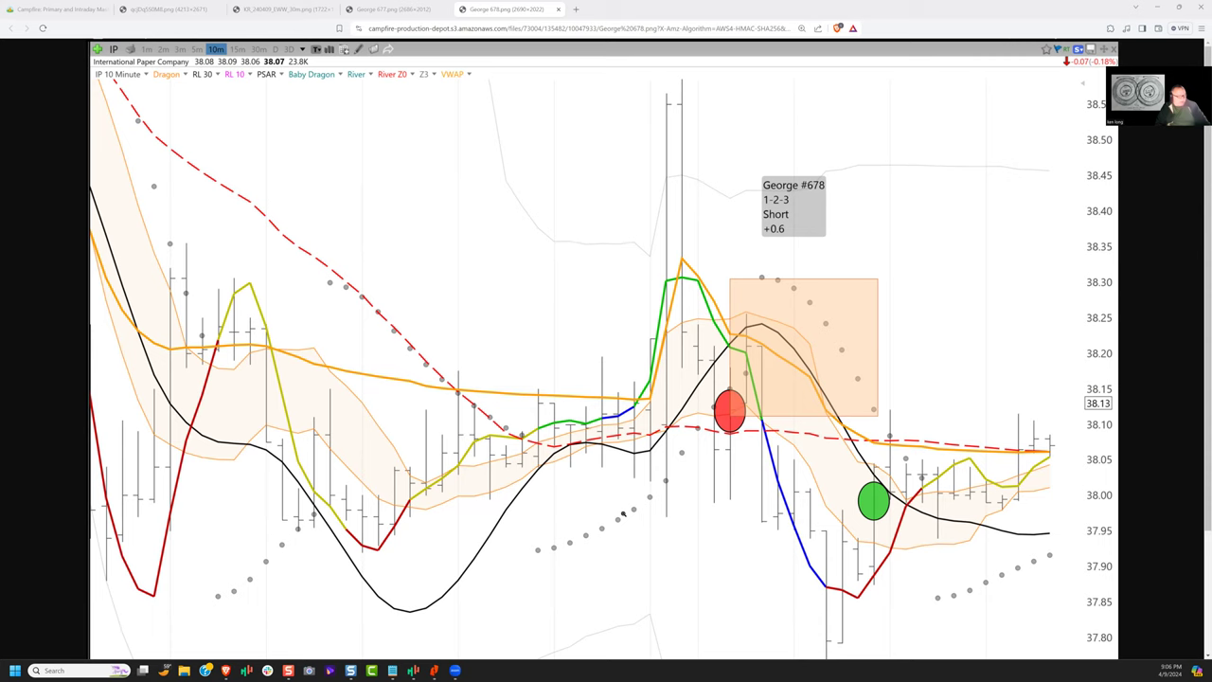
mouse_move(623, 514)
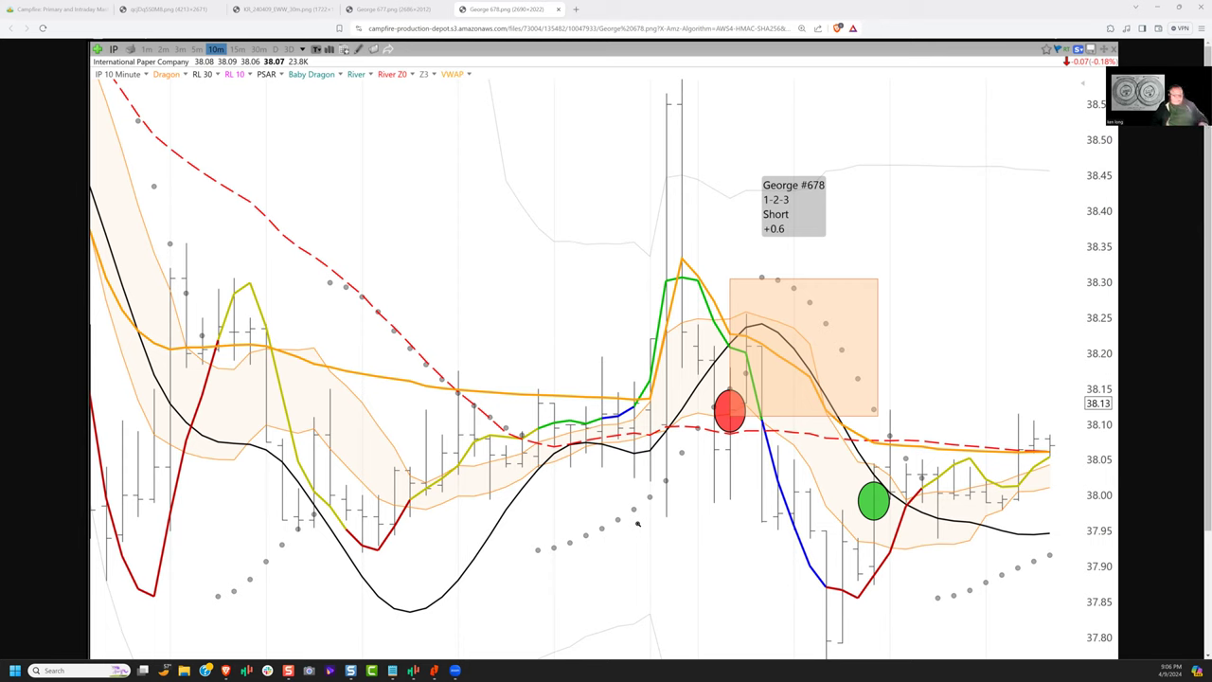
mouse_move(841, 260)
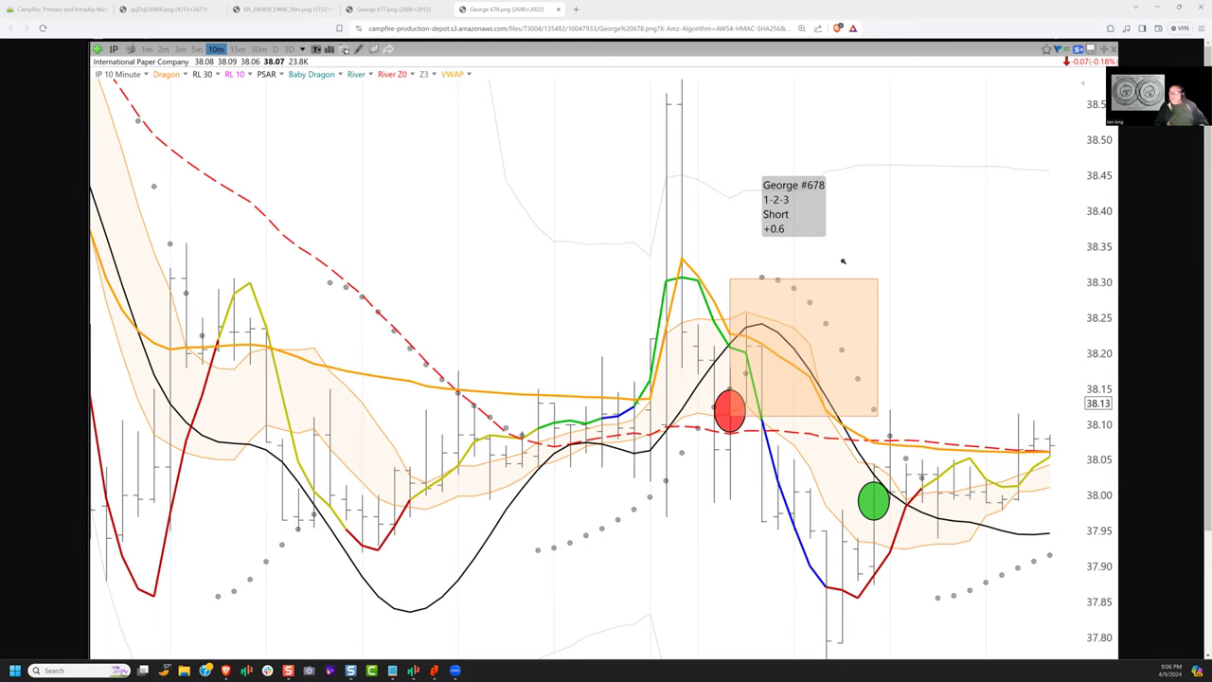
mouse_move(749, 253)
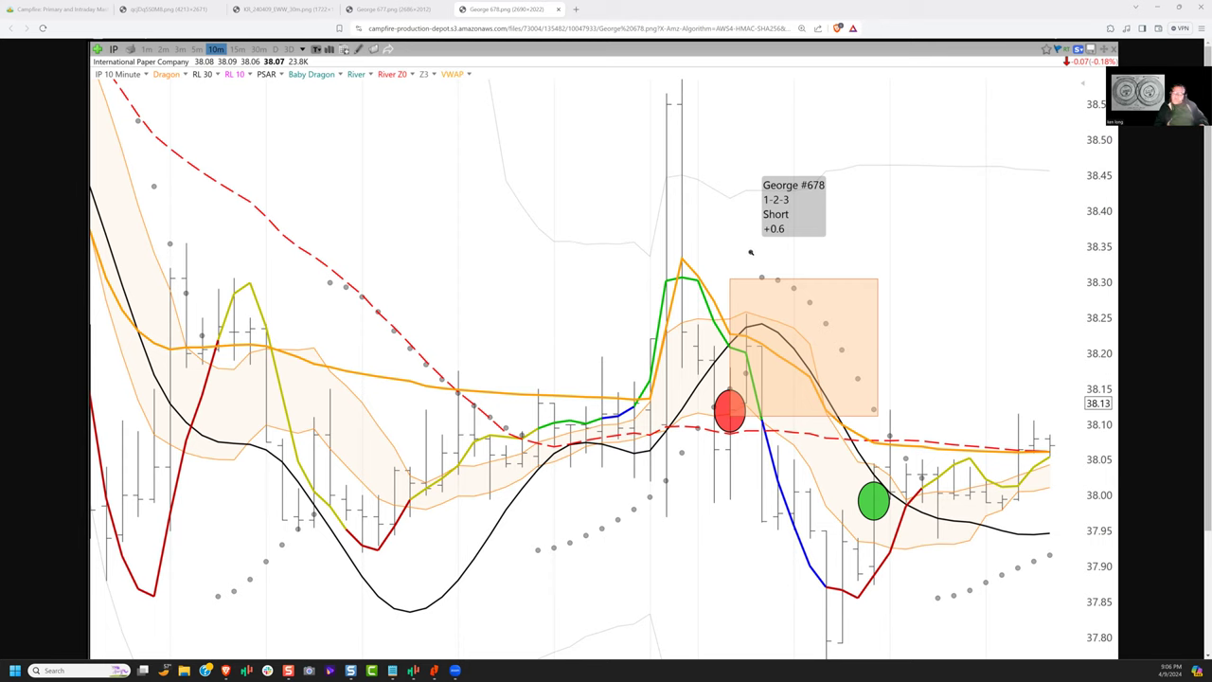
mouse_move(698, 260)
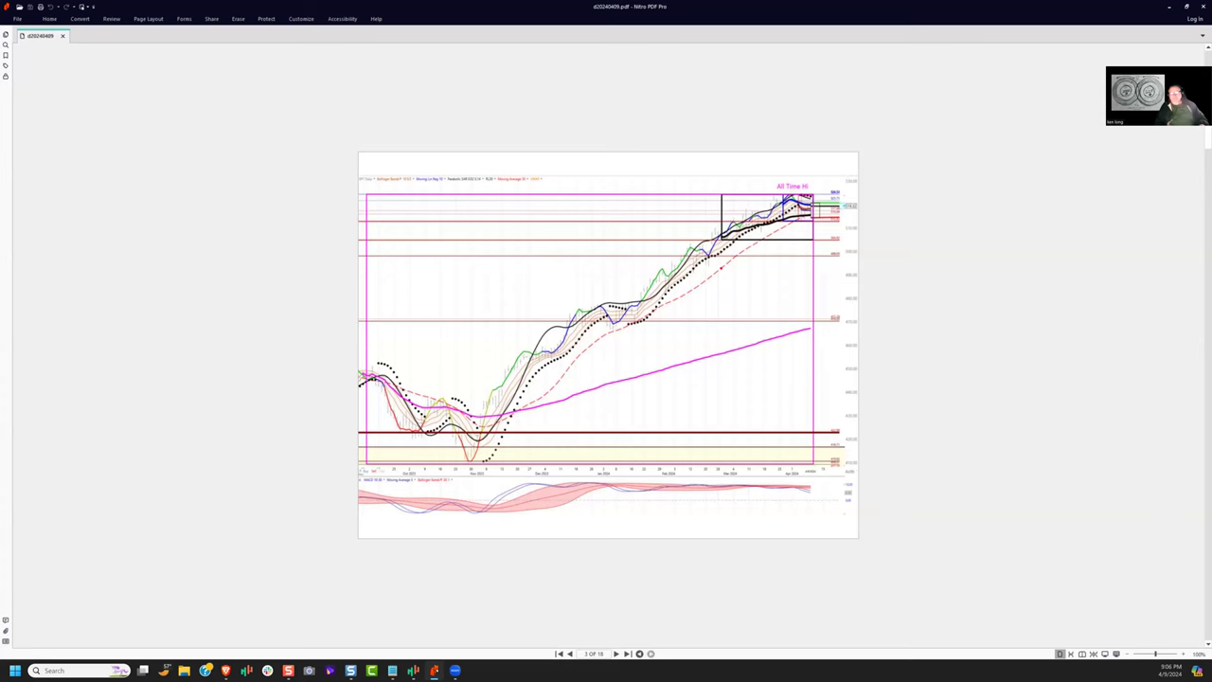
left_click(616, 652)
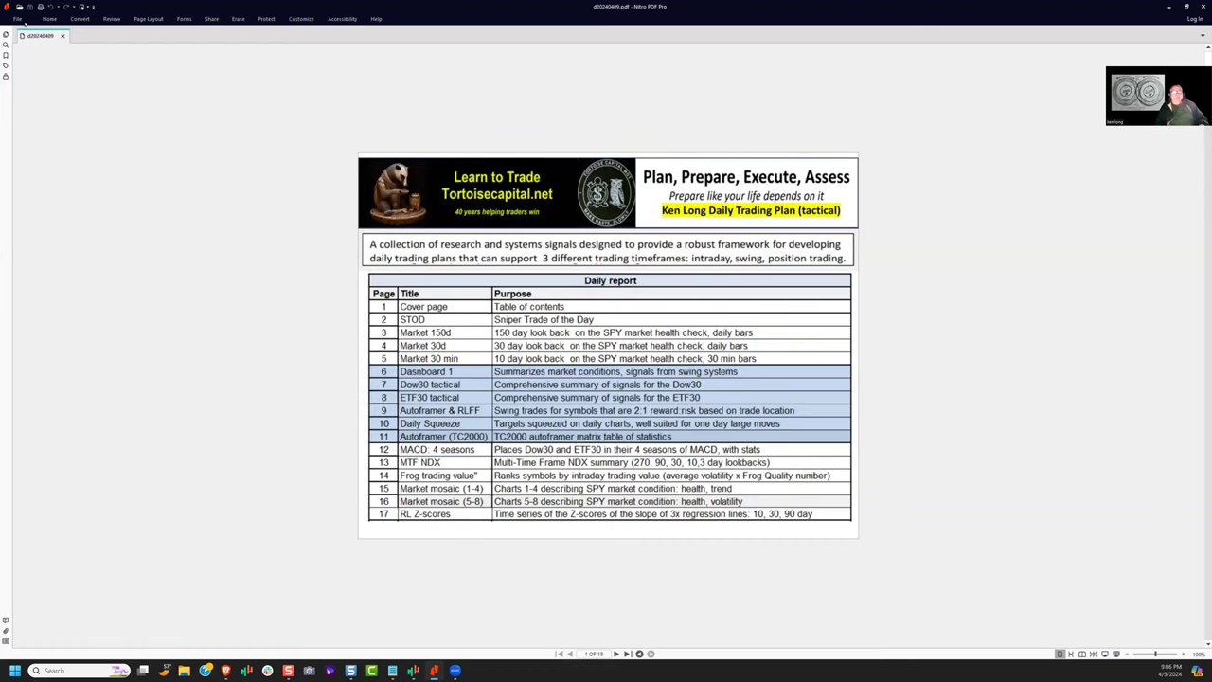
left_click(12, 16)
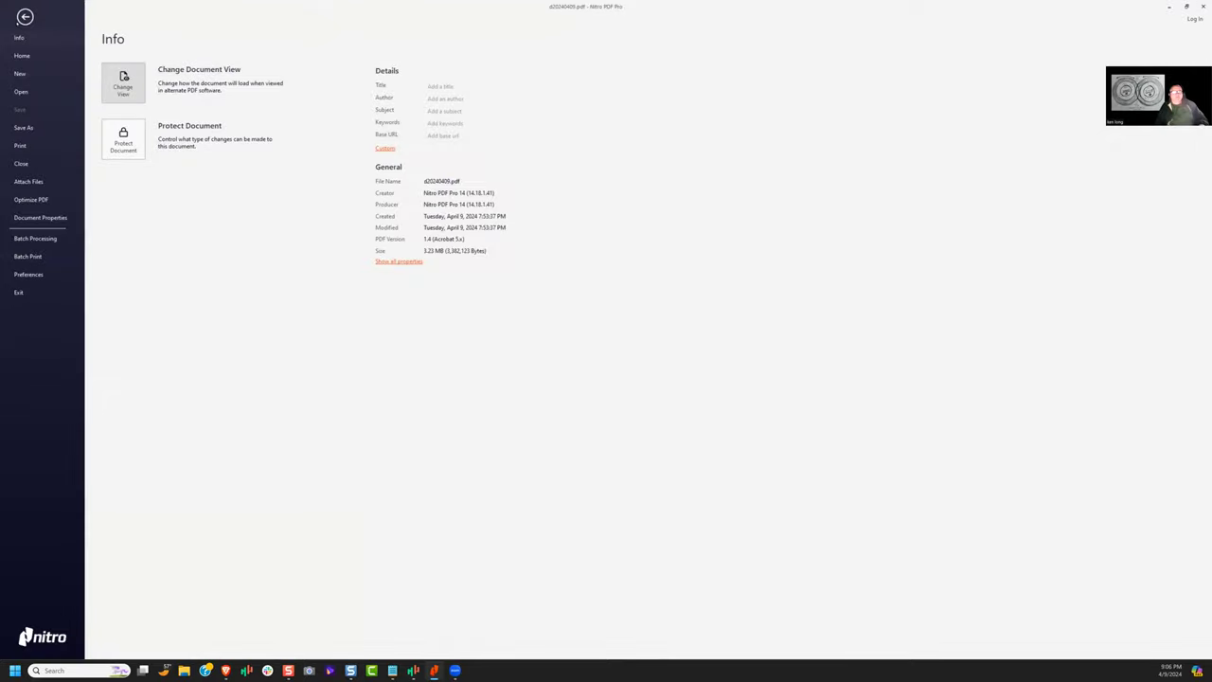
left_click(24, 55)
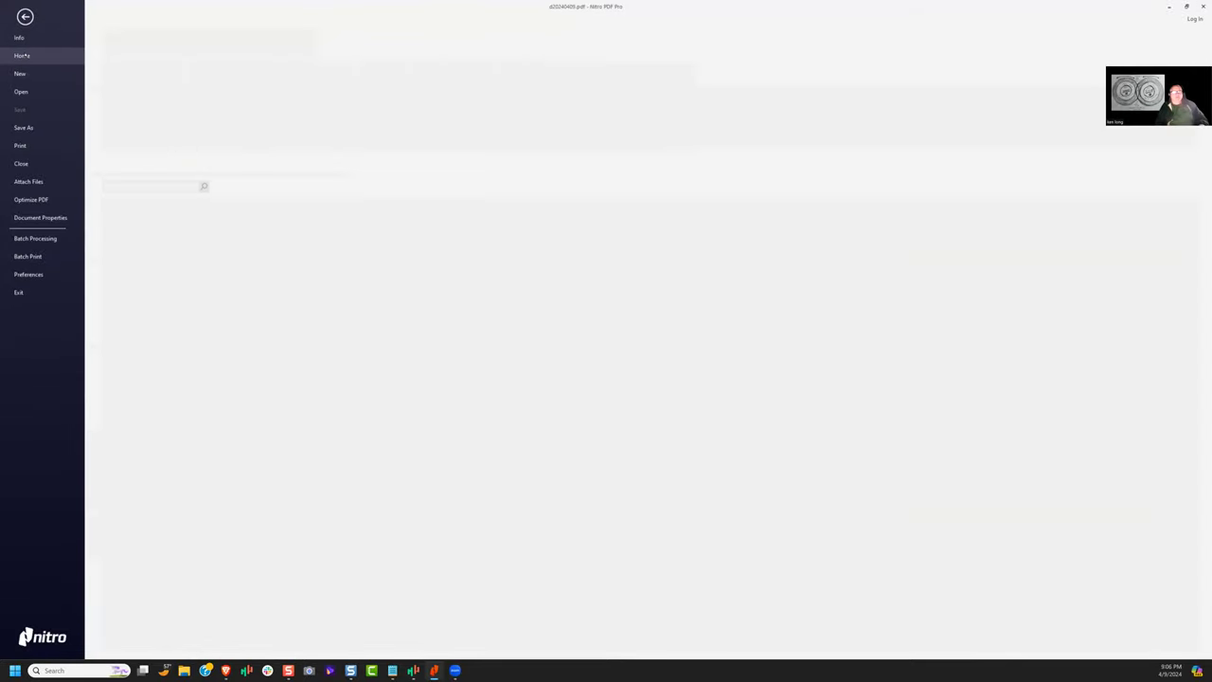
left_click(21, 55)
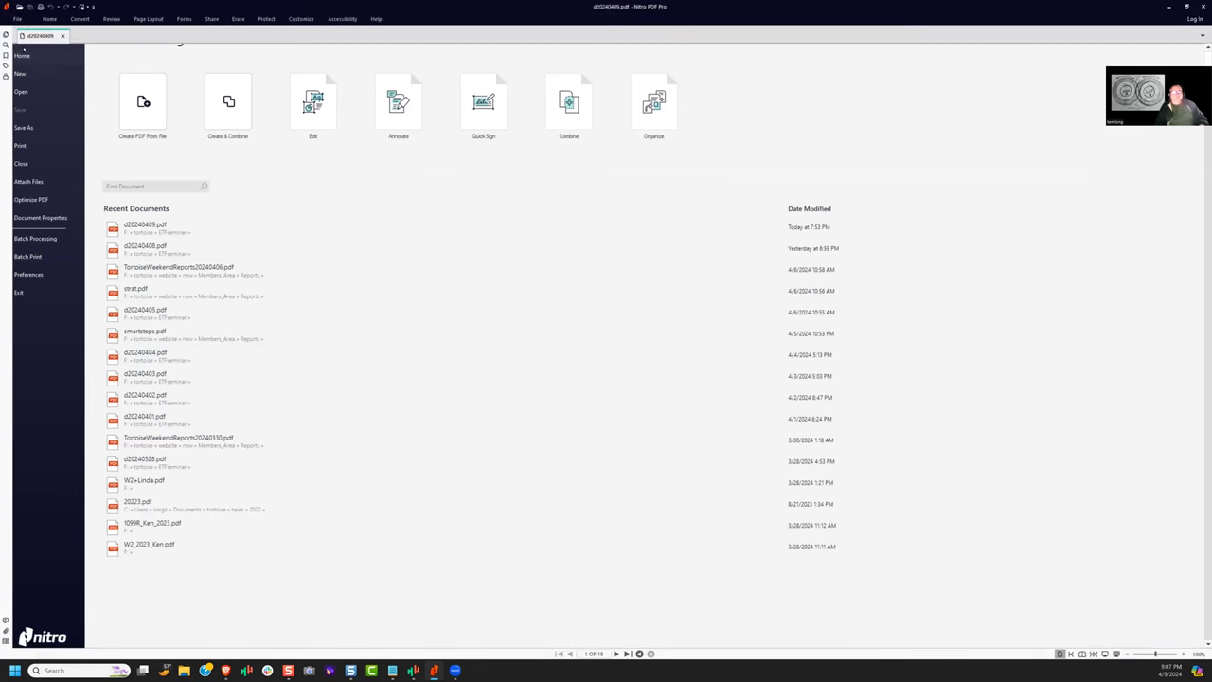
left_click(144, 227)
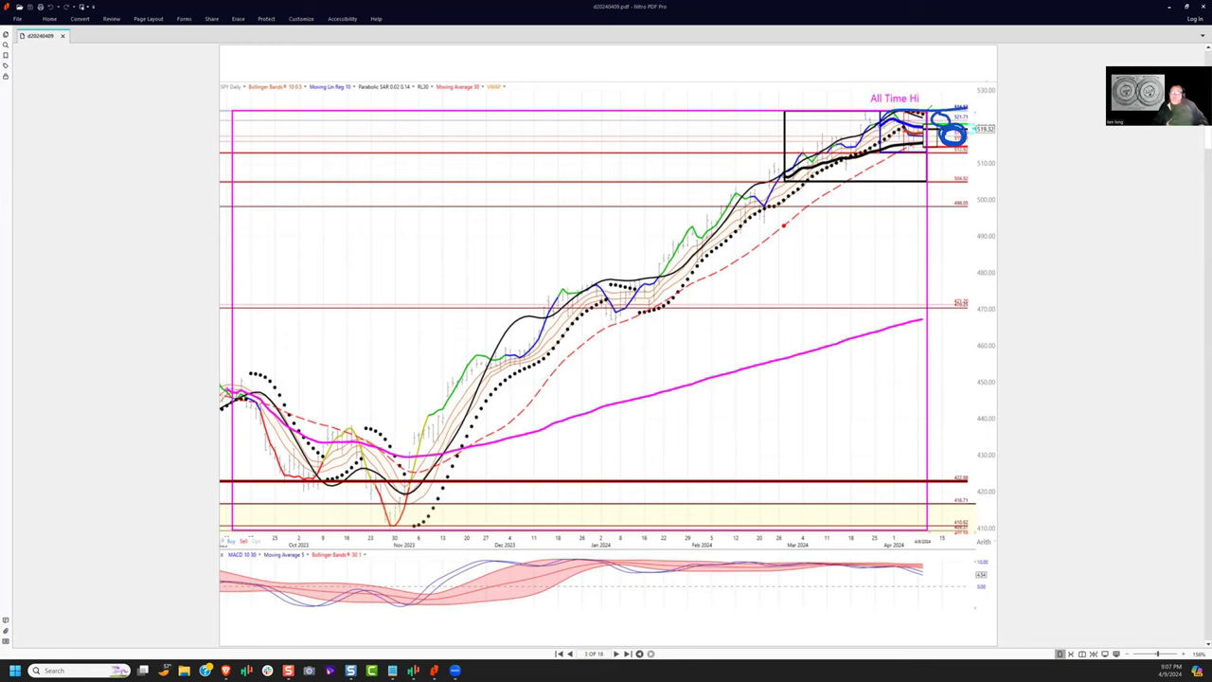
left_click_drag(942, 123, 1018, 66)
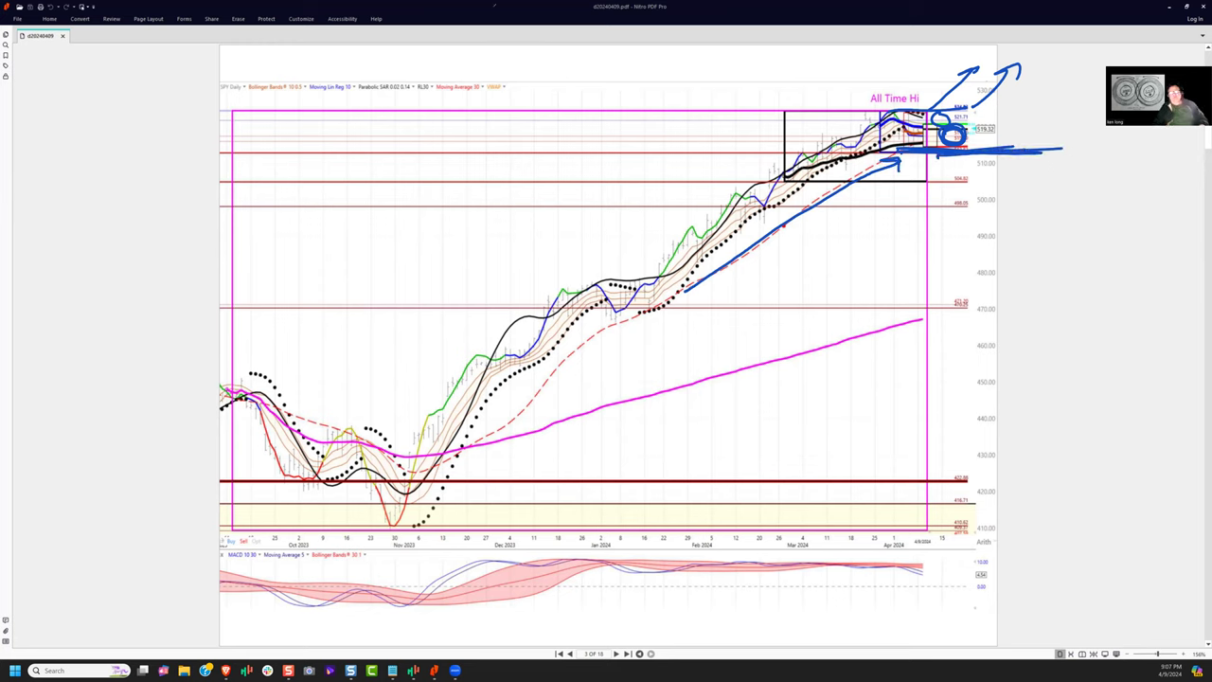
mouse_move(440, 65)
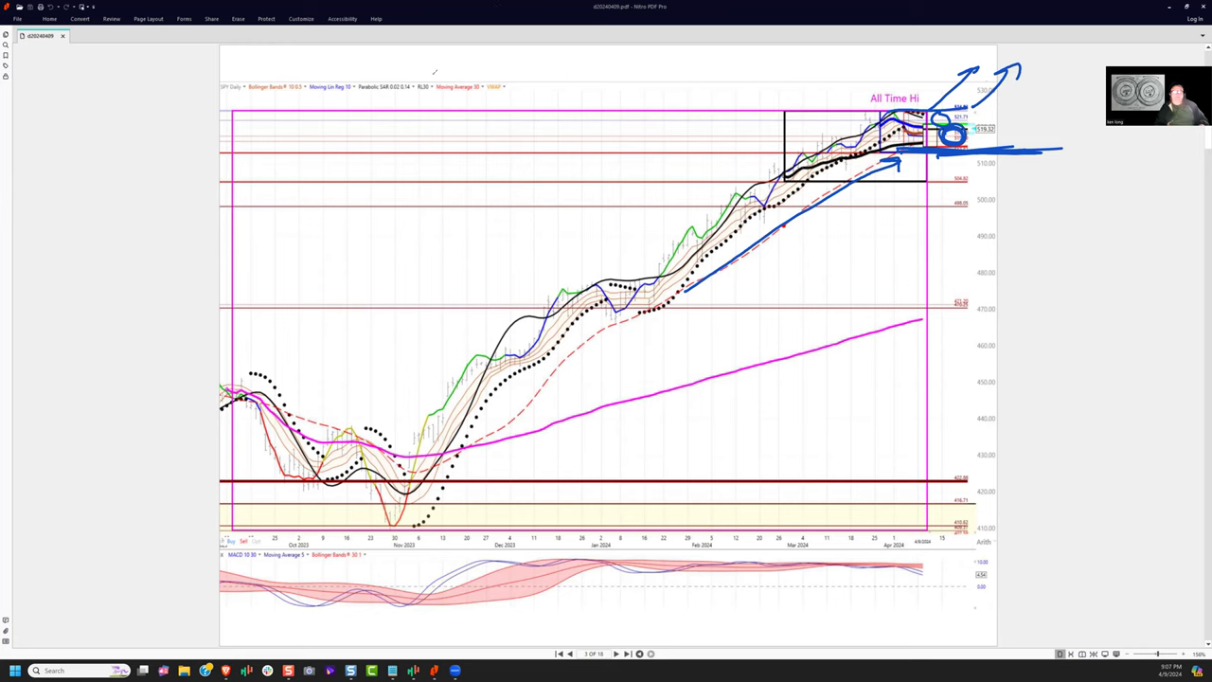
mouse_move(365, 63)
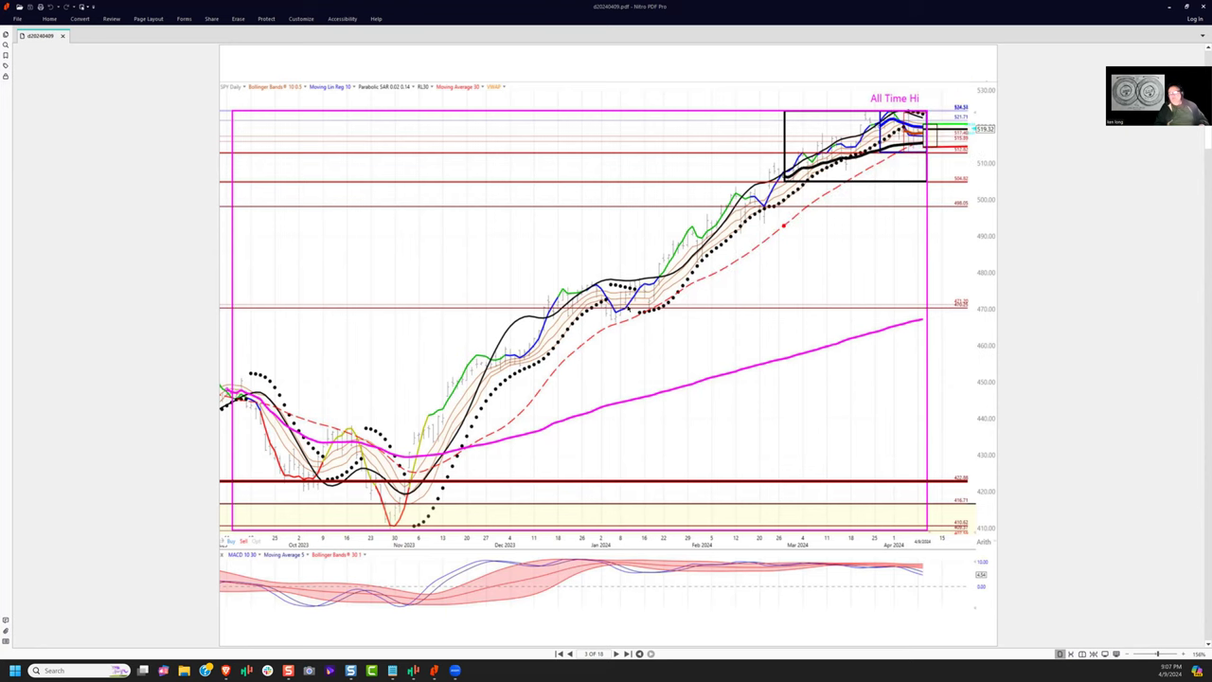
Go to the SPY market daily health check page and erase its earlier scribbles.
left_click(619, 652)
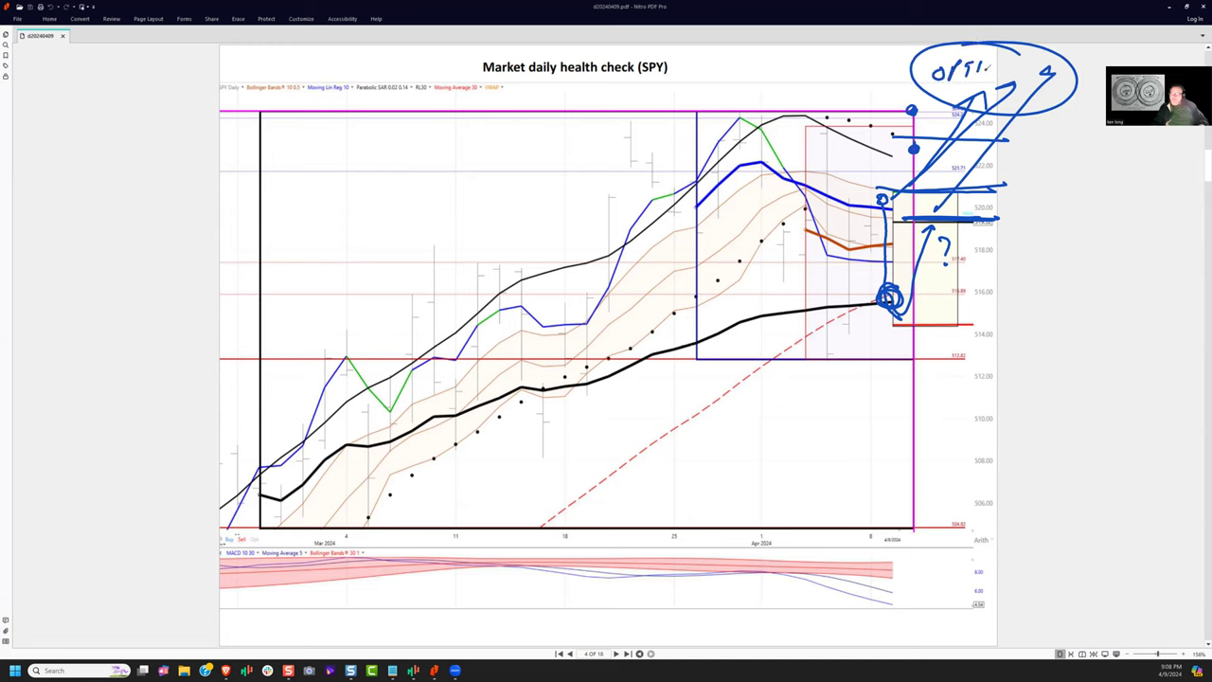
left_click_drag(994, 71, 1051, 76)
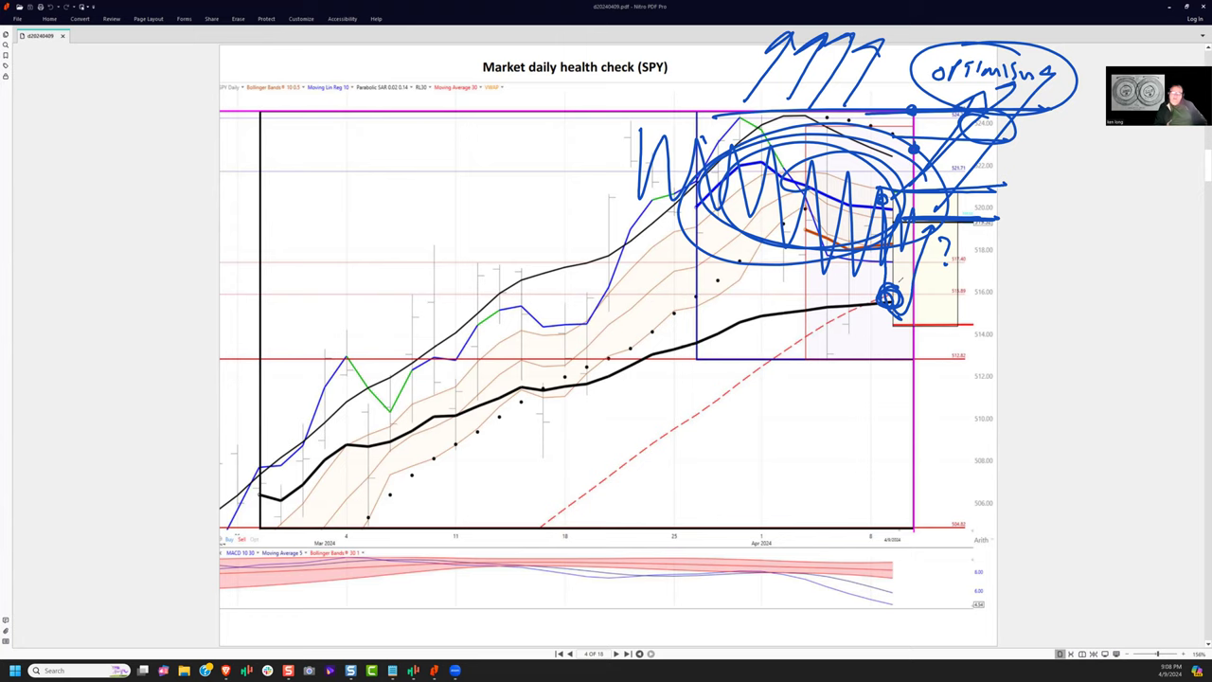
left_click(237, 18)
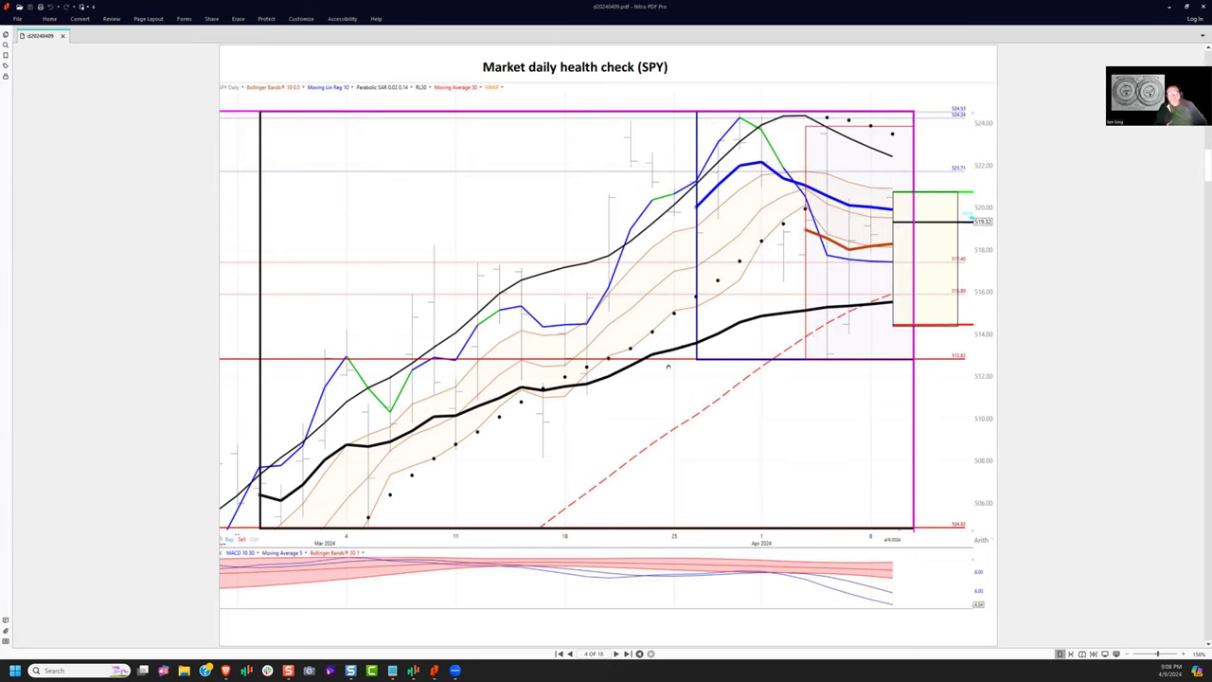
mouse_move(905, 306)
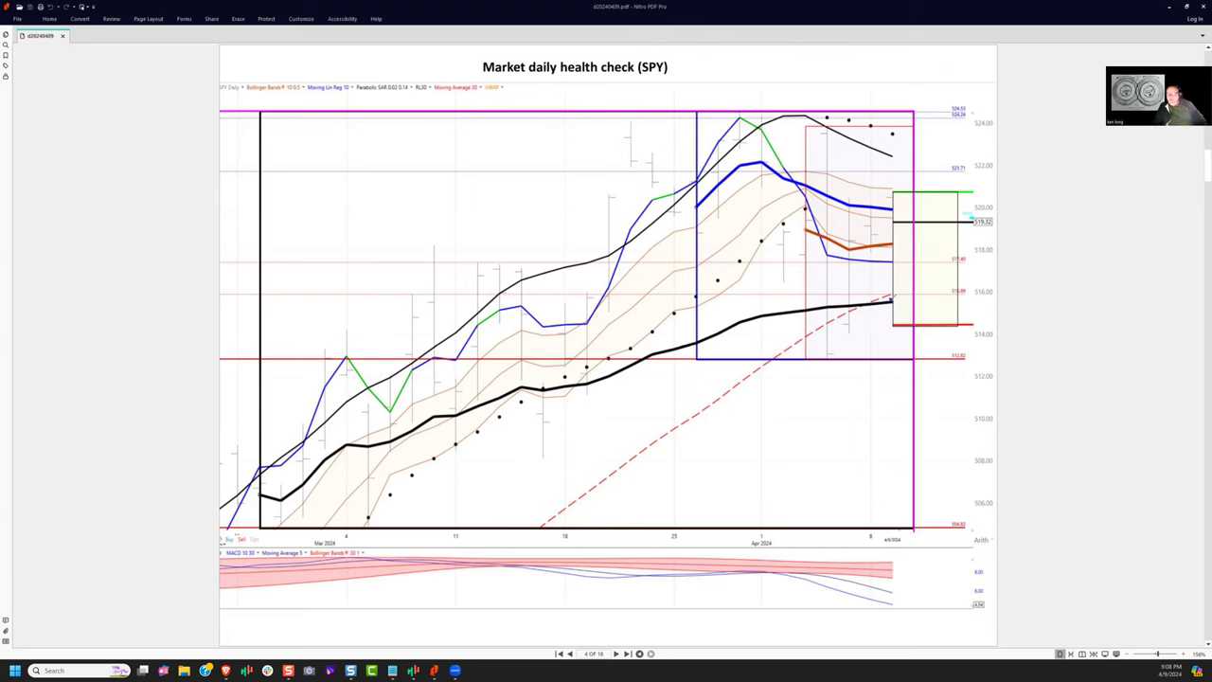
Mark the lower price levels with lines, circle that area, and add a price note with arrow.
left_click_drag(861, 294, 1041, 293)
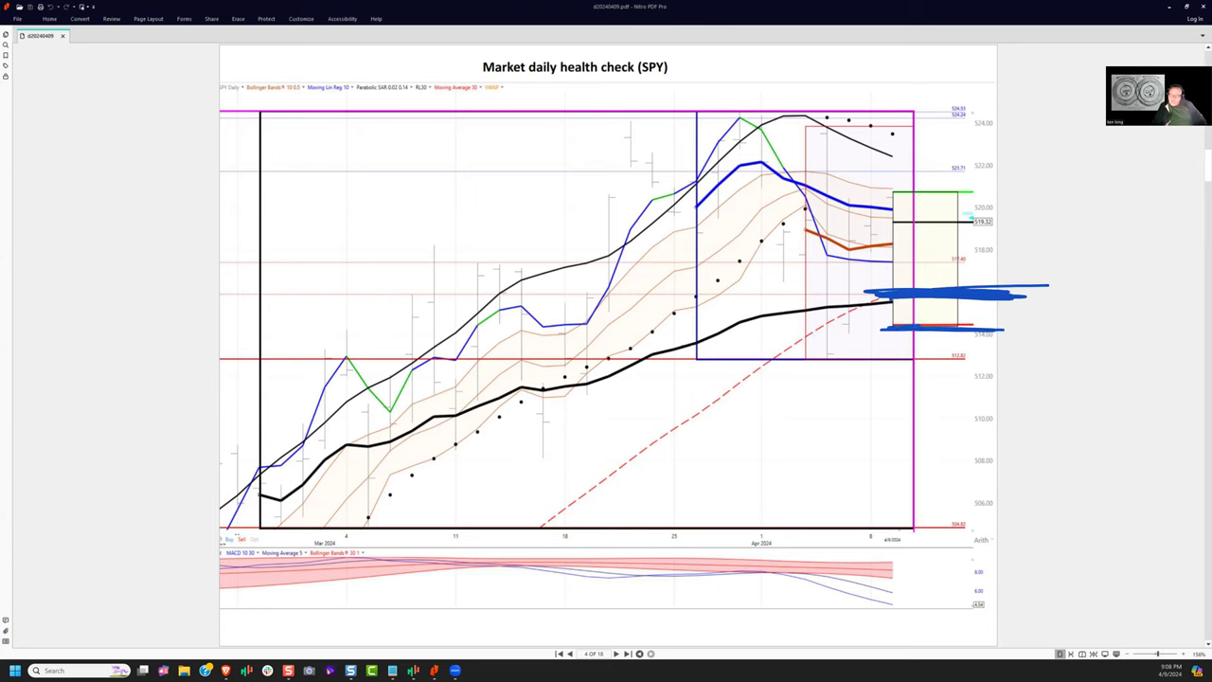
left_click_drag(695, 359, 1009, 360)
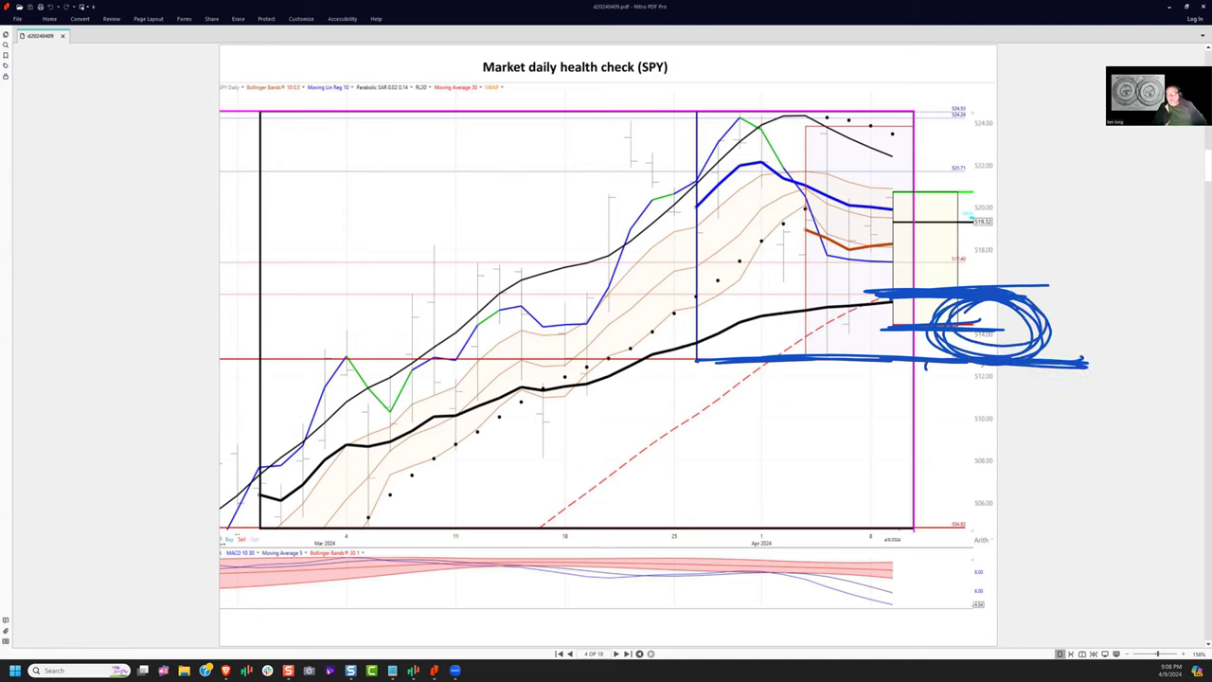
left_click_drag(956, 374, 1009, 388)
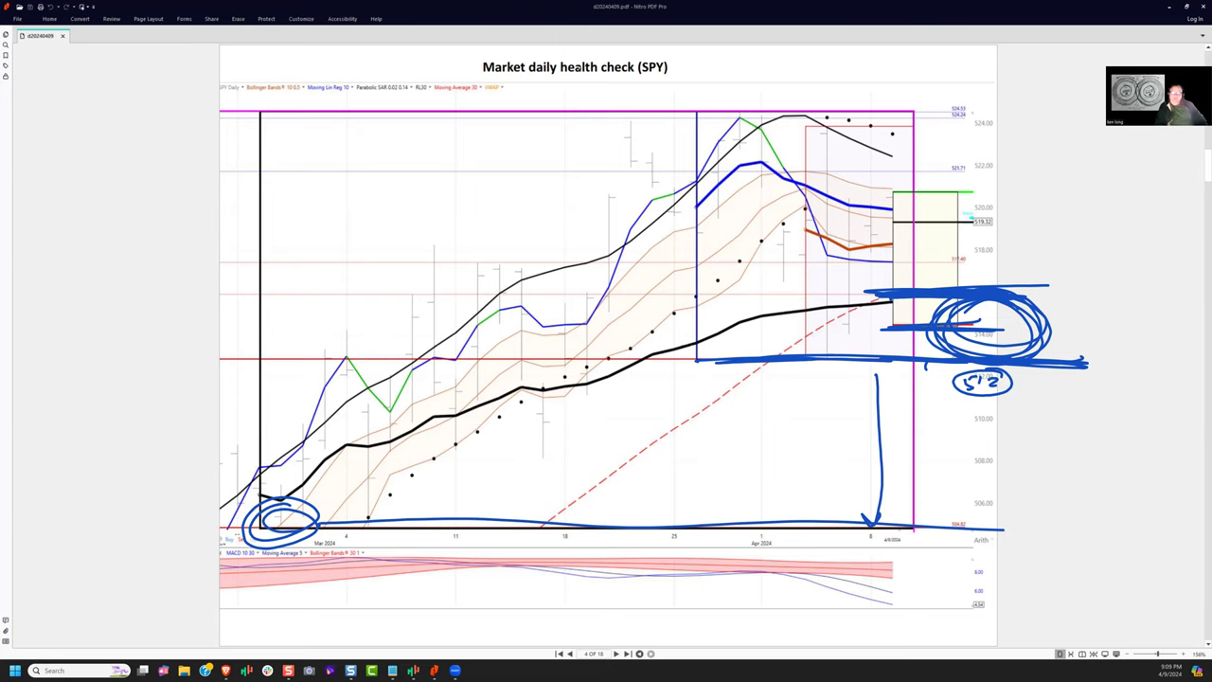
Page forward past the SPY 30-minute page to the ETF30 tactical summary on page 8.
left_click(620, 654)
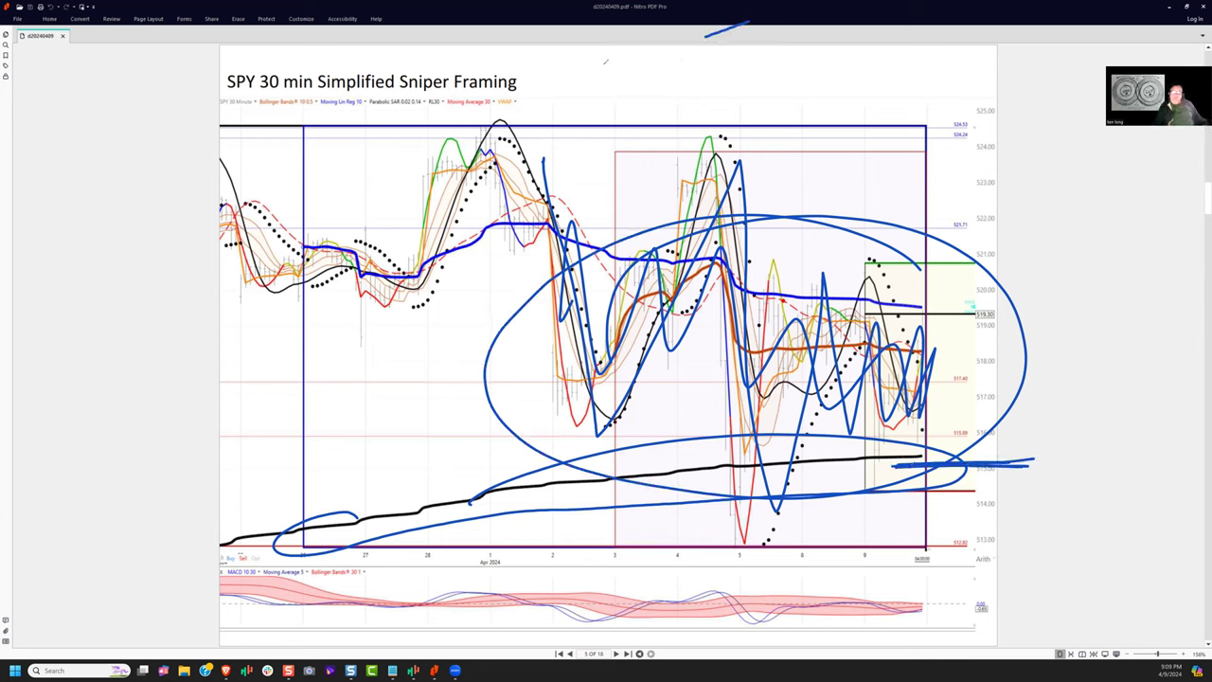
mouse_move(587, 72)
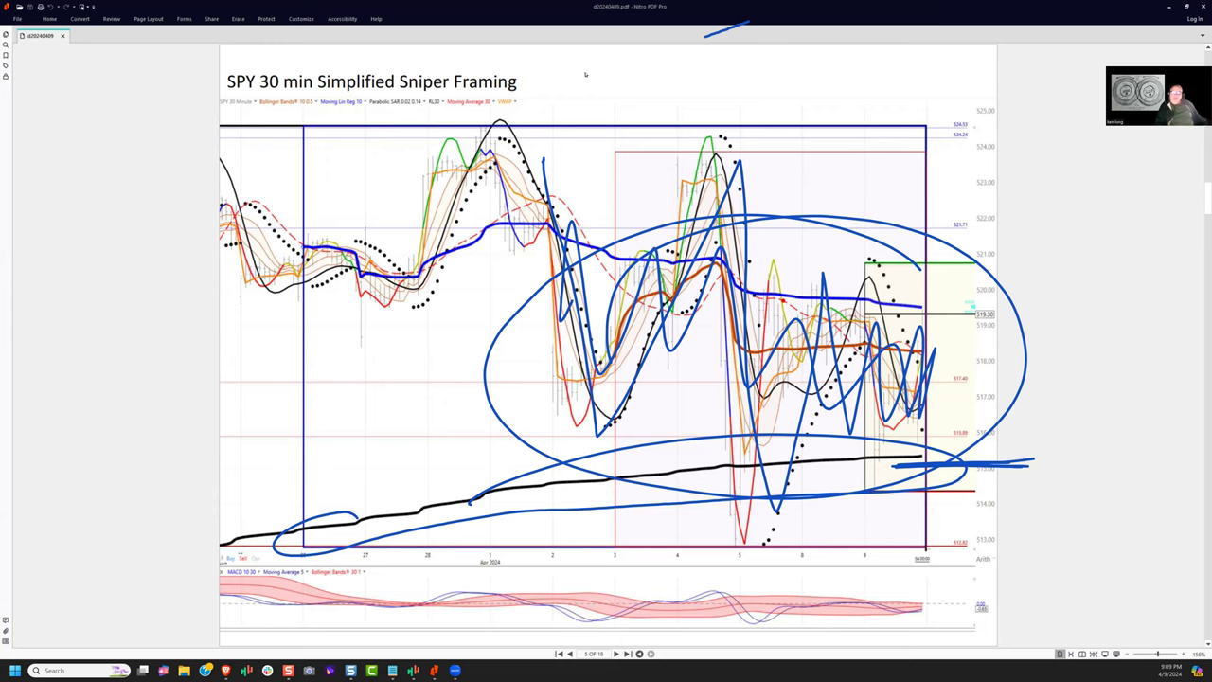
left_click(623, 655)
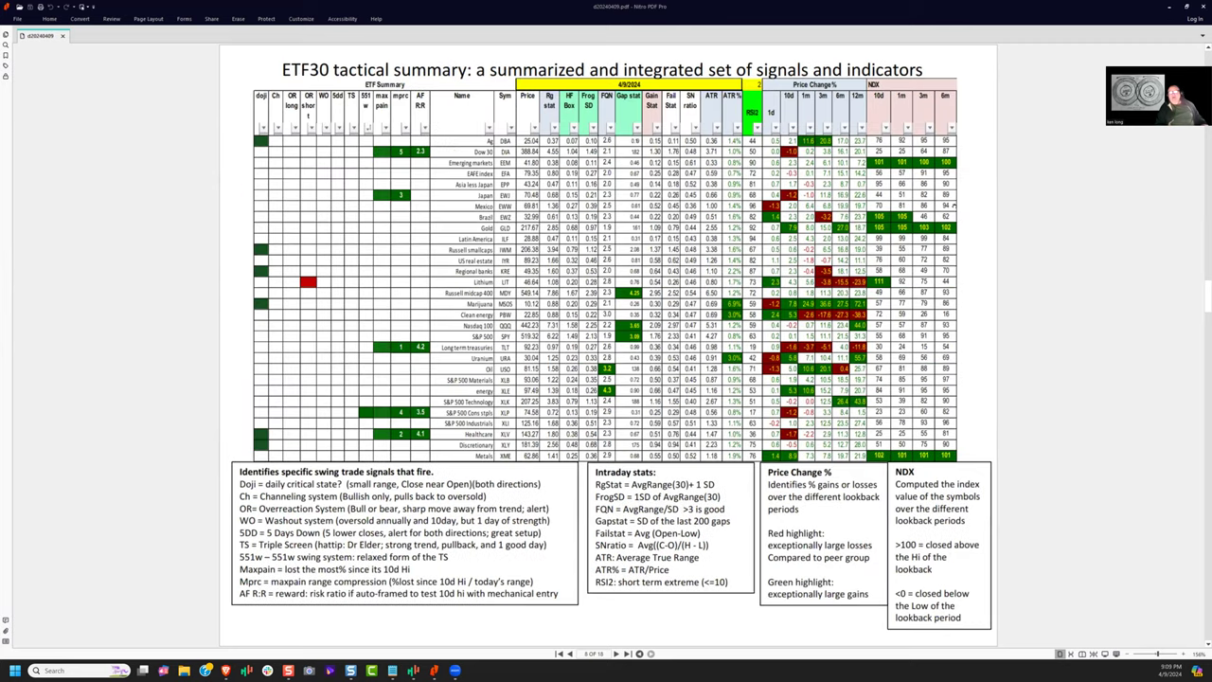
left_click(581, 657)
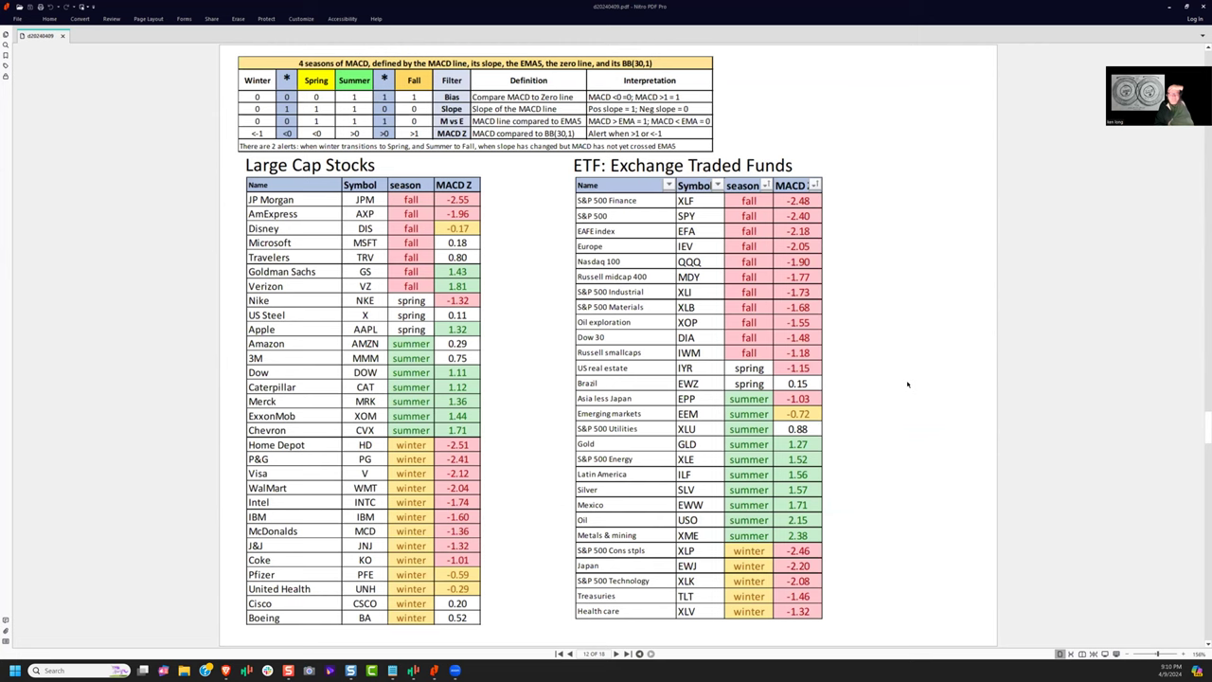
mouse_move(853, 503)
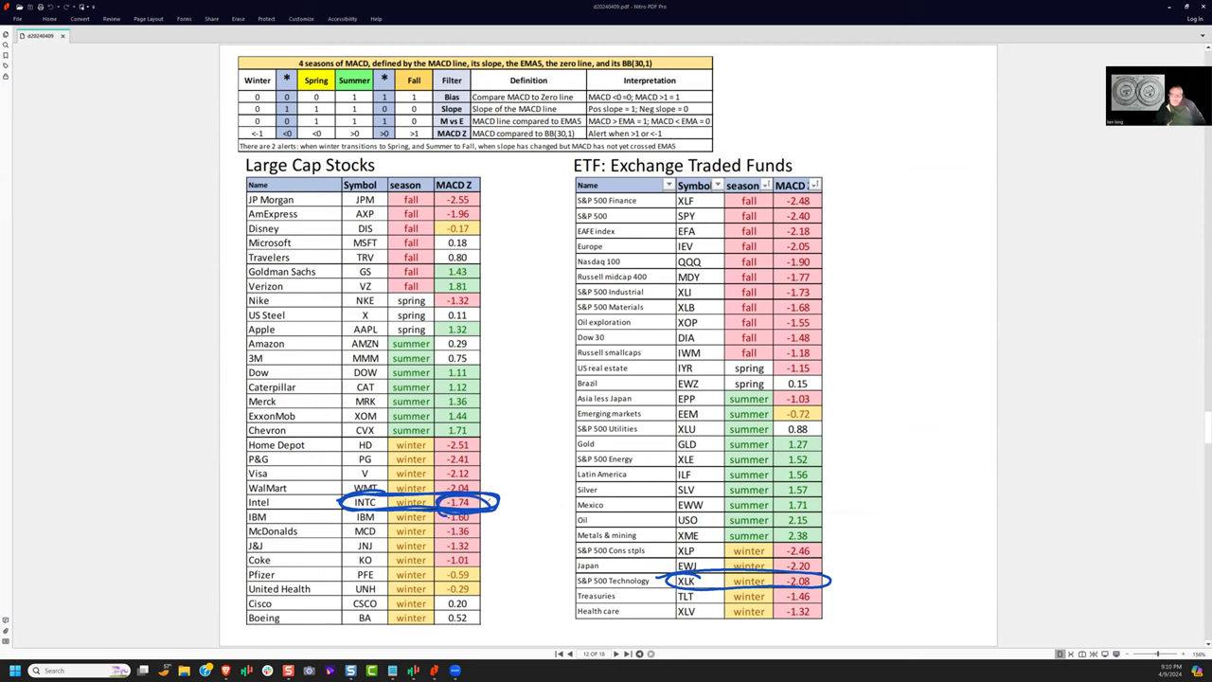
Circle Intel, XLK, MSFT and Microsoft's 0.18, sketch the Tech note, and go to page 13.
left_click_drag(492, 511, 521, 455)
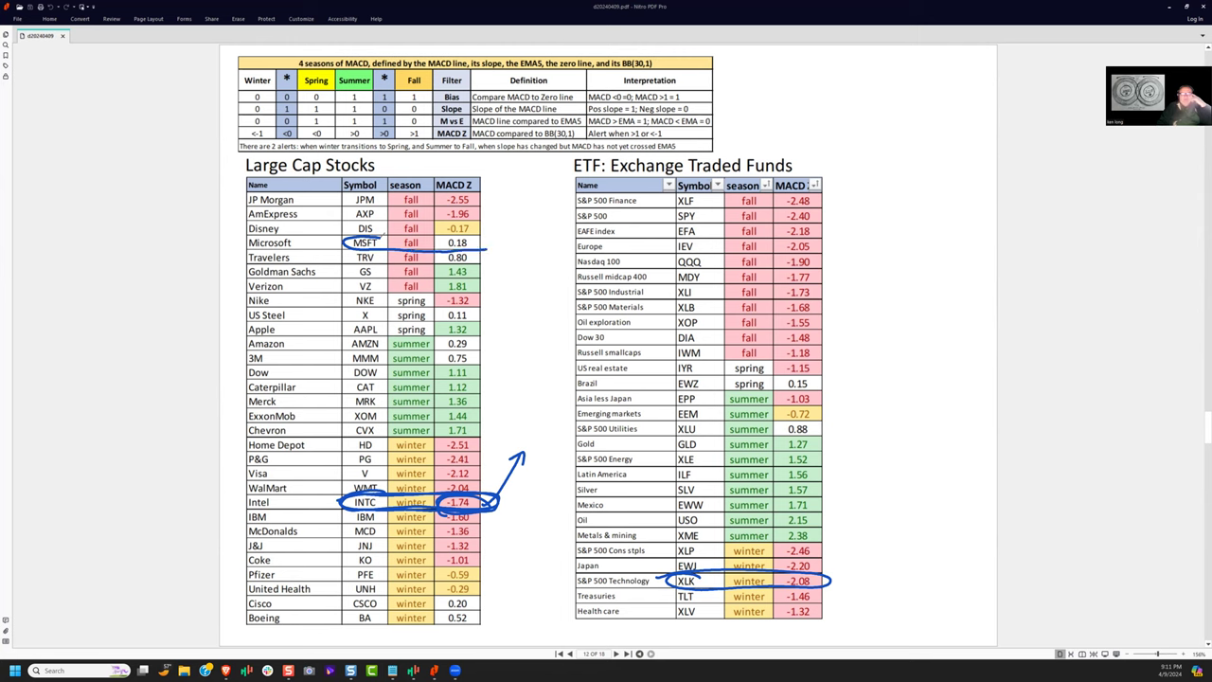
left_click_drag(360, 242, 483, 242)
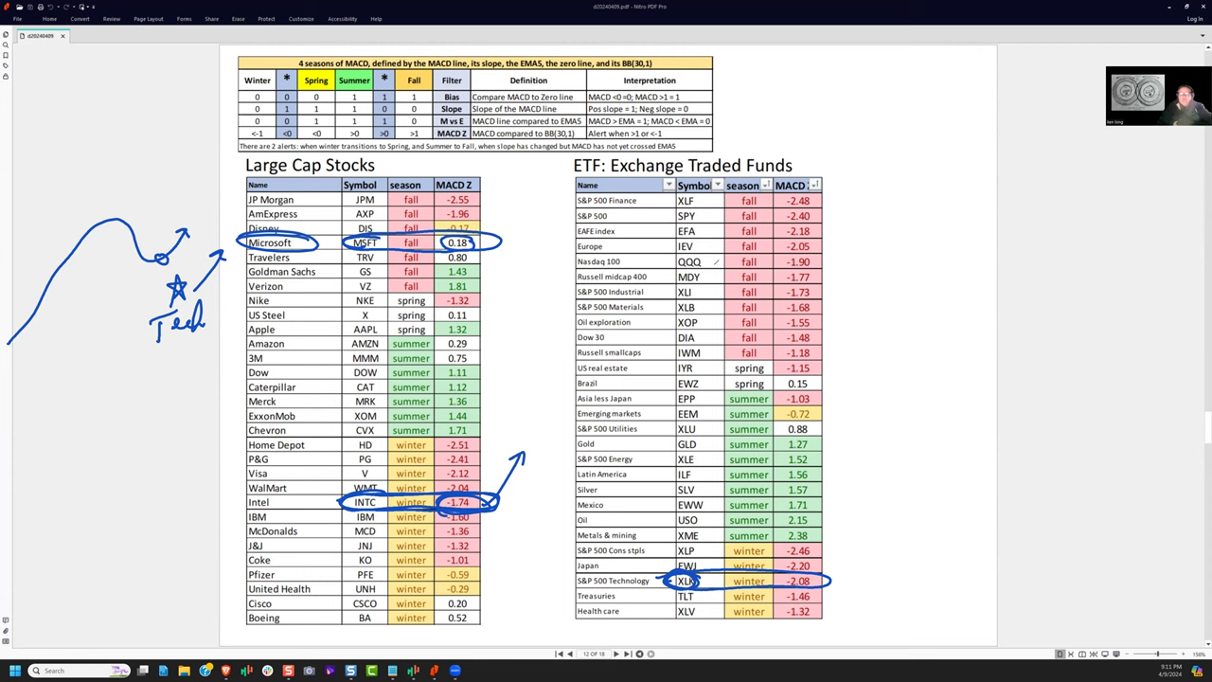
left_click_drag(663, 253, 829, 270)
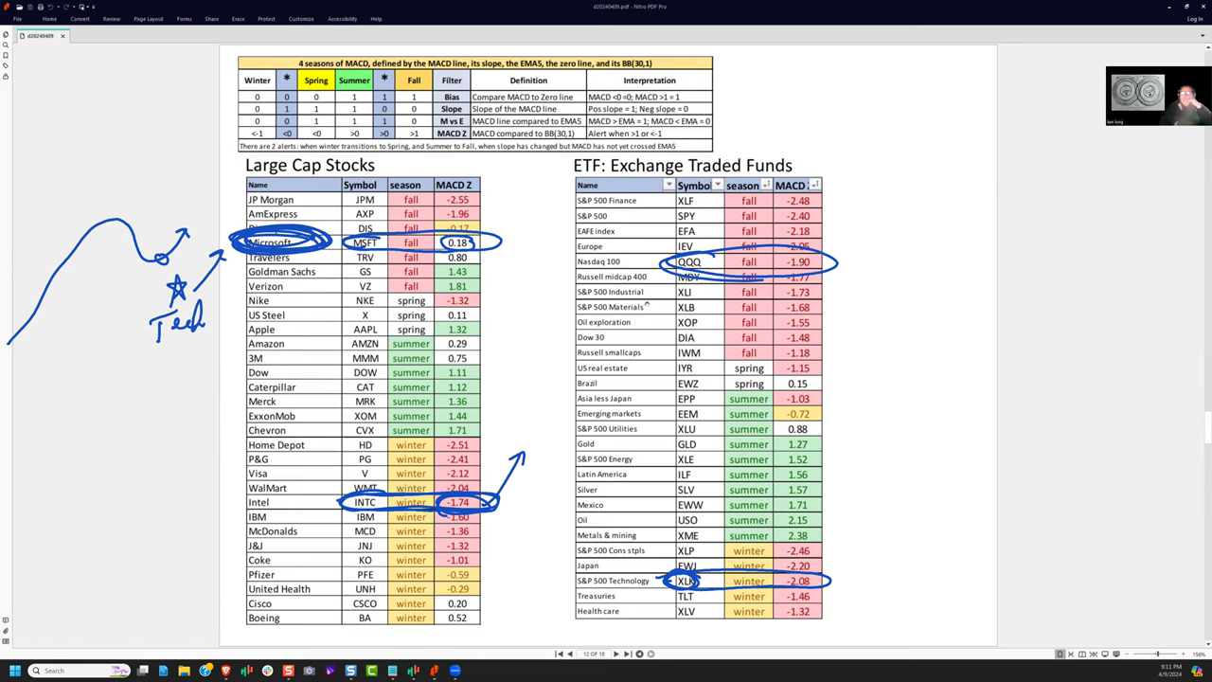
left_click(627, 656)
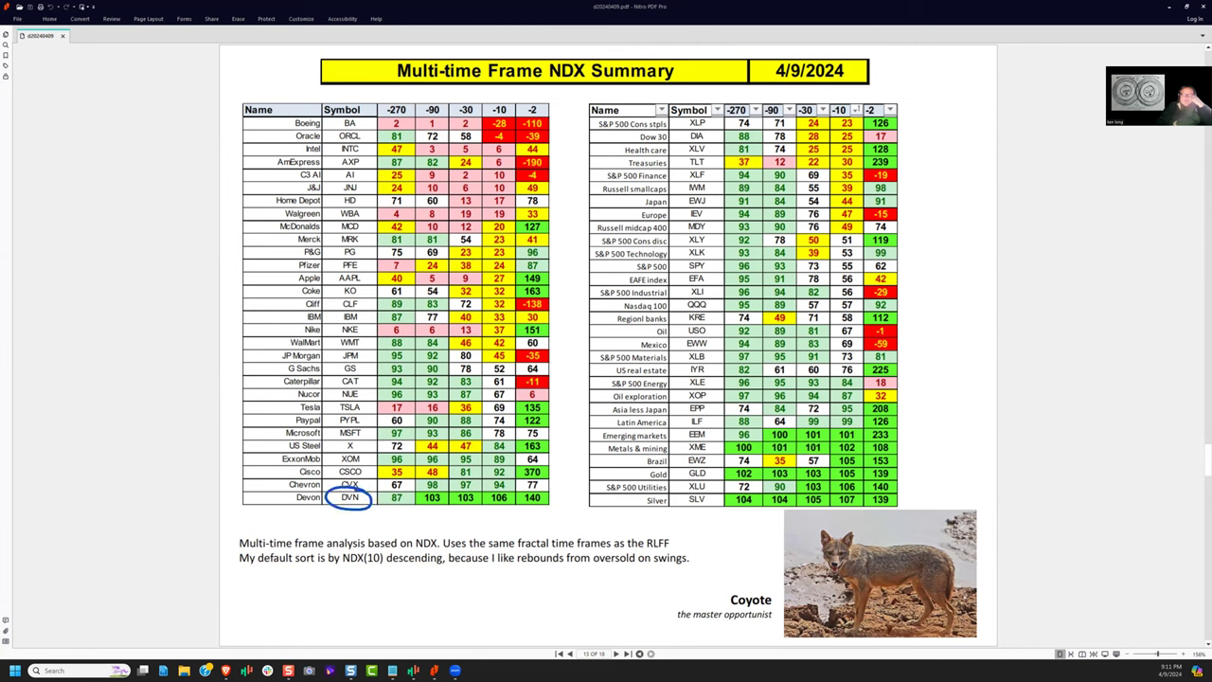
Circle INTC, Devon's 106, and the Intel, McDonalds, Coke, Microsoft and Cisco values.
left_click(493, 499)
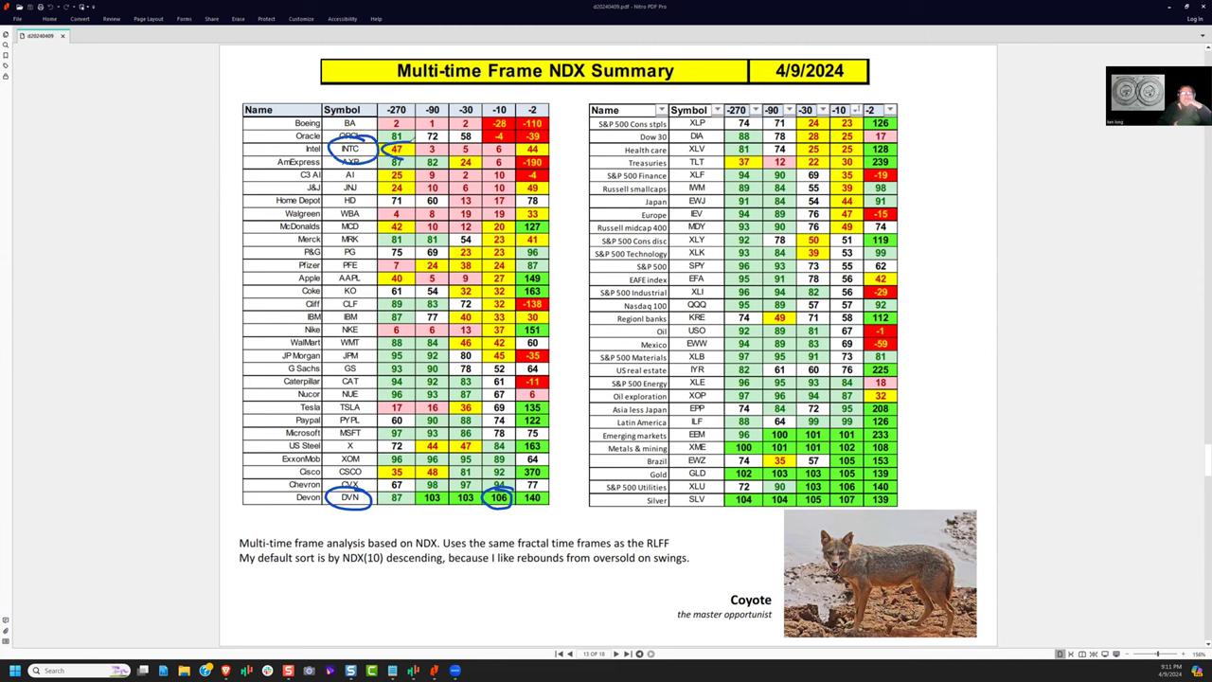
left_click_drag(388, 149, 568, 149)
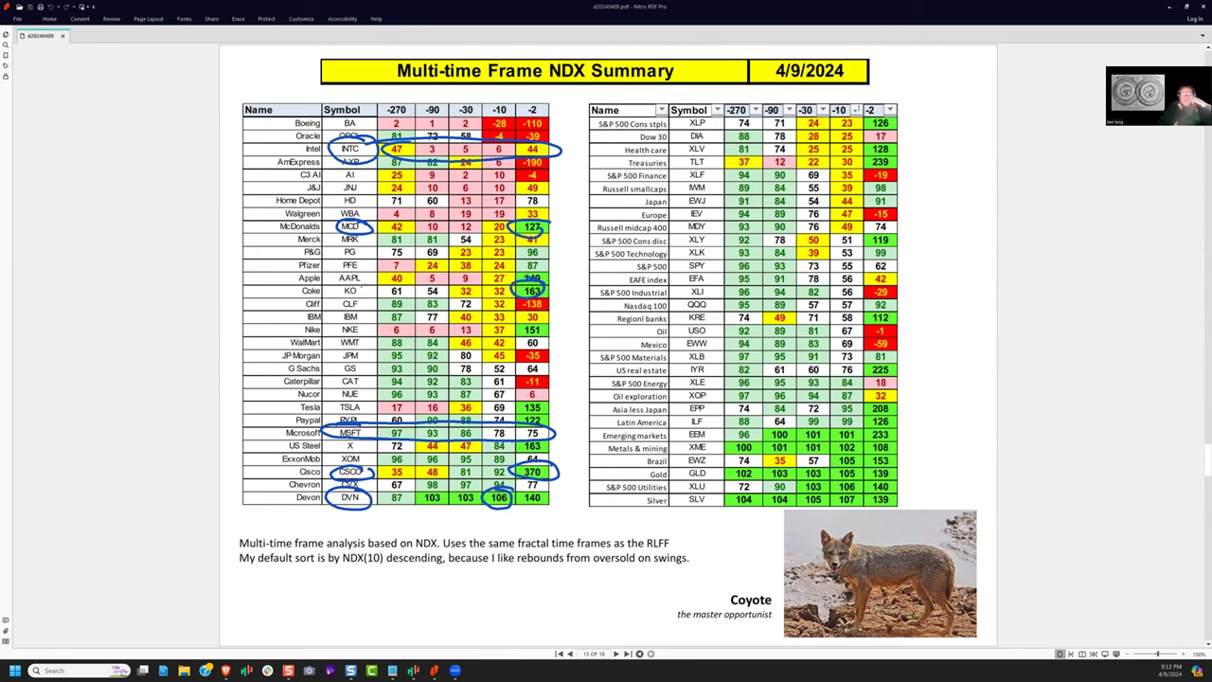
left_click_drag(559, 227, 559, 284)
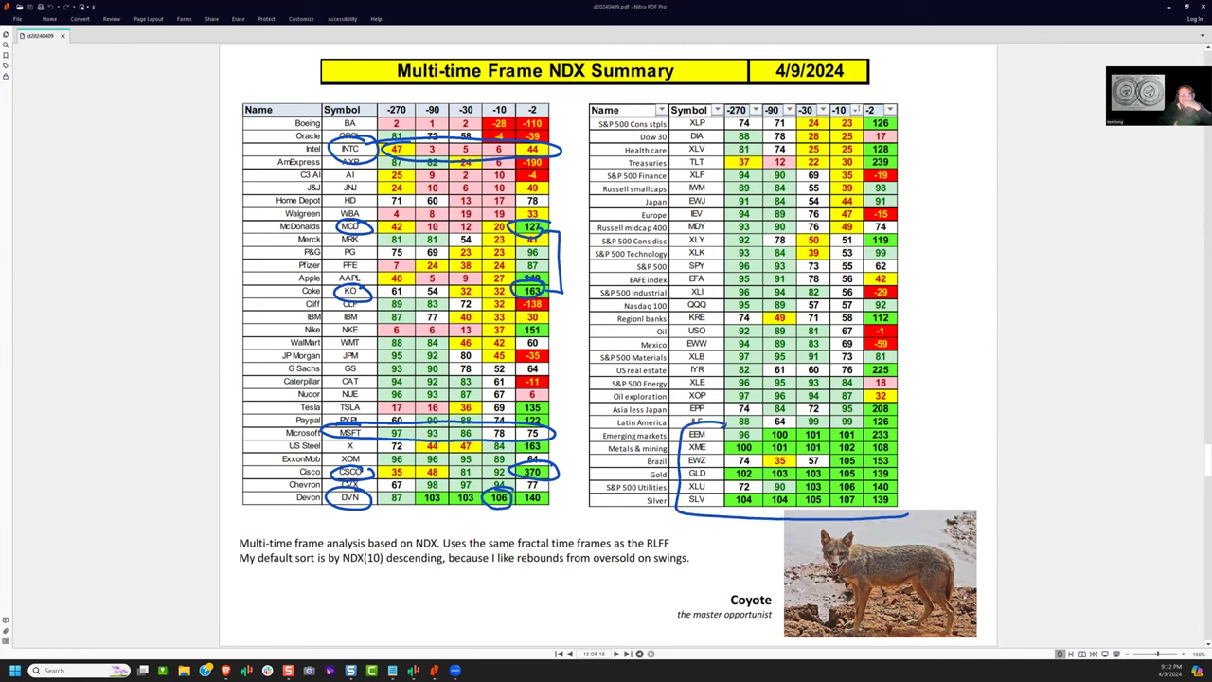
Bracket the Emerging markets to Silver rows, write a note by Mexico's -59, then go to page 17.
left_click_drag(677, 426, 932, 506)
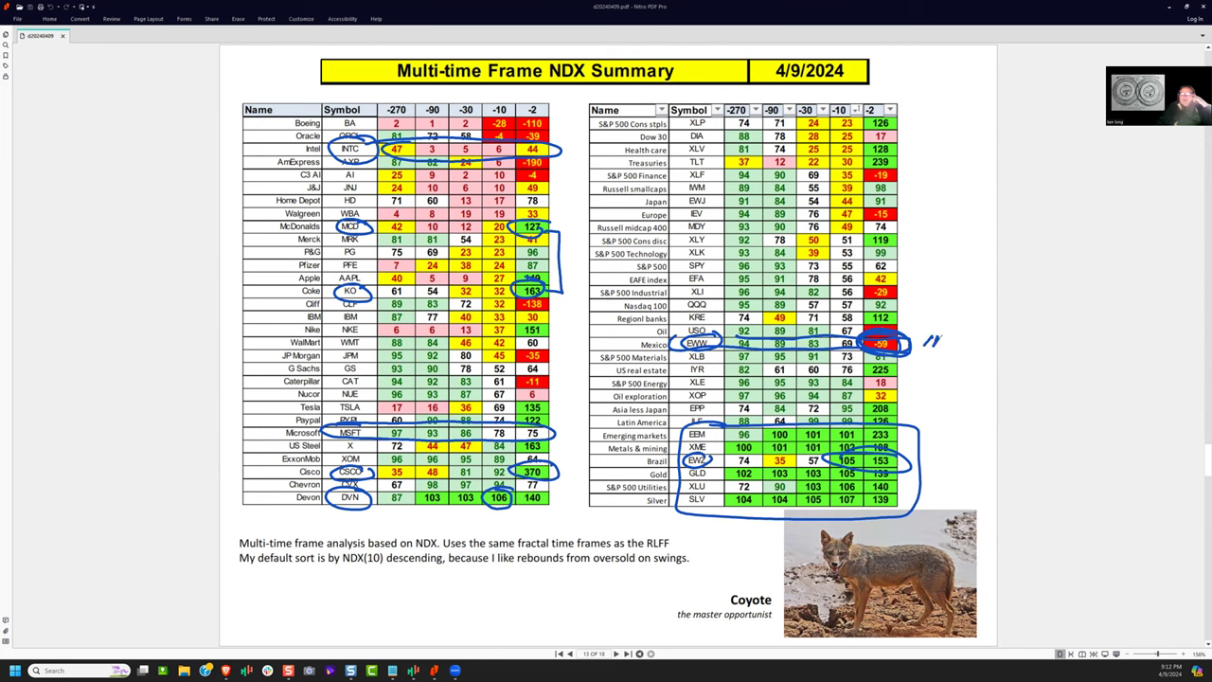
left_click_drag(933, 341, 1003, 341)
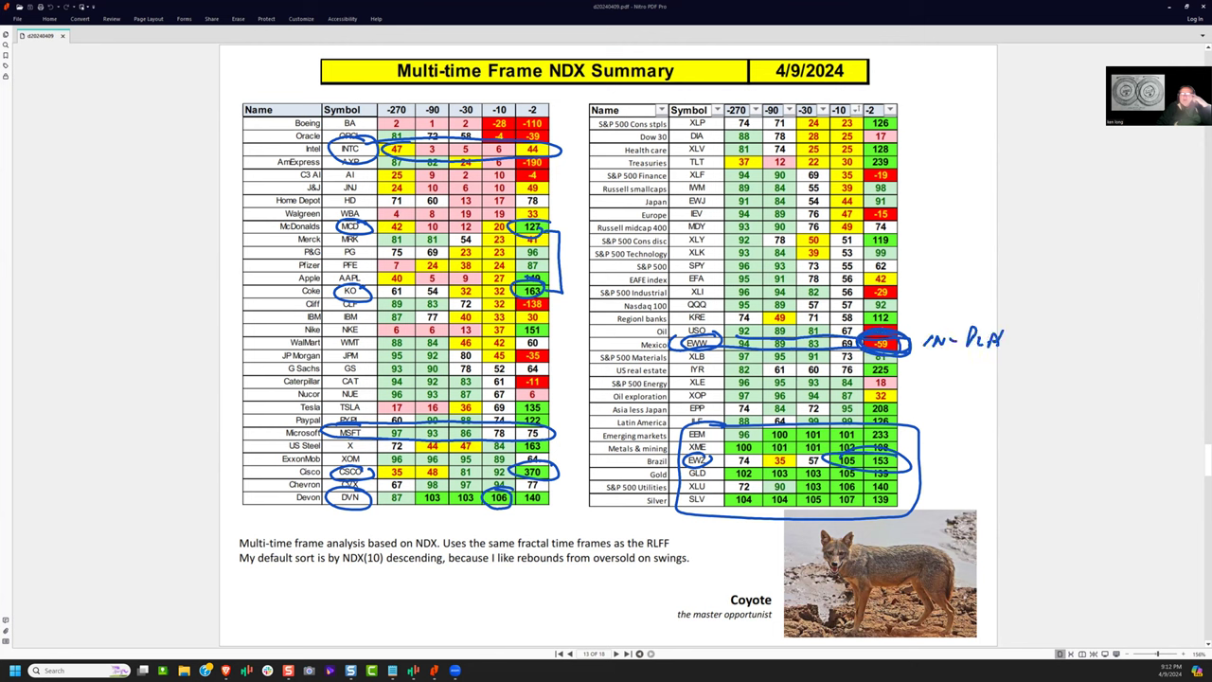
left_click_drag(933, 360, 1008, 360)
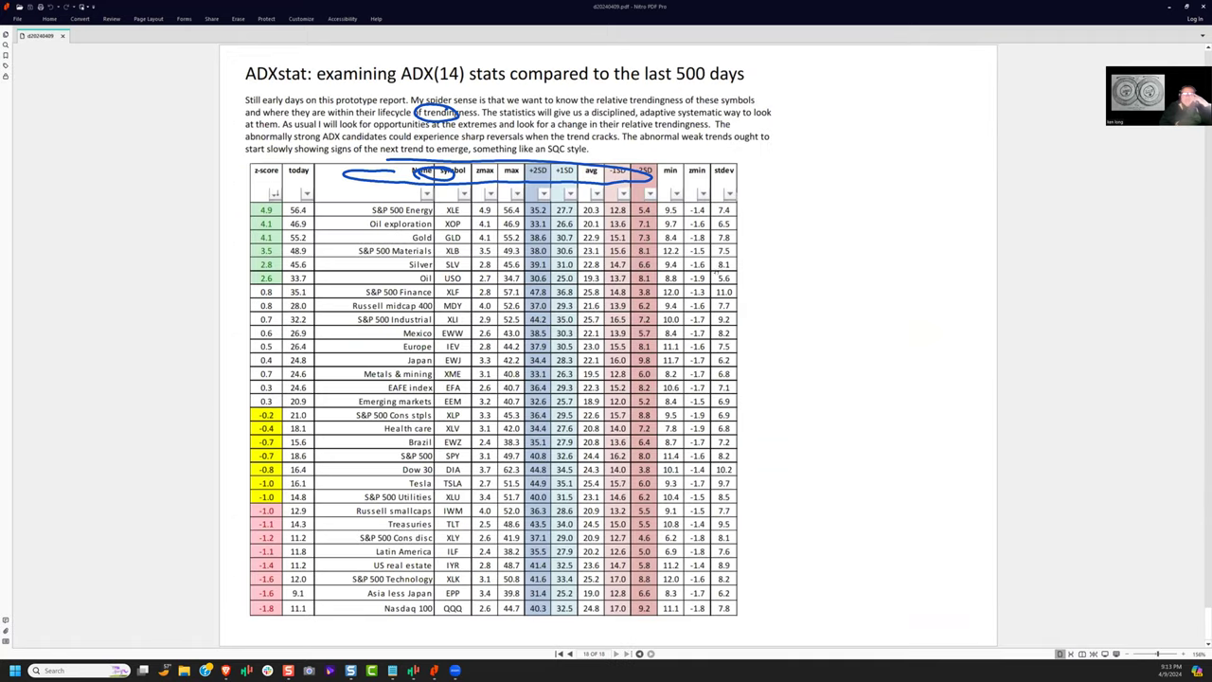
left_click(574, 654)
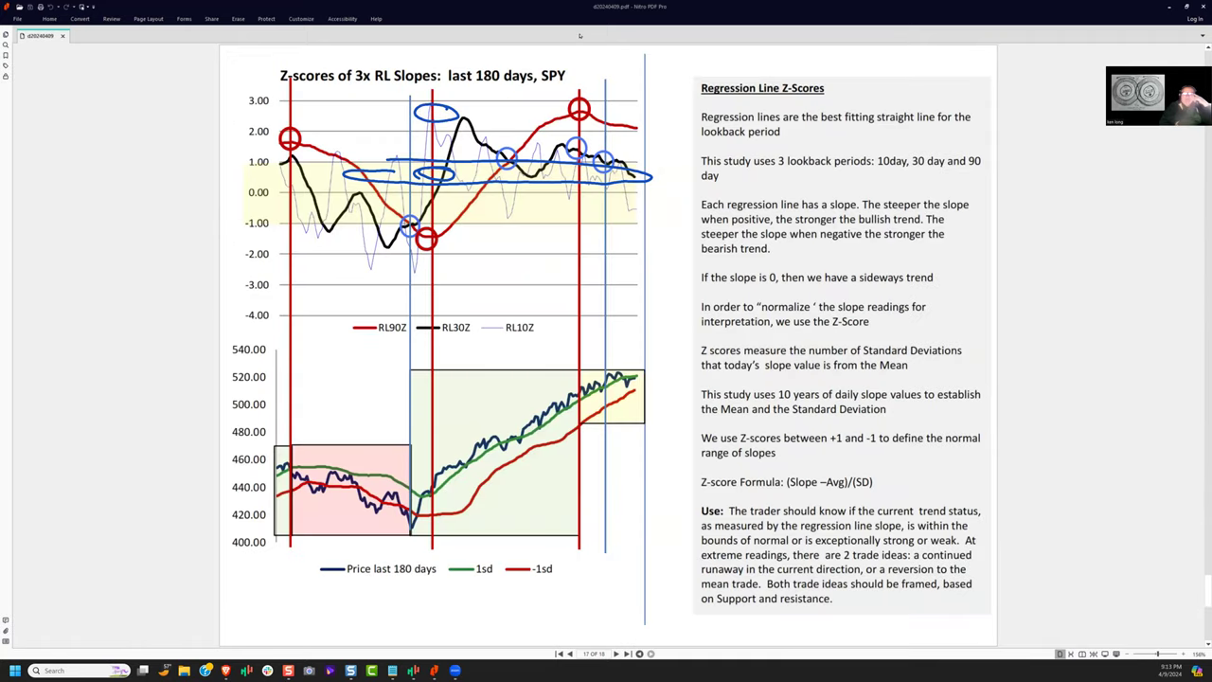